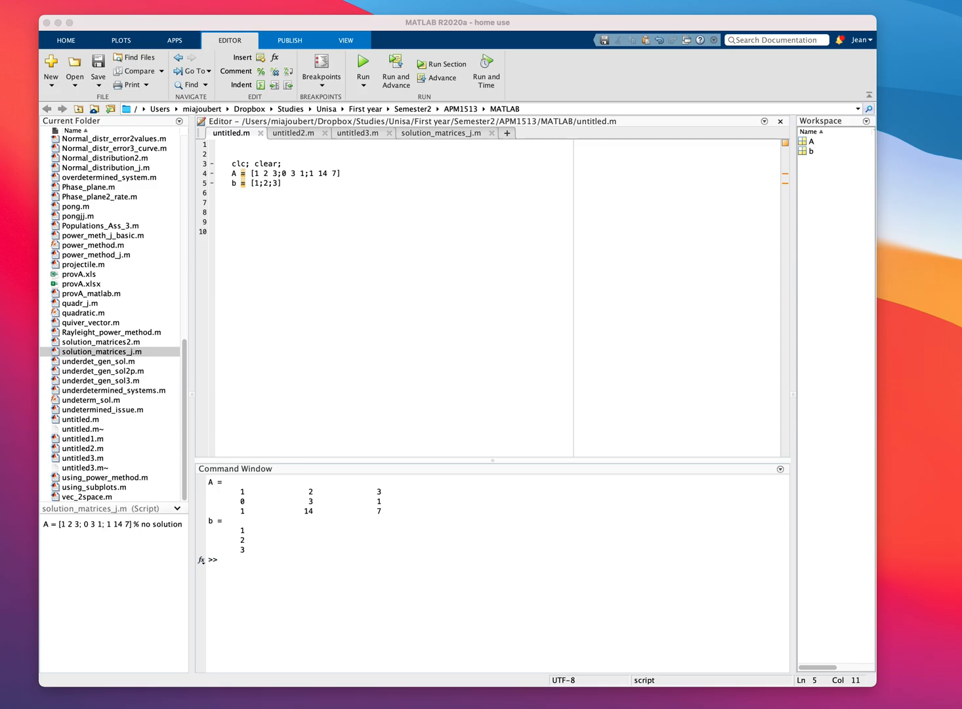
mouse_move(802, 622)
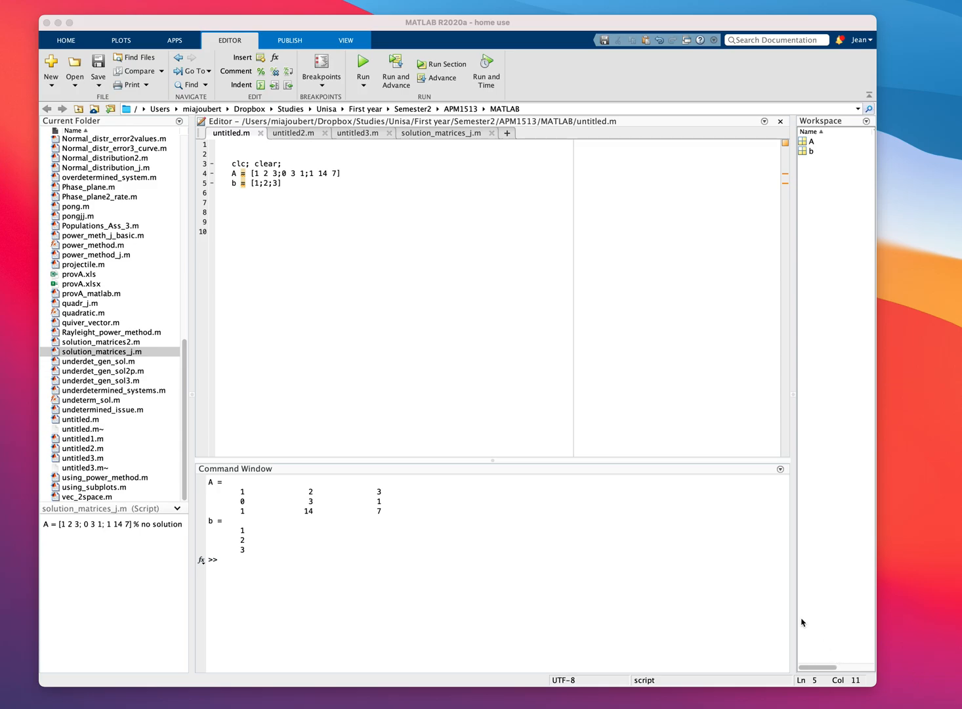
mouse_move(297, 346)
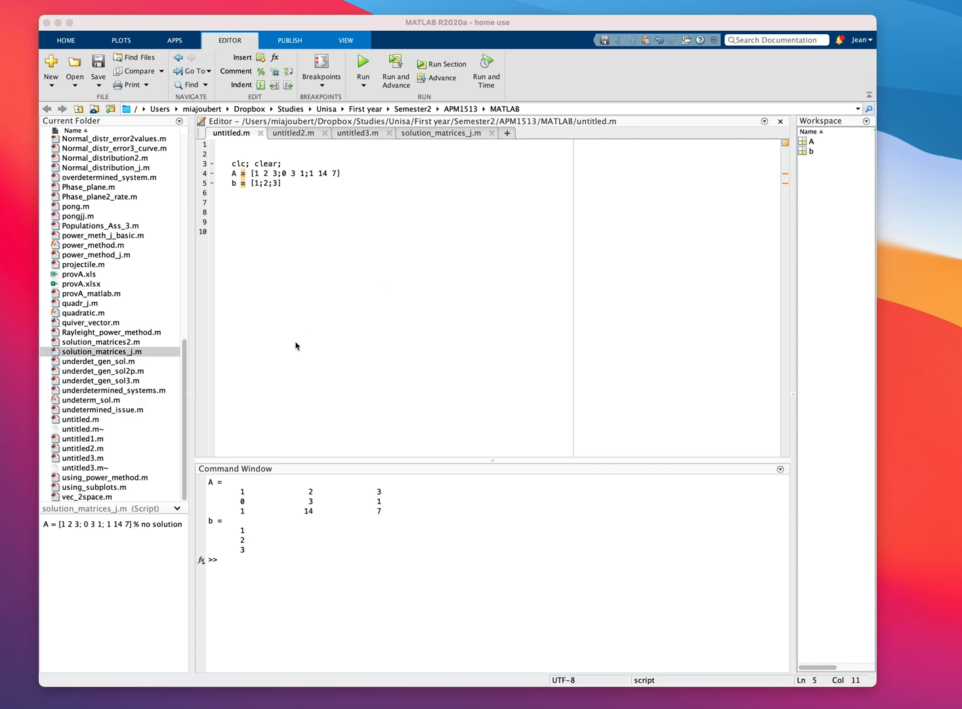
mouse_move(271, 222)
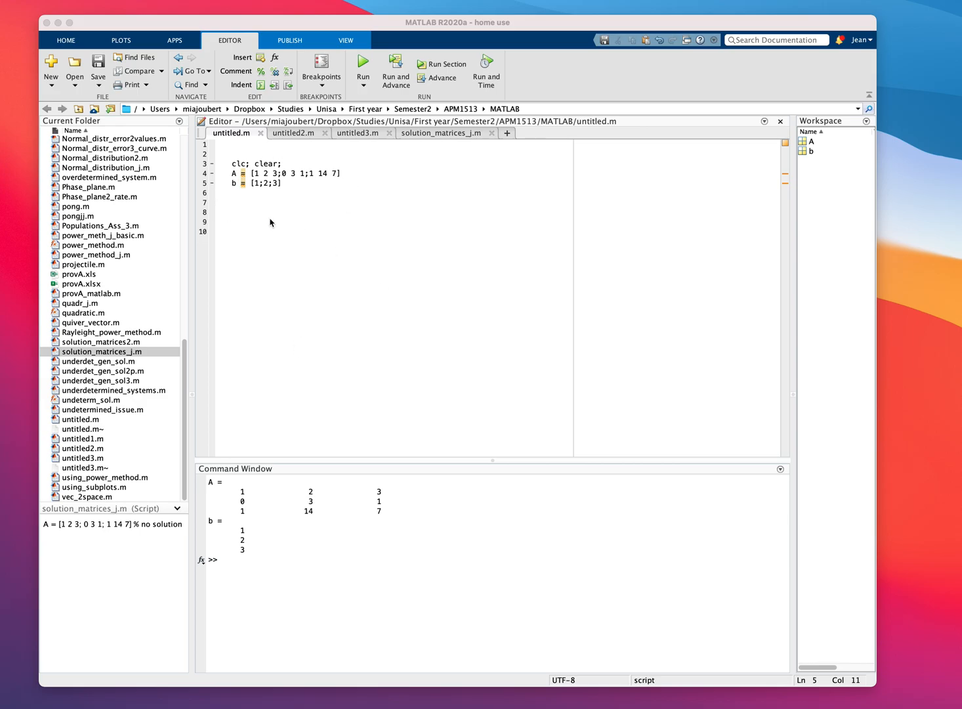
mouse_move(273, 232)
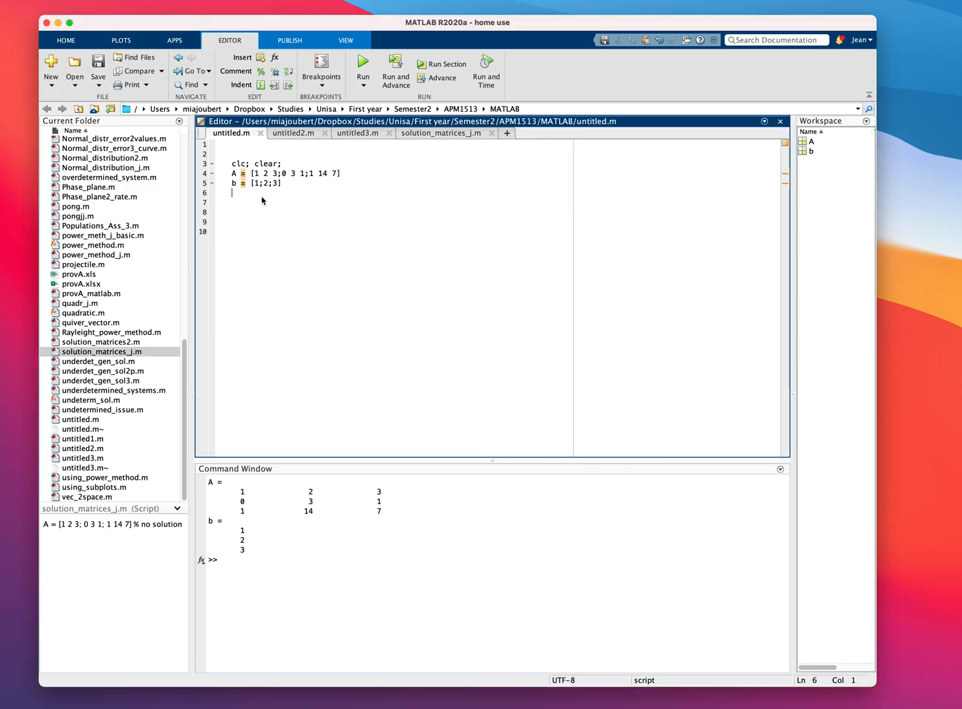
mouse_move(266, 207)
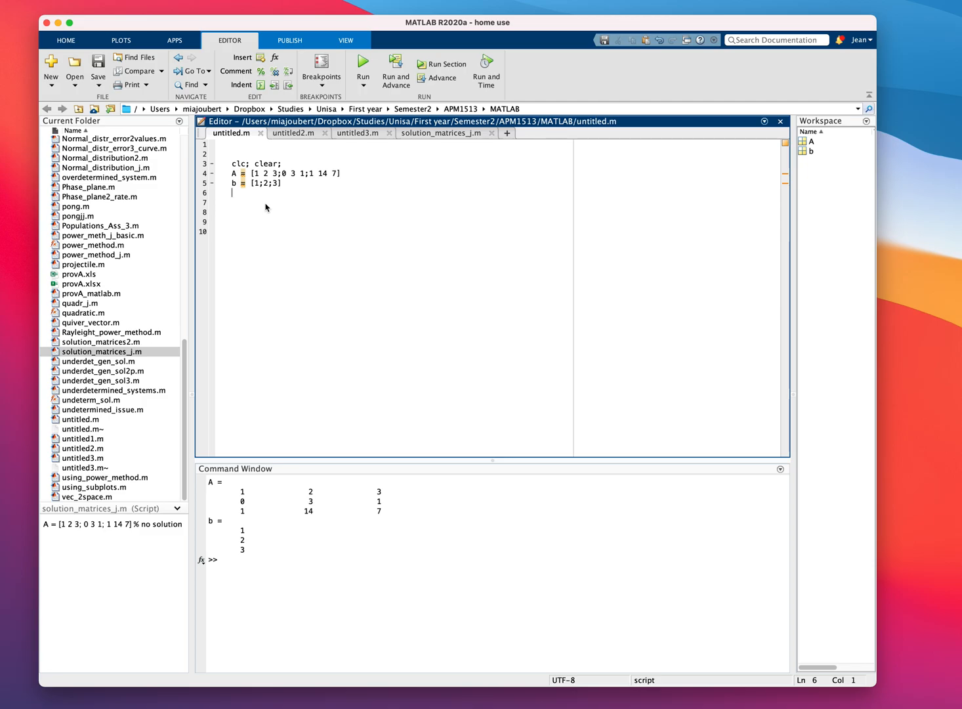
Define and display the augmented matrix C = [A b], then add the line C = rref(C)
text(C = [)
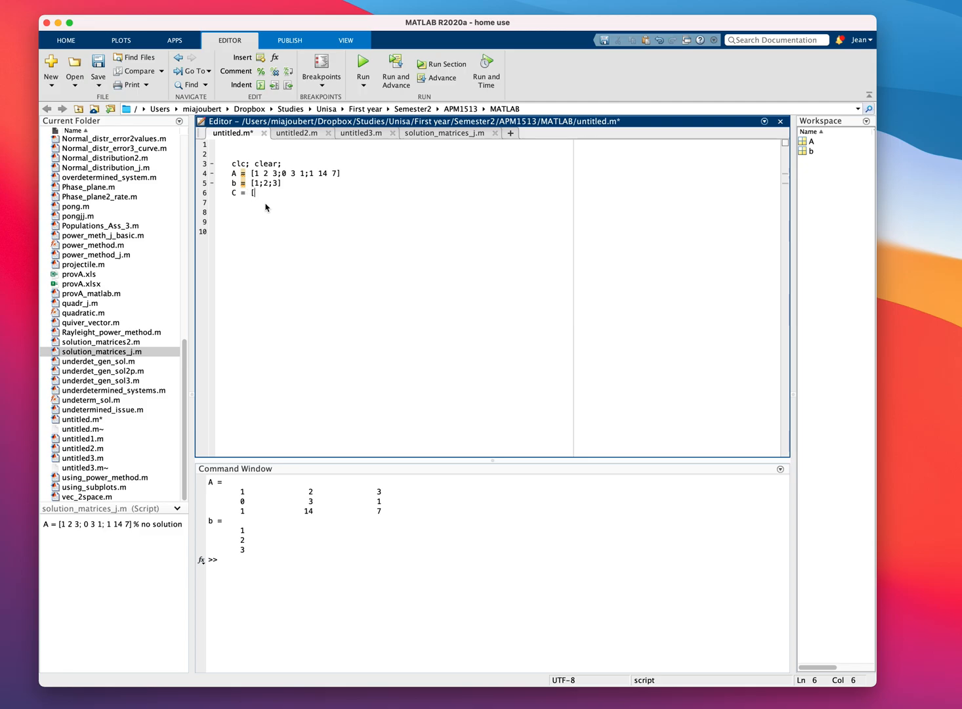
text(A b)
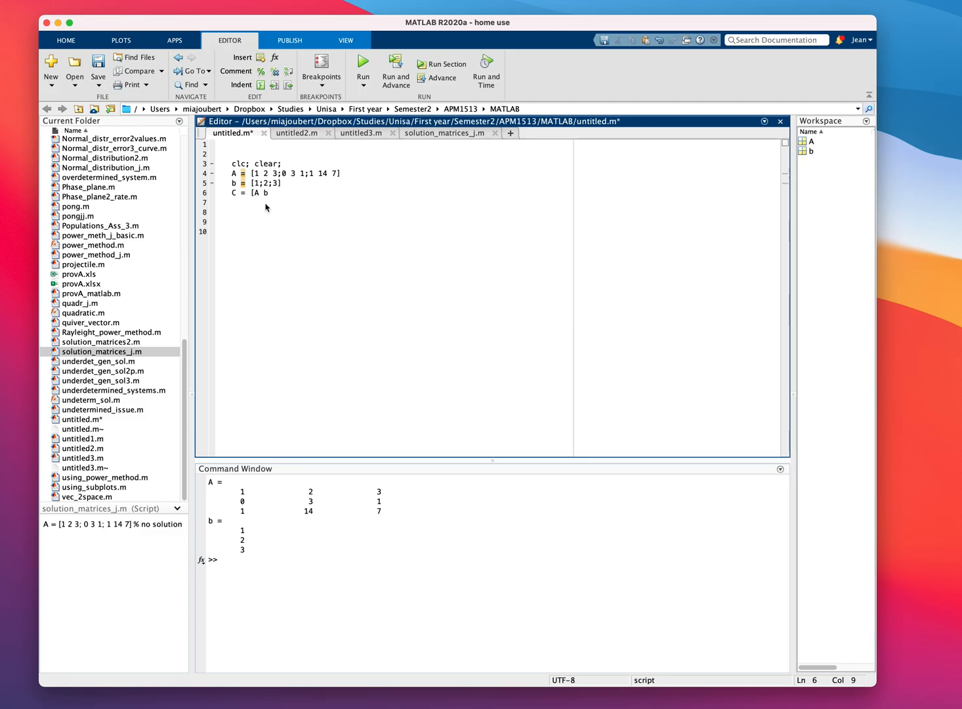
text(])
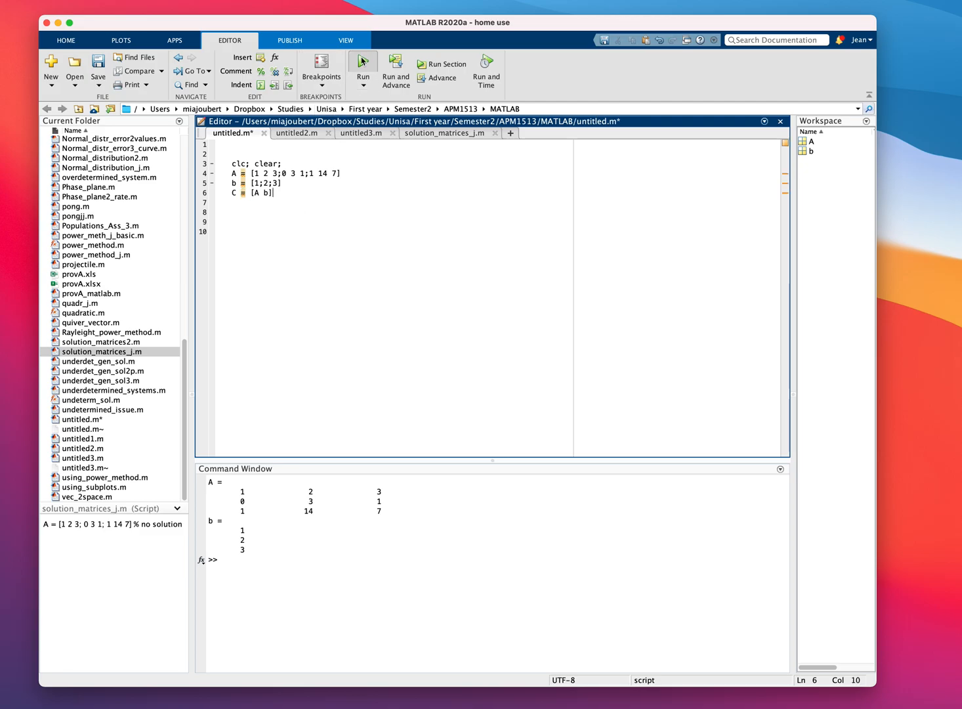
click(362, 63)
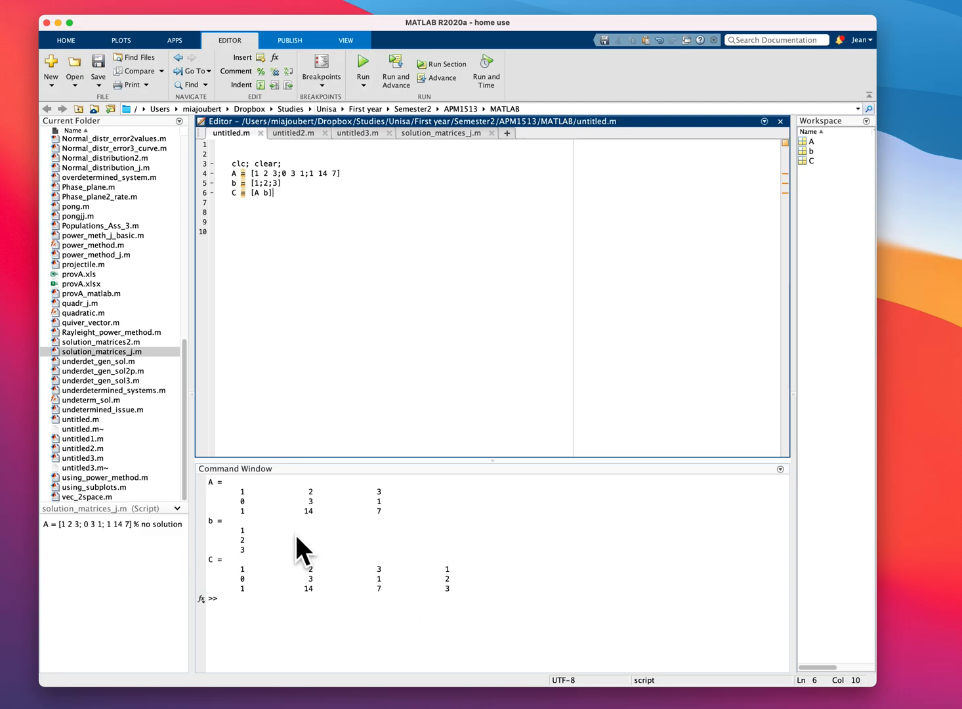
mouse_move(186, 619)
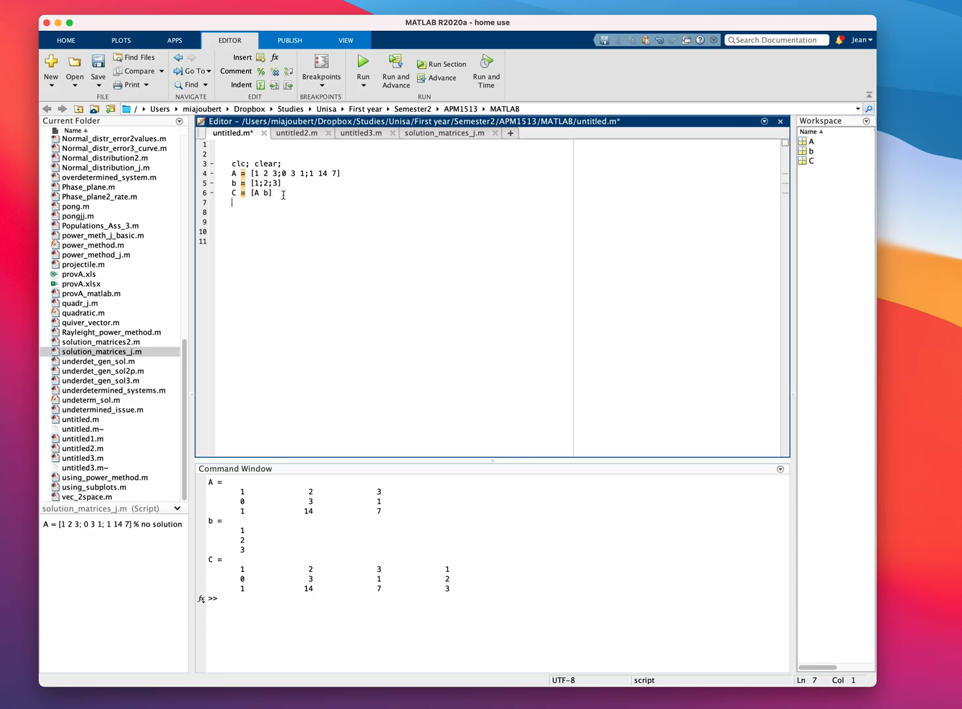
text(C = rref()
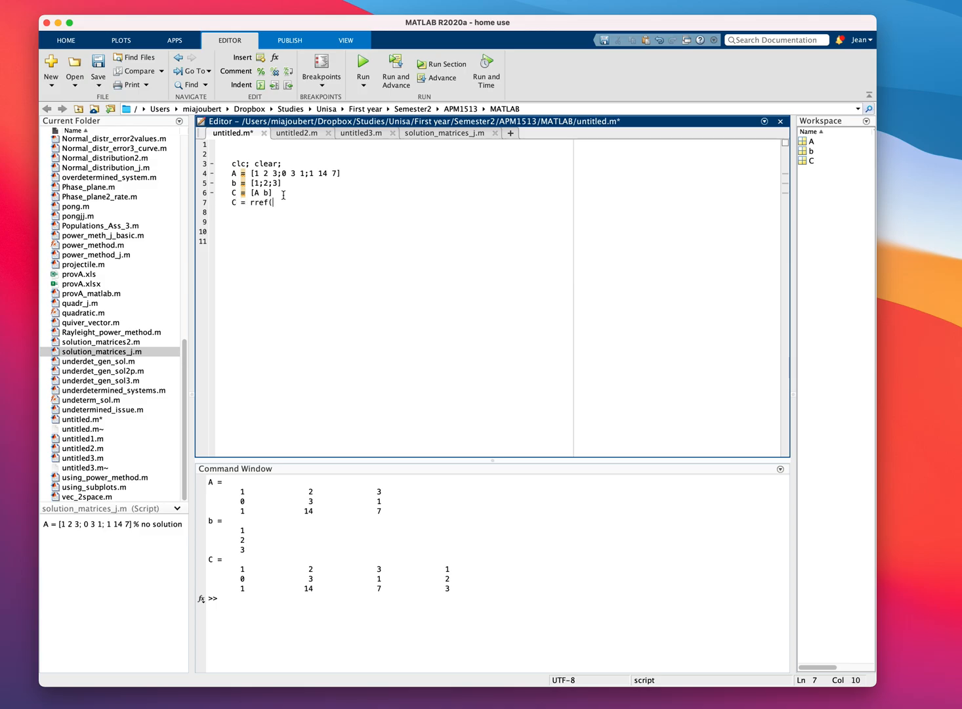
text(C))
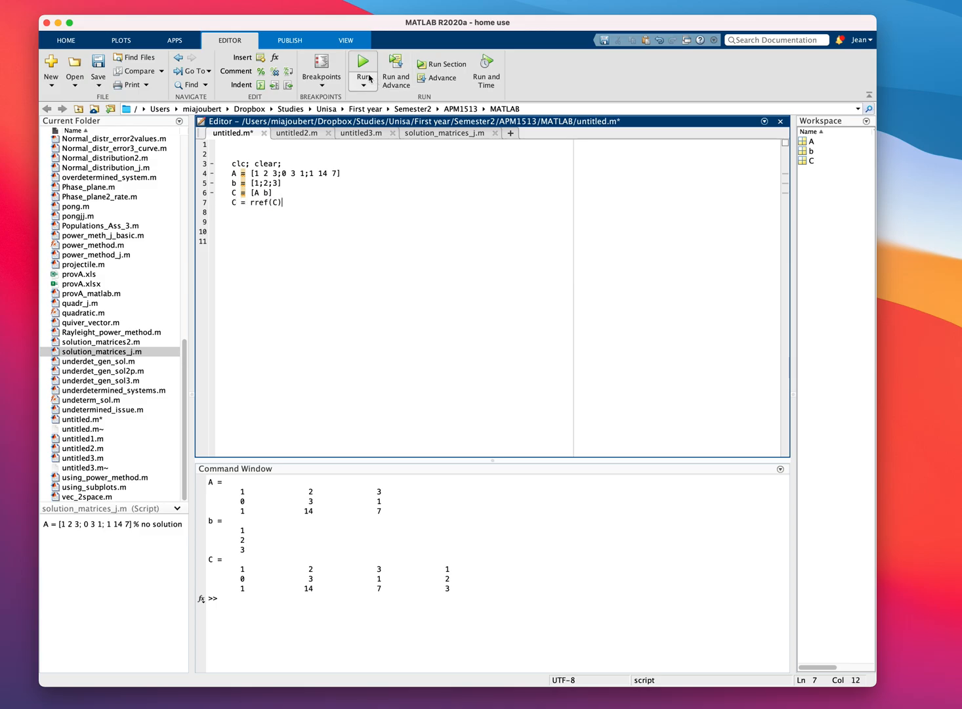
Run the script to display rref(C), whose last row is 0 0 0 1
click(361, 63)
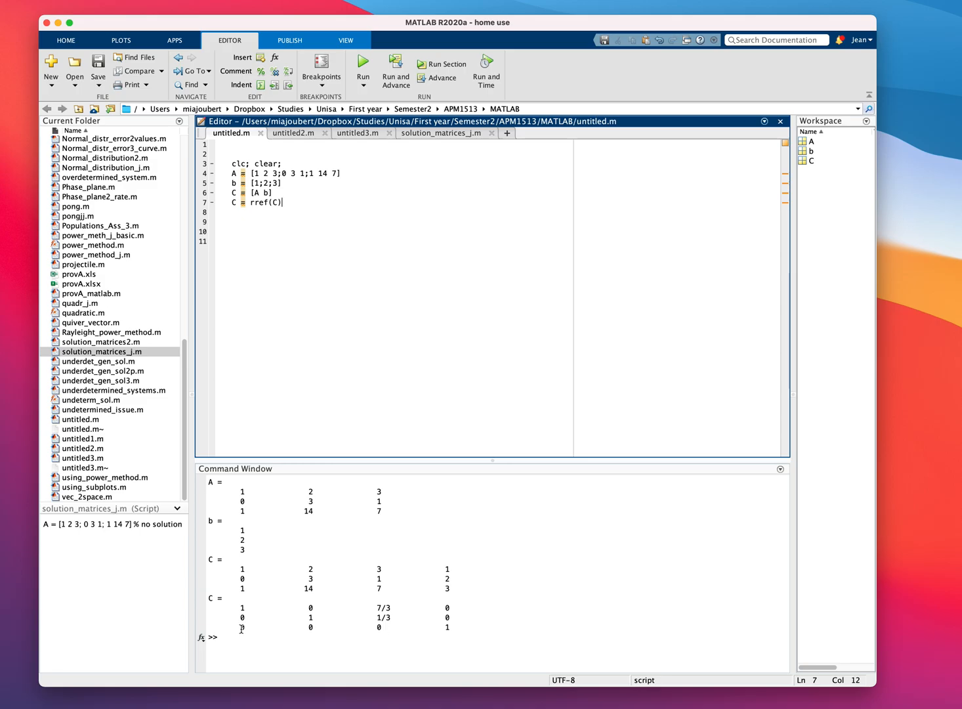
mouse_move(437, 635)
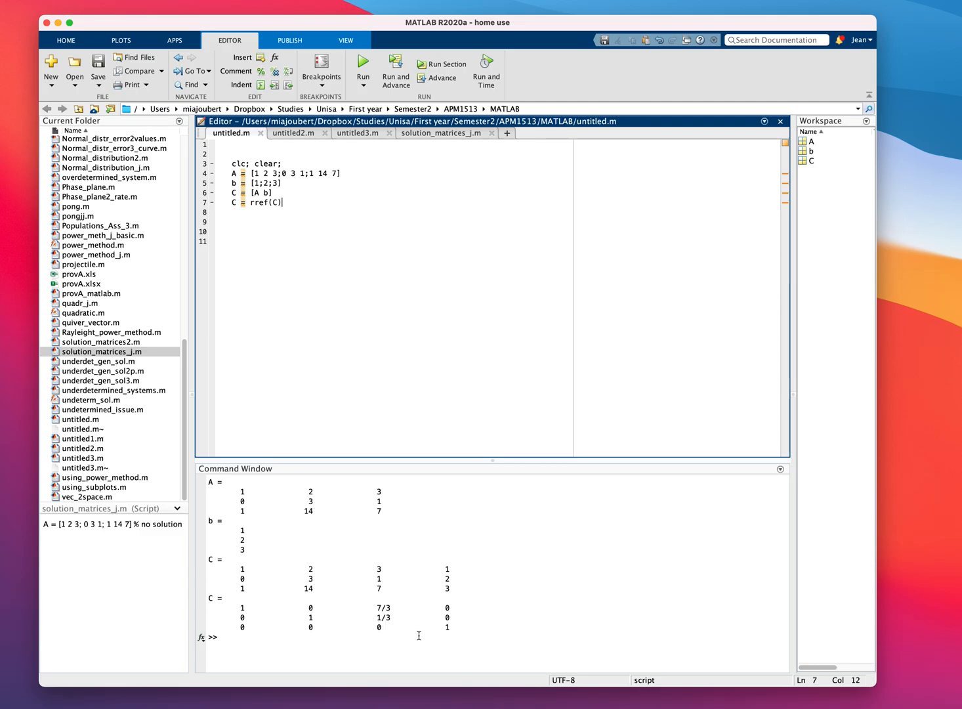
mouse_move(411, 634)
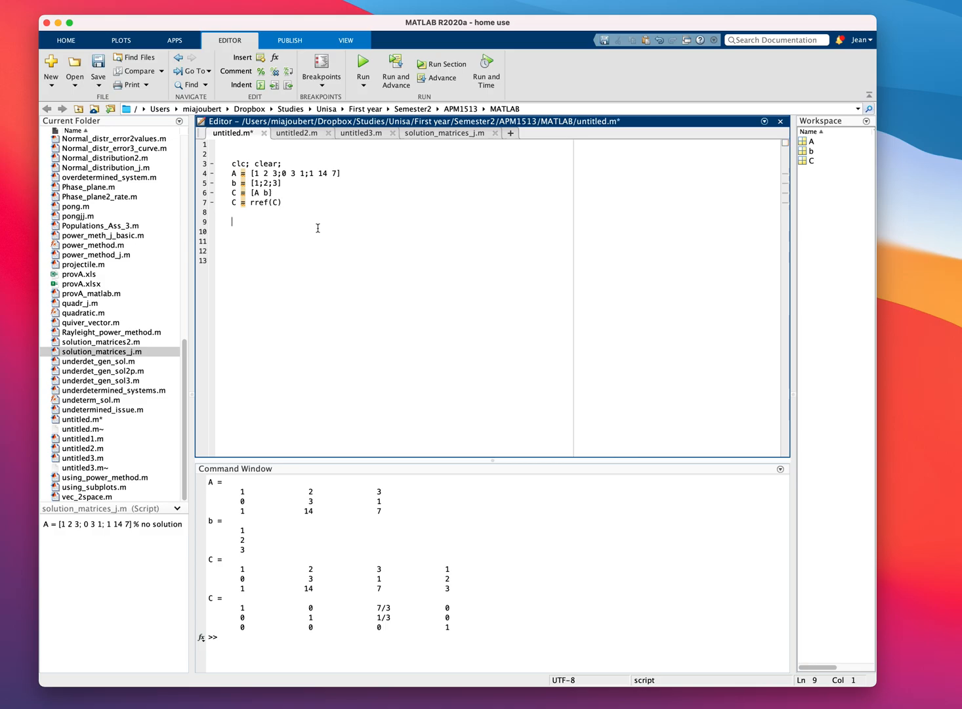
Add an if rank(A)~=rank(C) block displaying "Inconsistent system" and "Best approximation using least squares method!"
text(if rank)
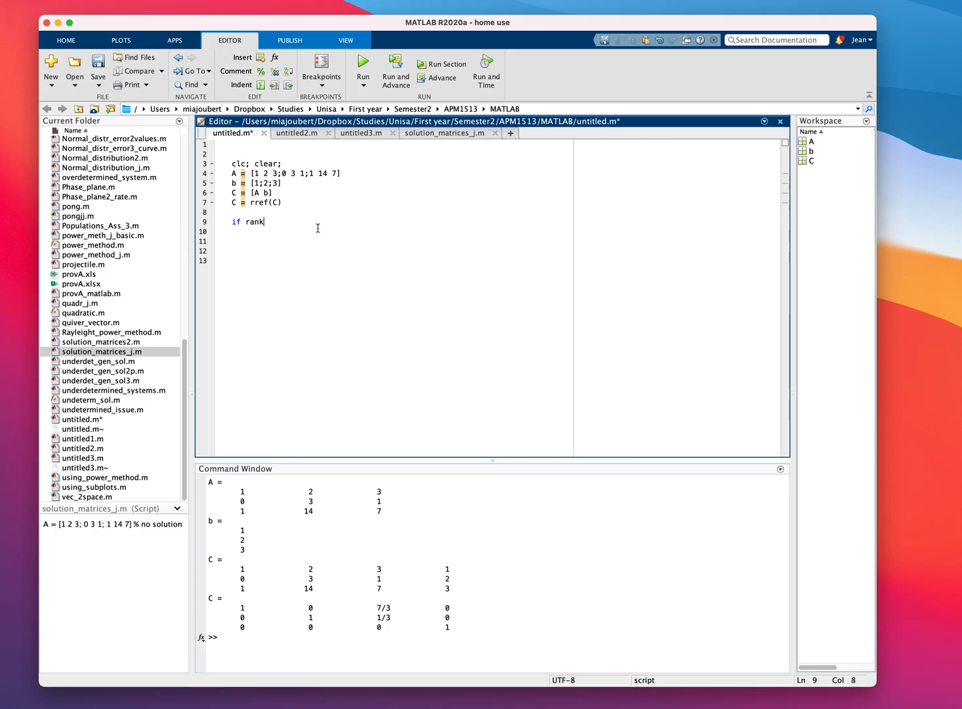
text((A)~)
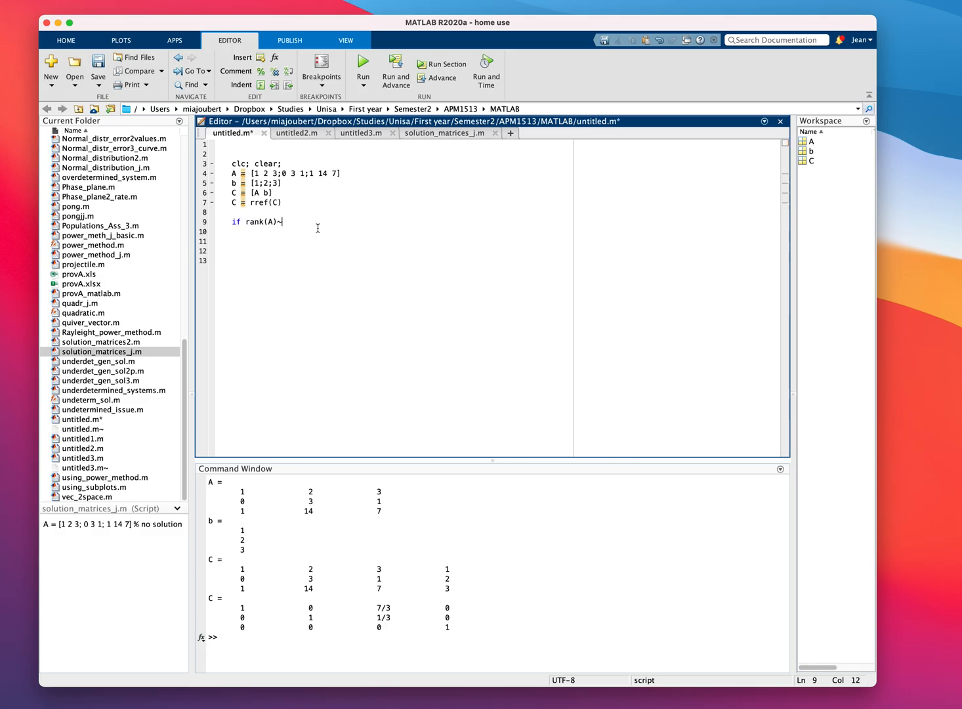
text(= rank()
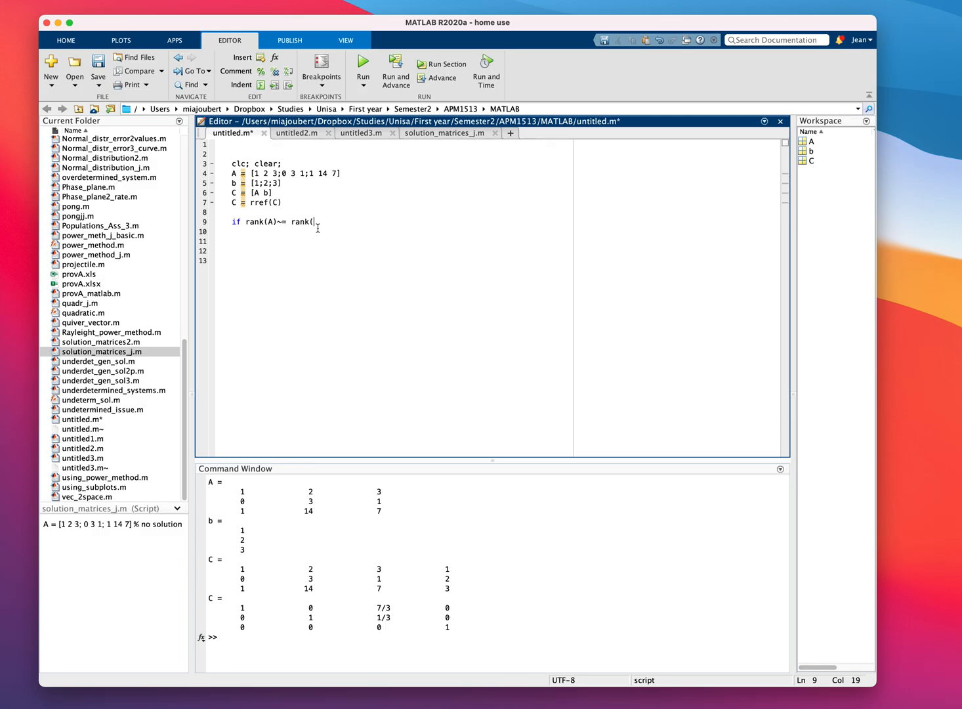
text(C))
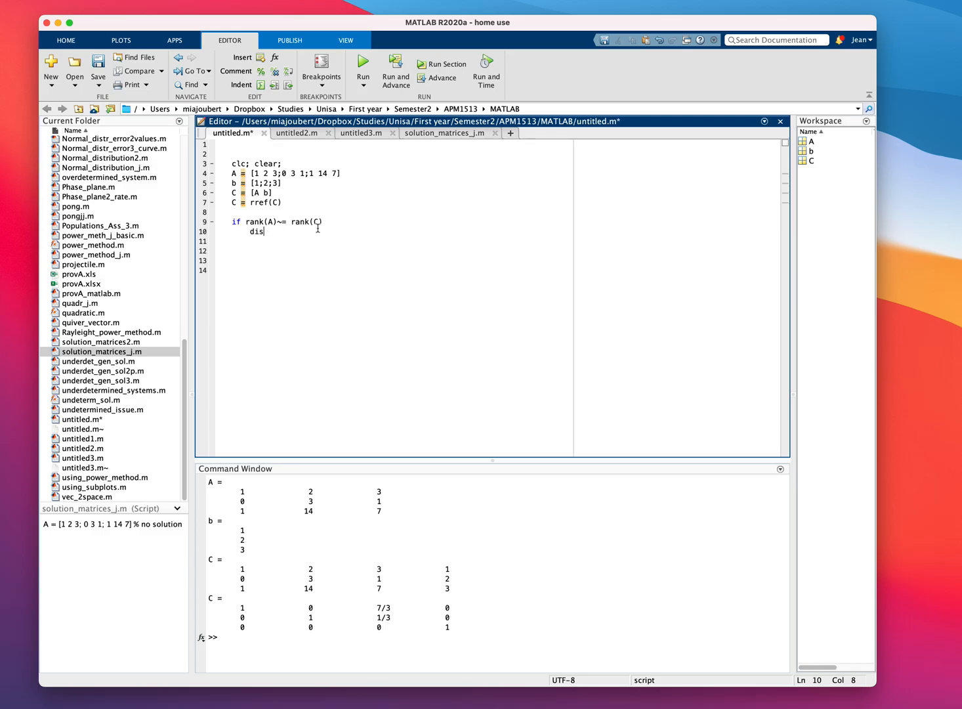
text(p("Inconsistent)
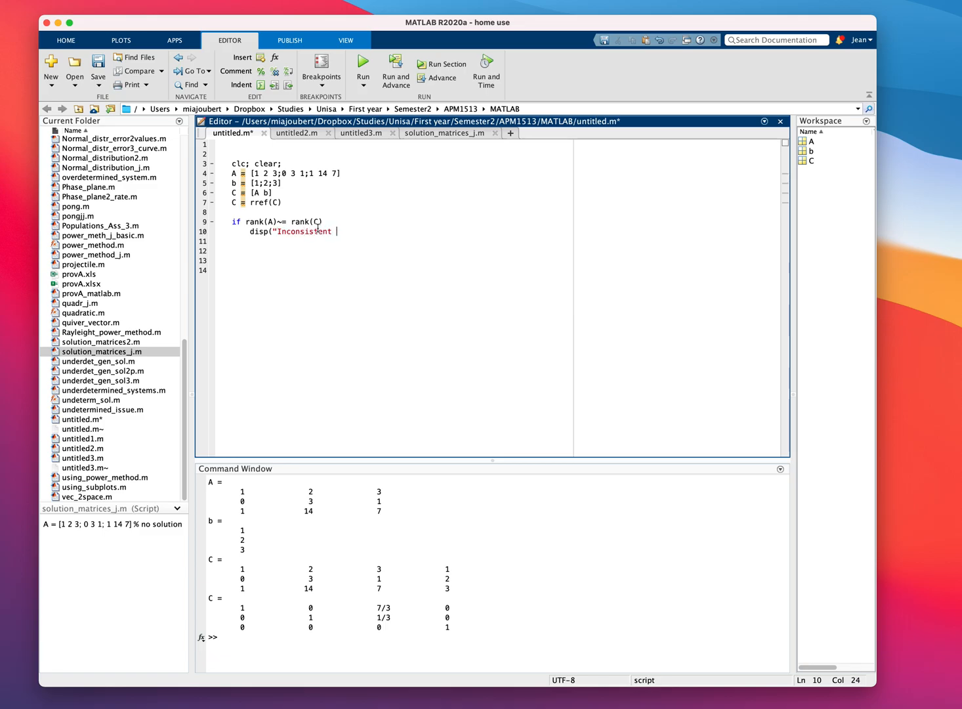
text(system"))
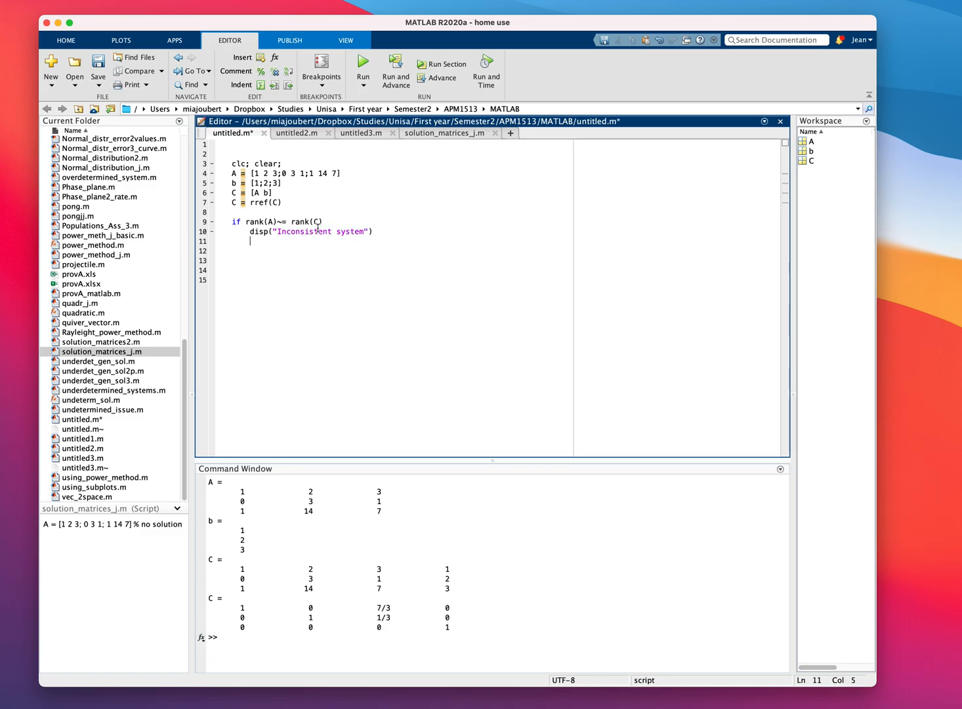
text(disp(")
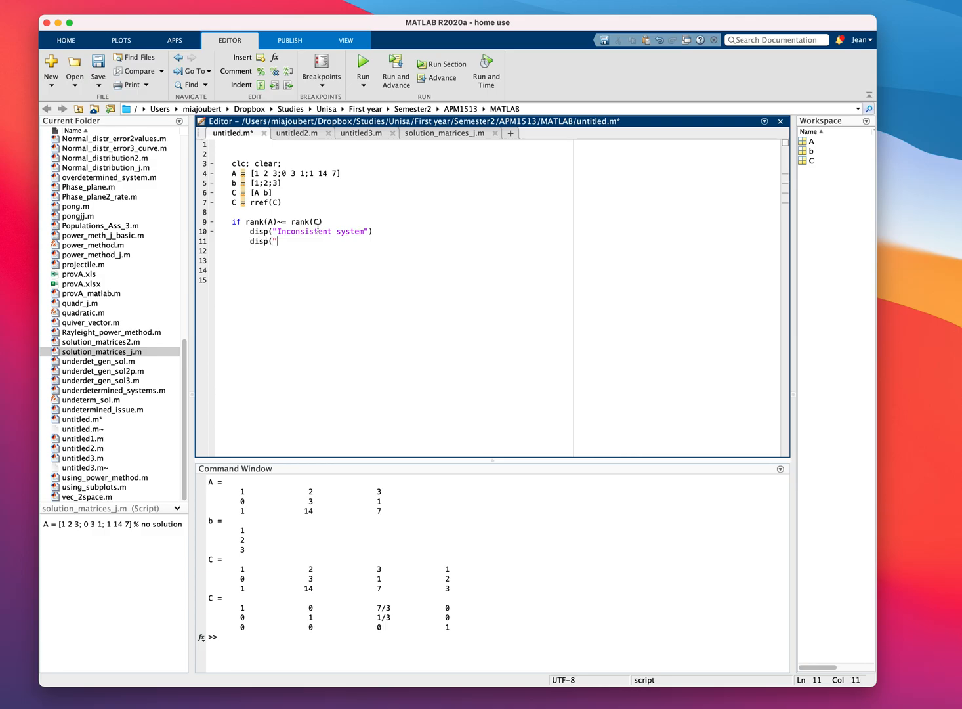
text(Best ap)
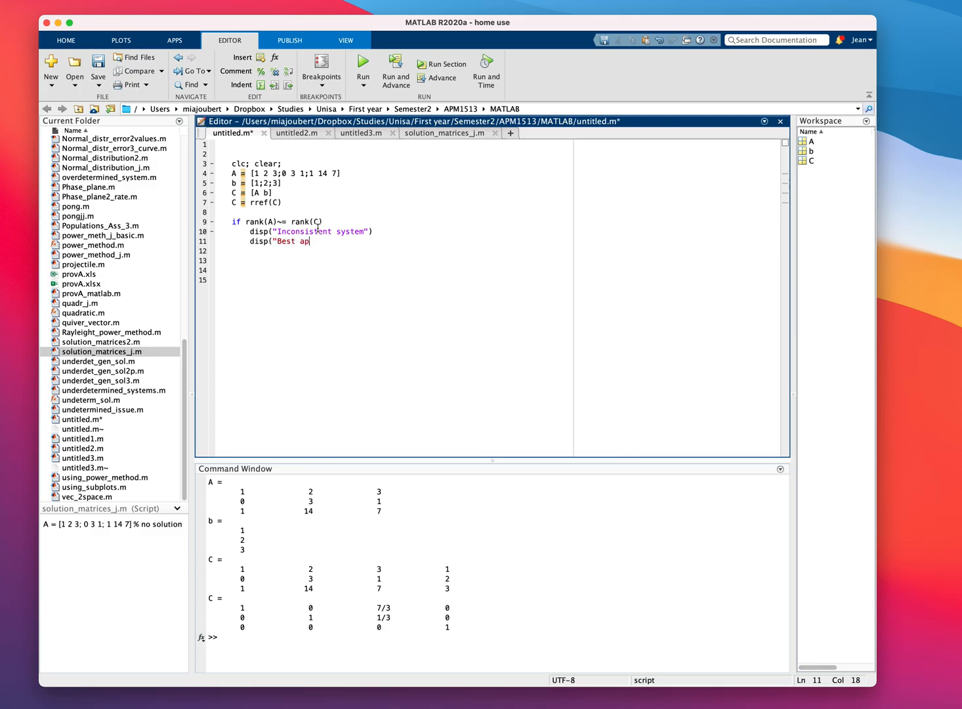
text(proximation using)
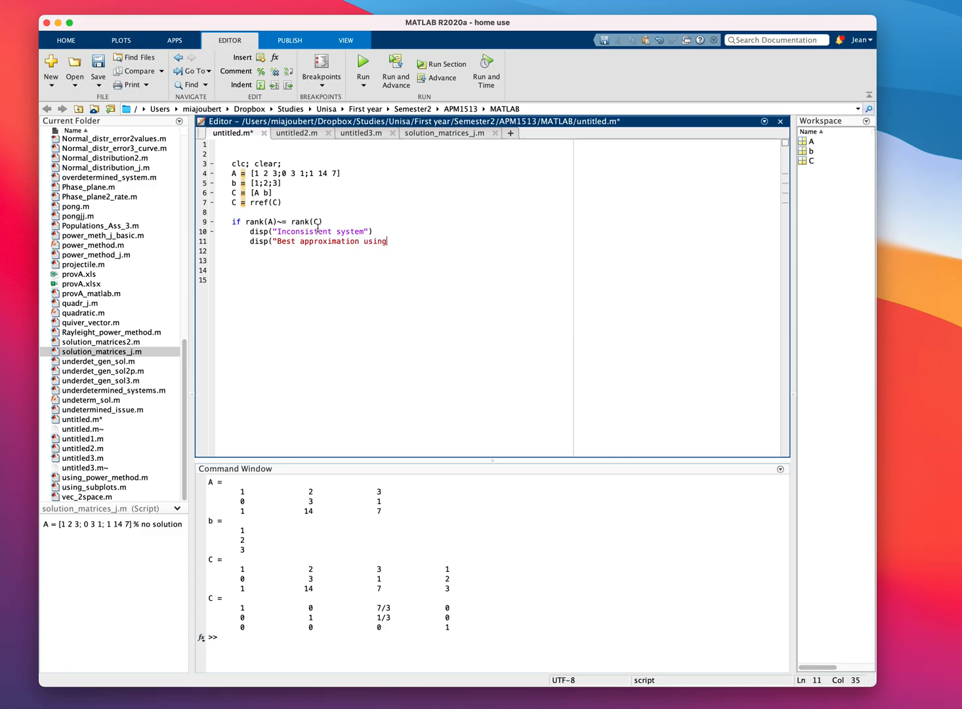
text(least squea)
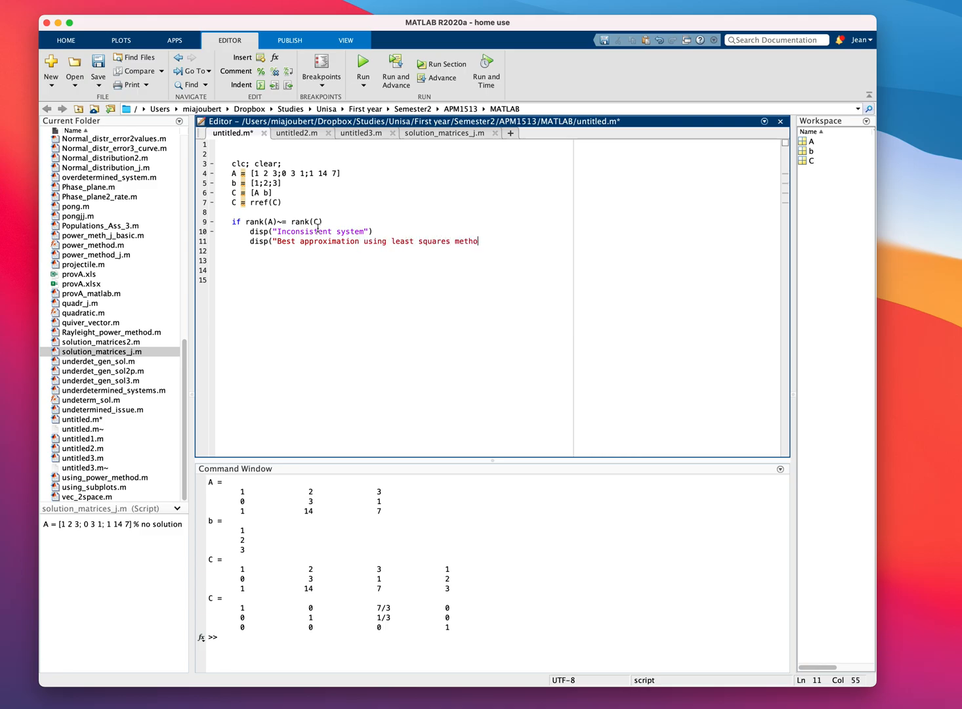
text(d!"))
text(end)
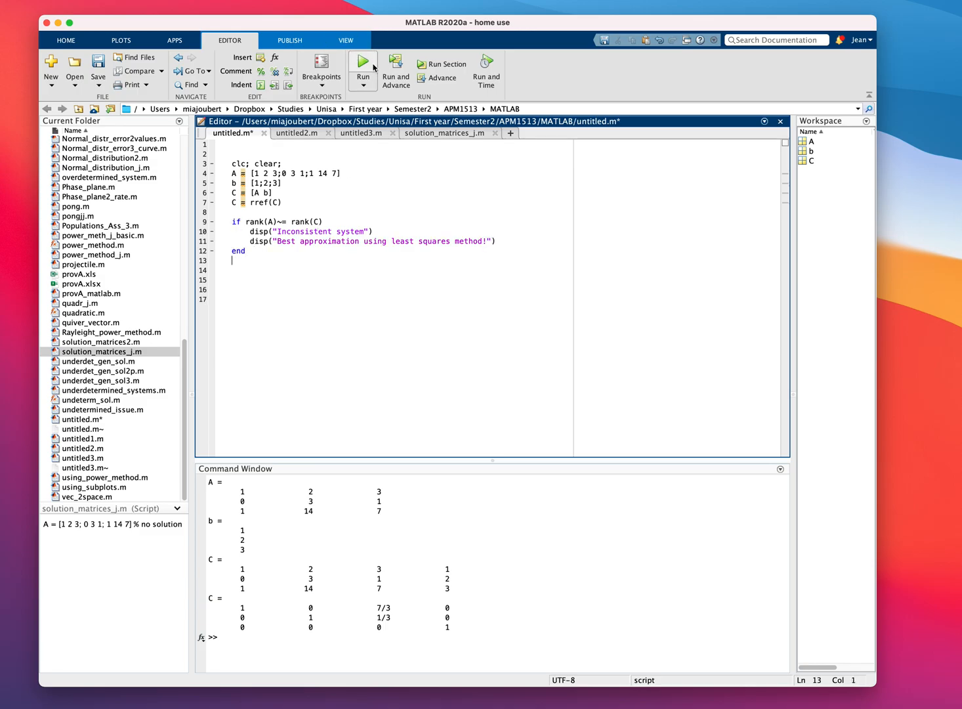
Run the script to print the inconsistency and least-squares messages
click(362, 63)
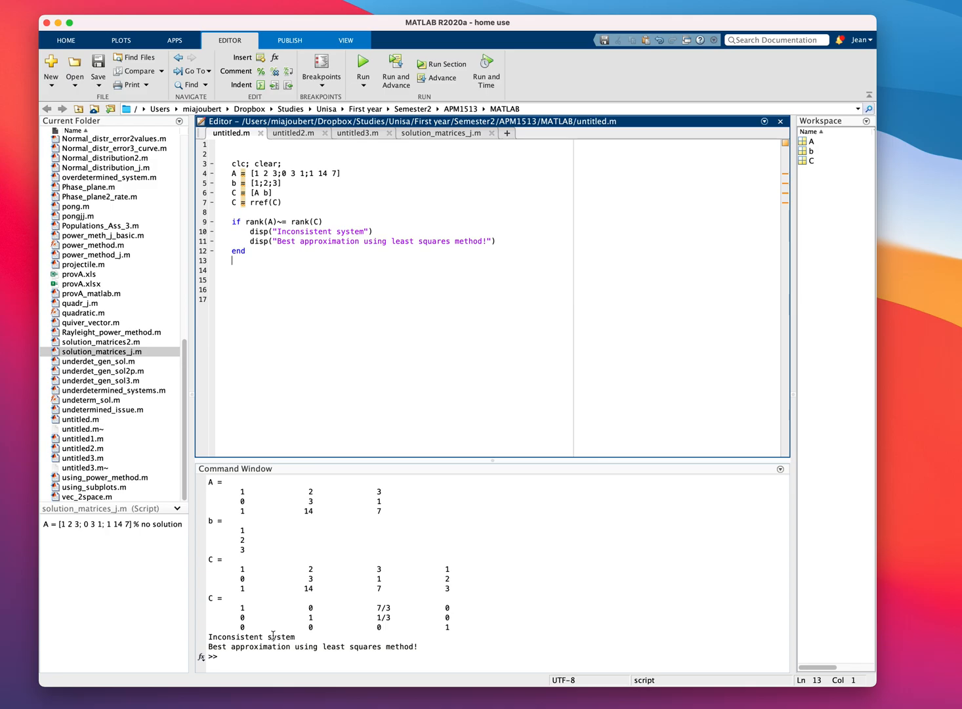
mouse_move(265, 261)
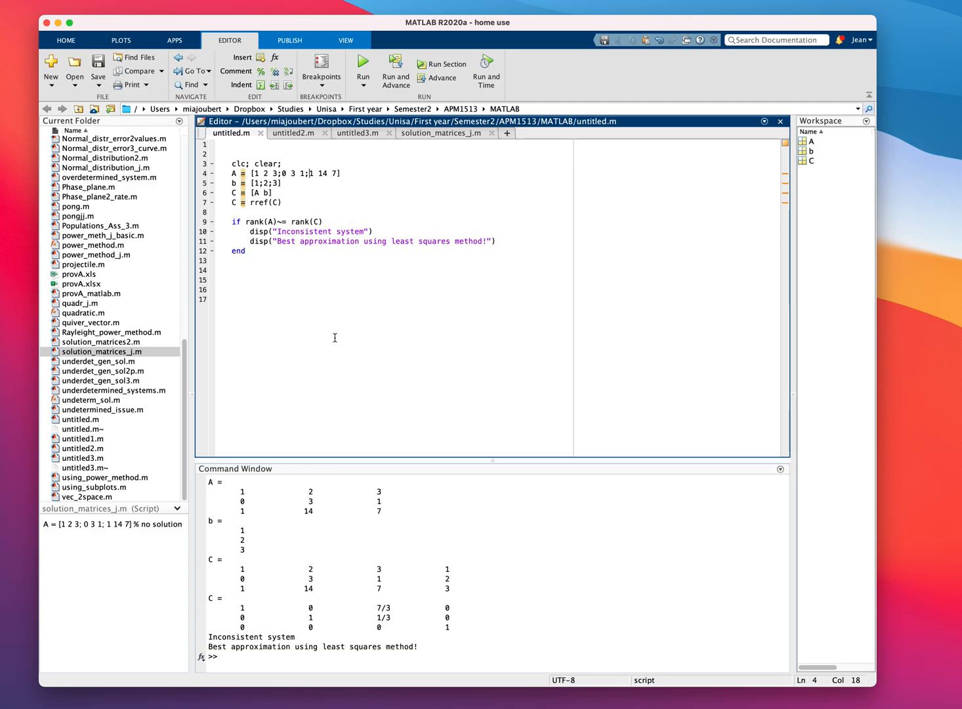
text(-)
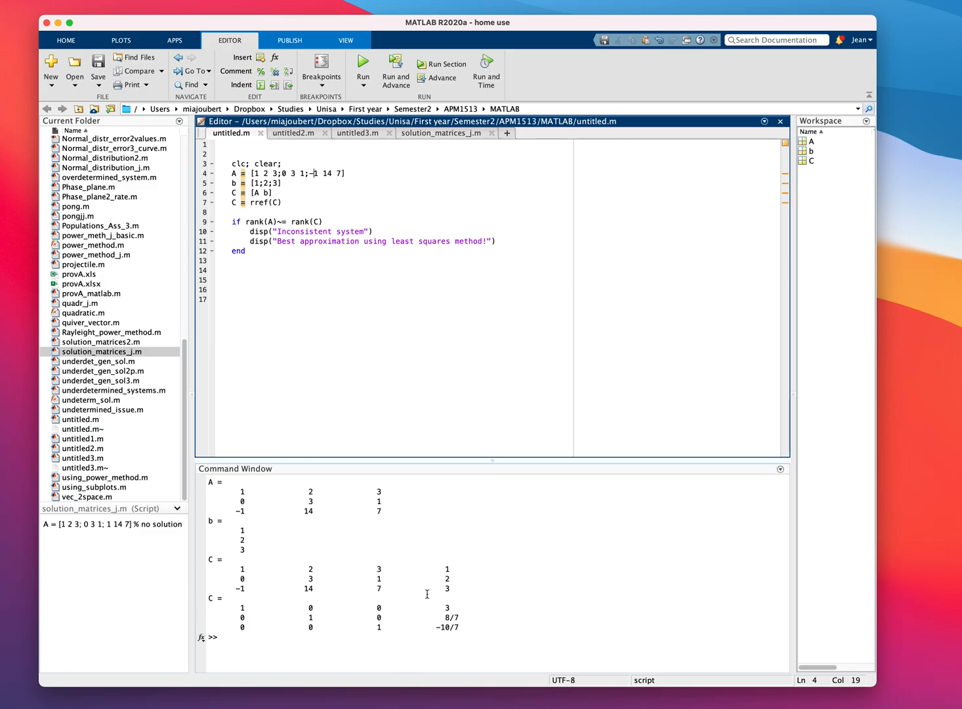
mouse_move(255, 612)
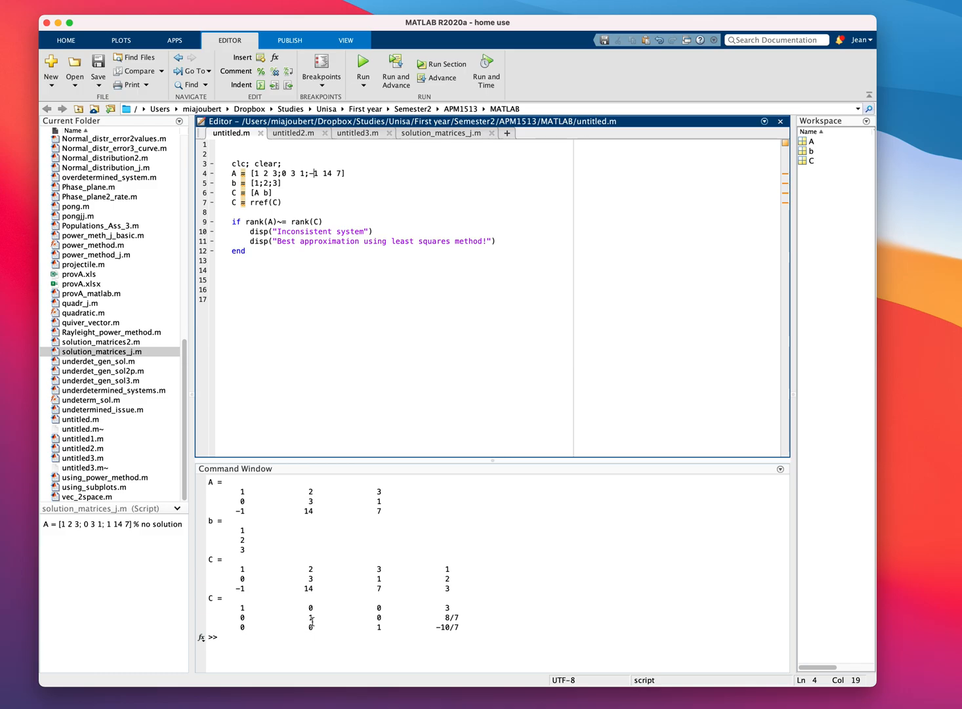
mouse_move(384, 632)
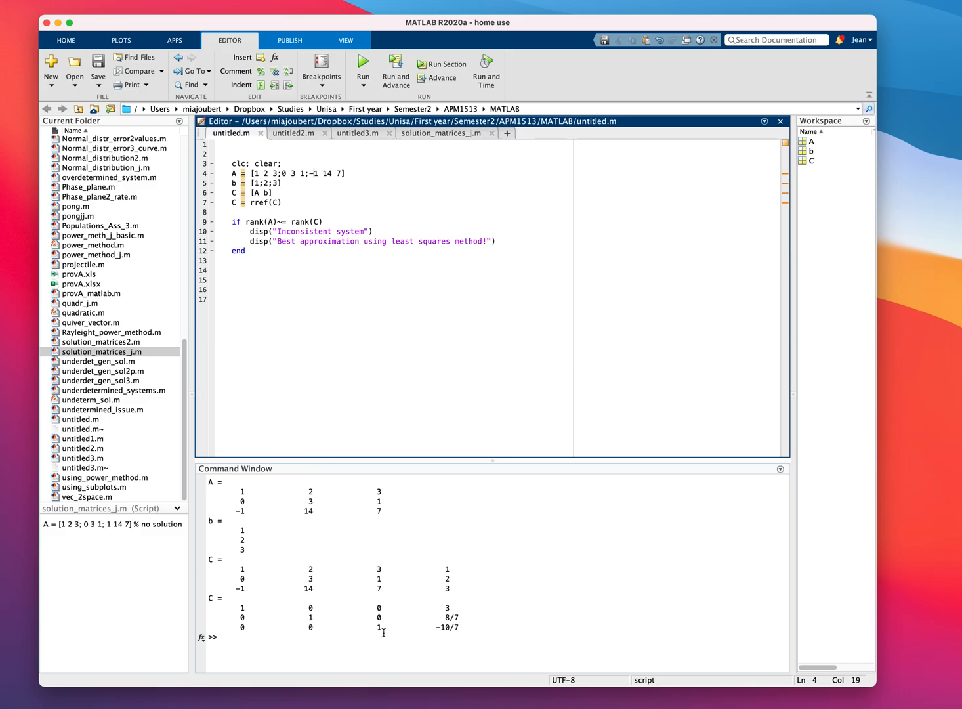
mouse_move(457, 636)
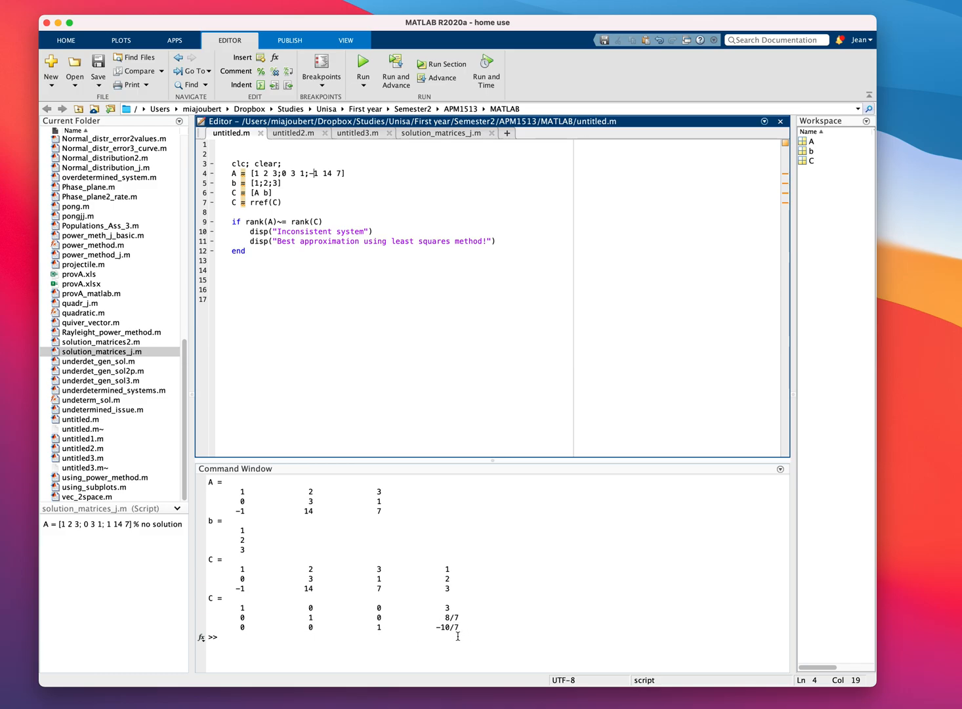
mouse_move(266, 630)
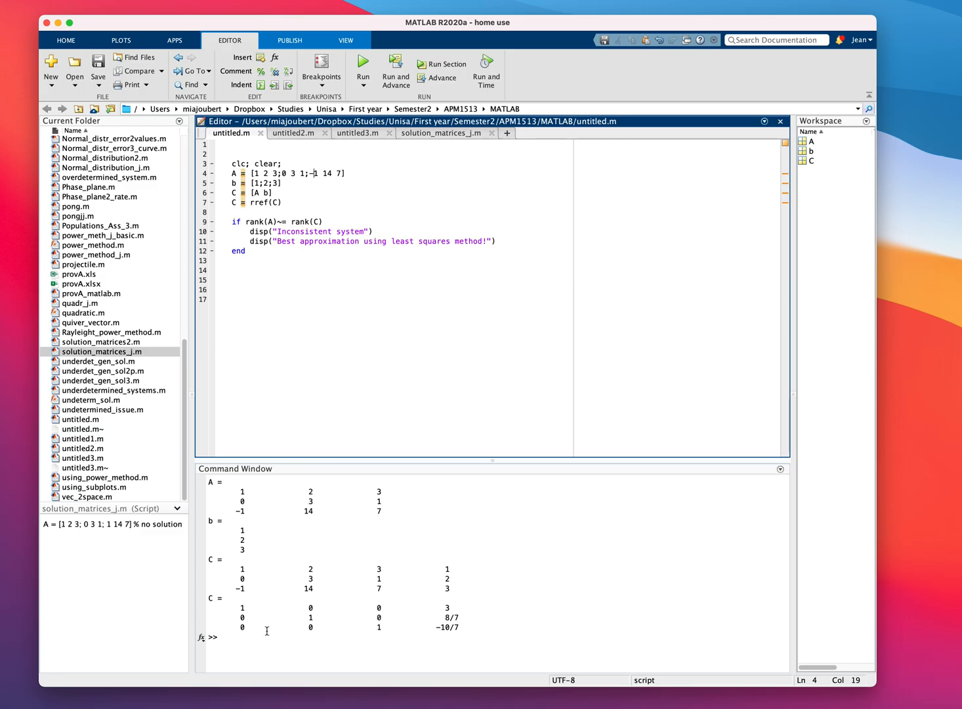
text(format)
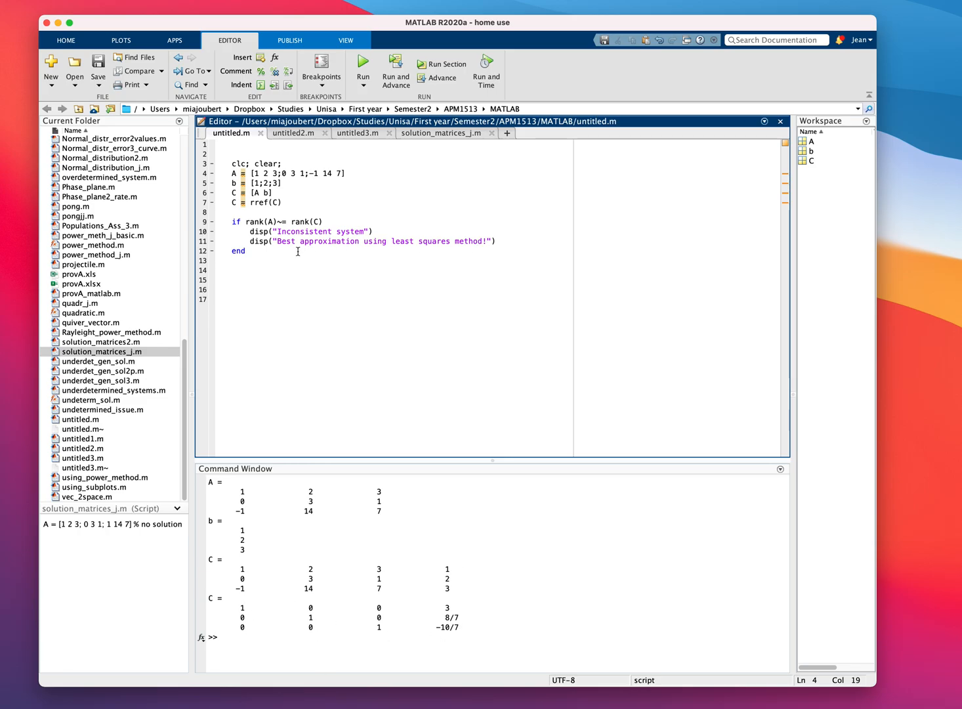
Start an elseif rank(A) == branch after the second disp line
key(Enter)
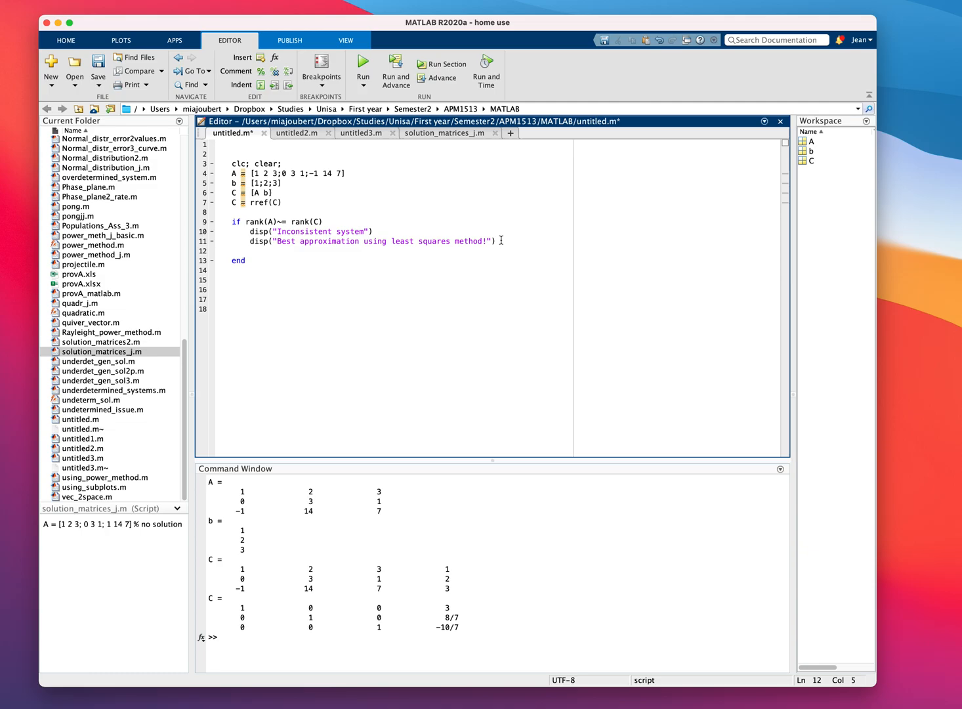
text(elseif ra)
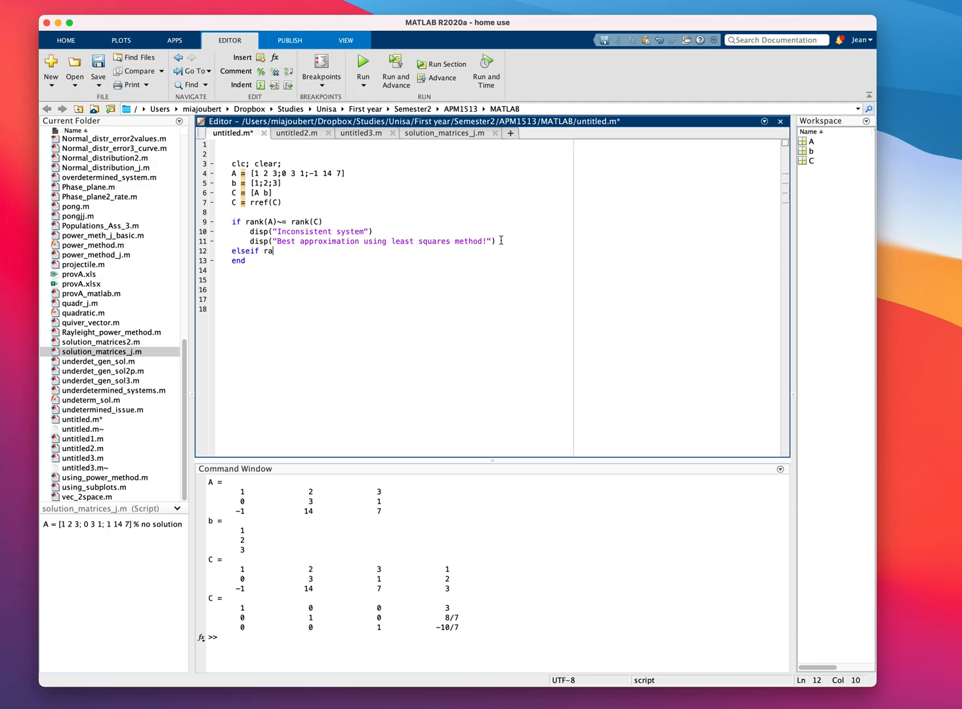
text(nk(A) ==)
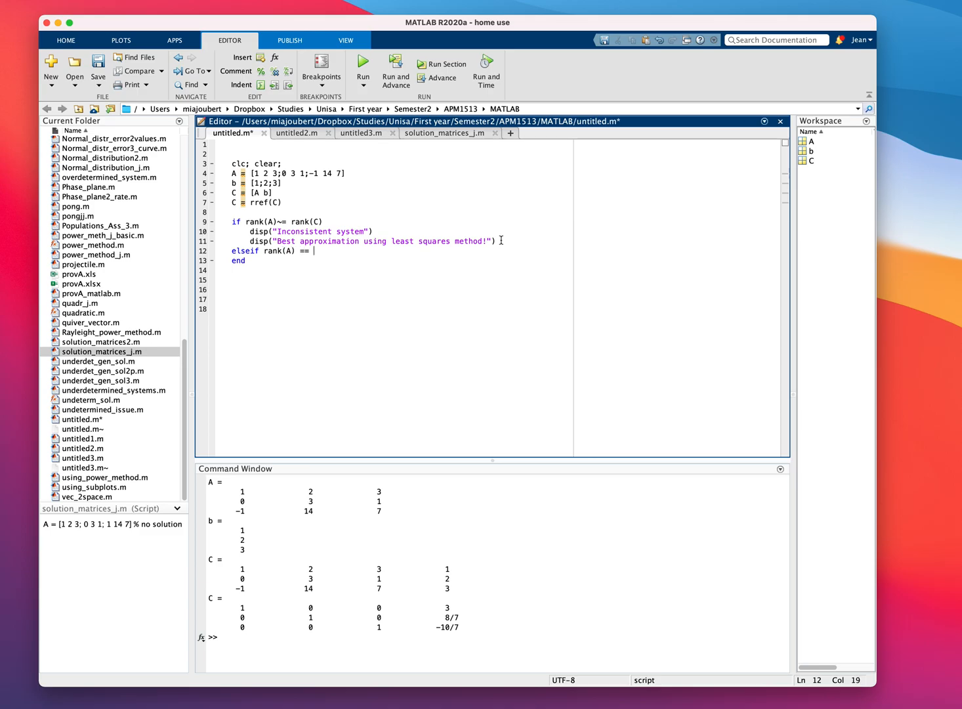
text(rank)
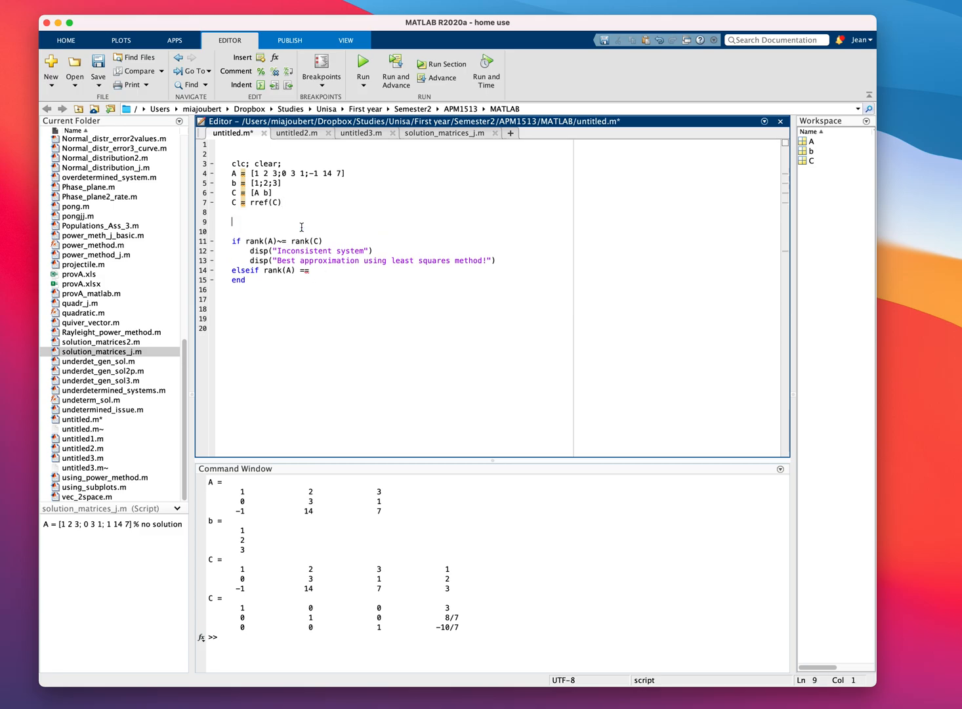
Store the dimensions of A with n = size(A); above the if block
text(n = size)
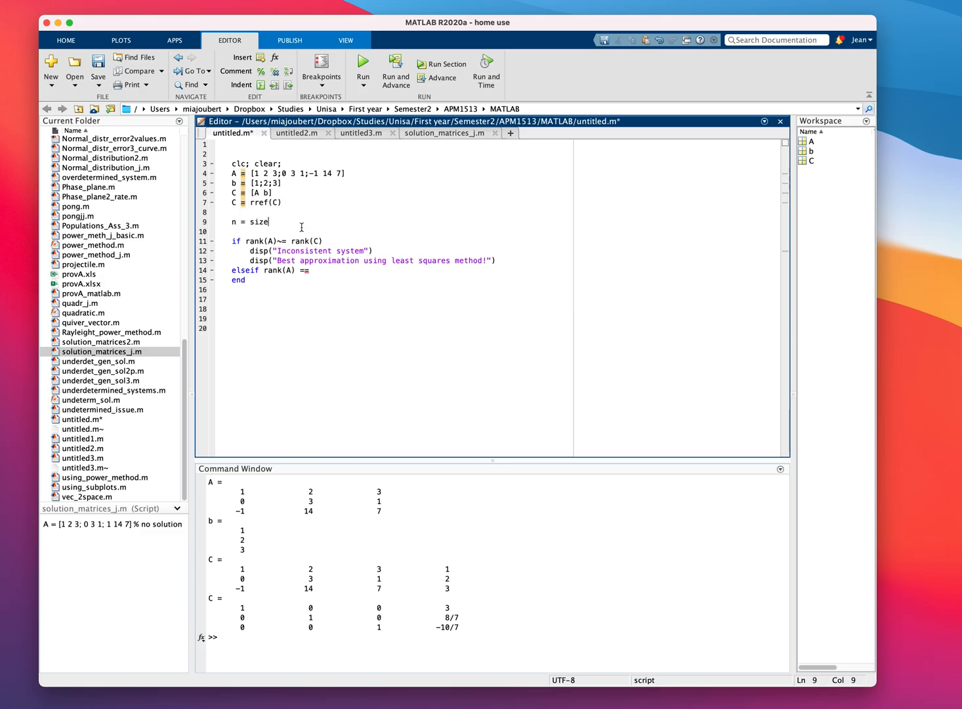
text((A))
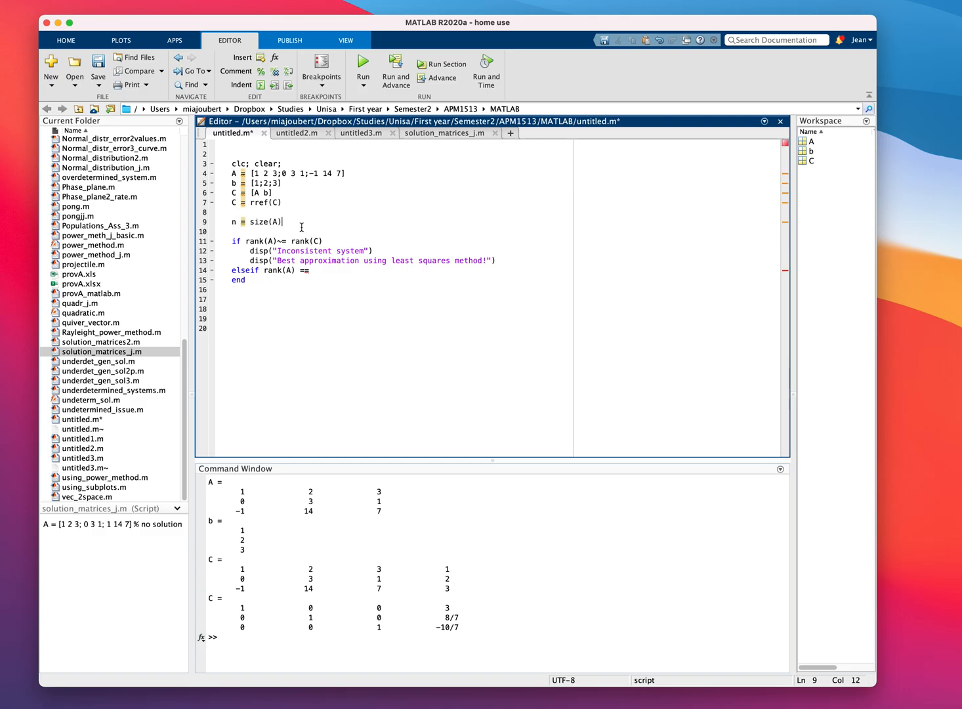
text(;)
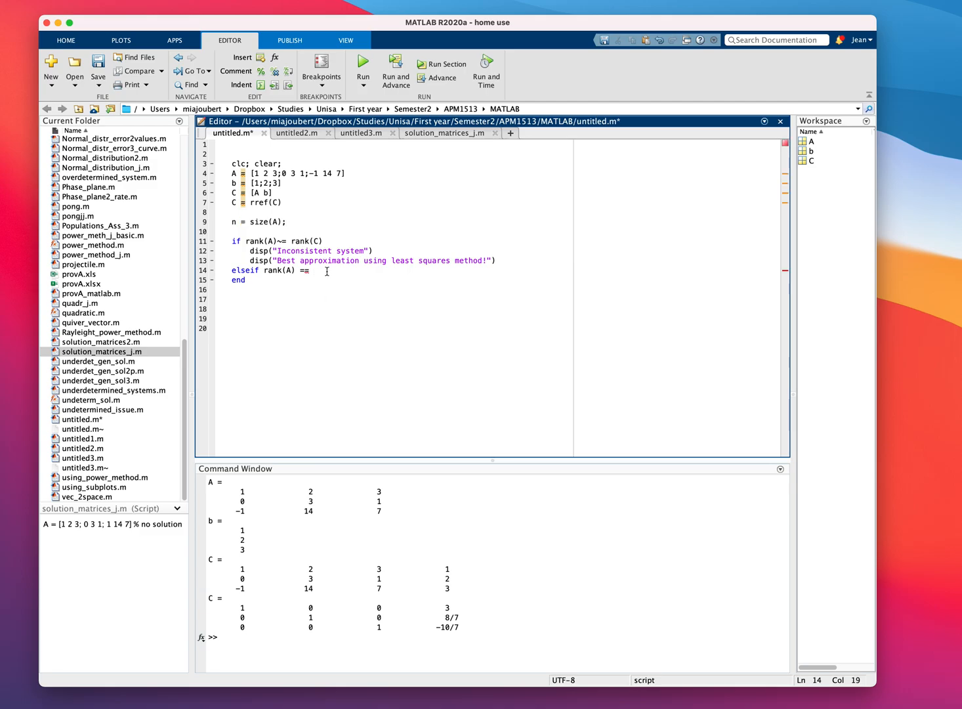
Complete elseif rank(A) == n(2) to display "Unique solution" and compute x = A\b
text(n()
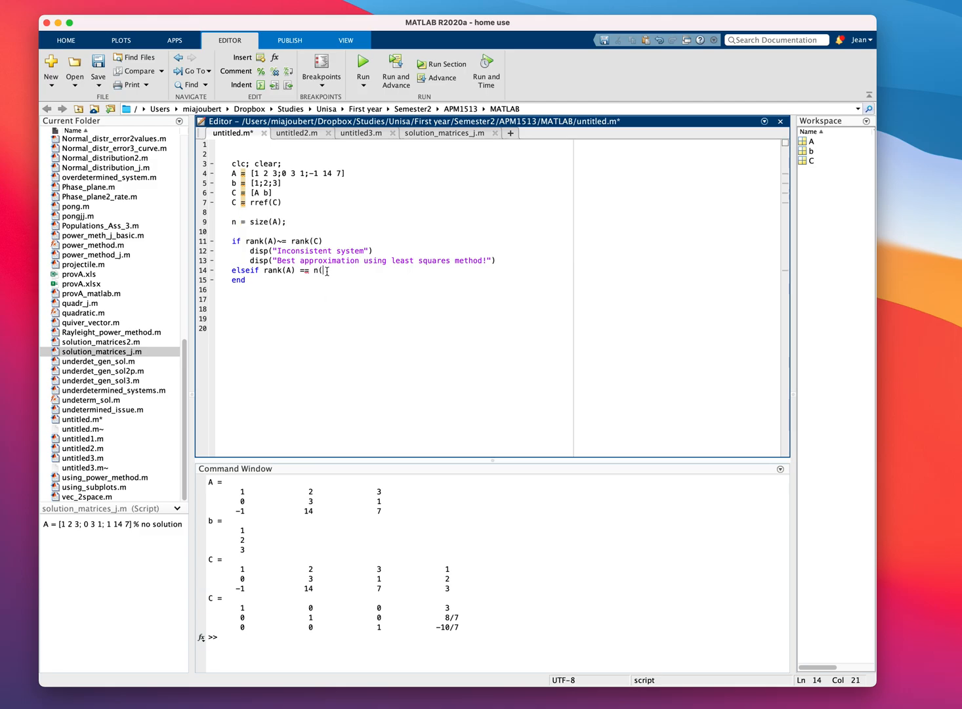
text(2)
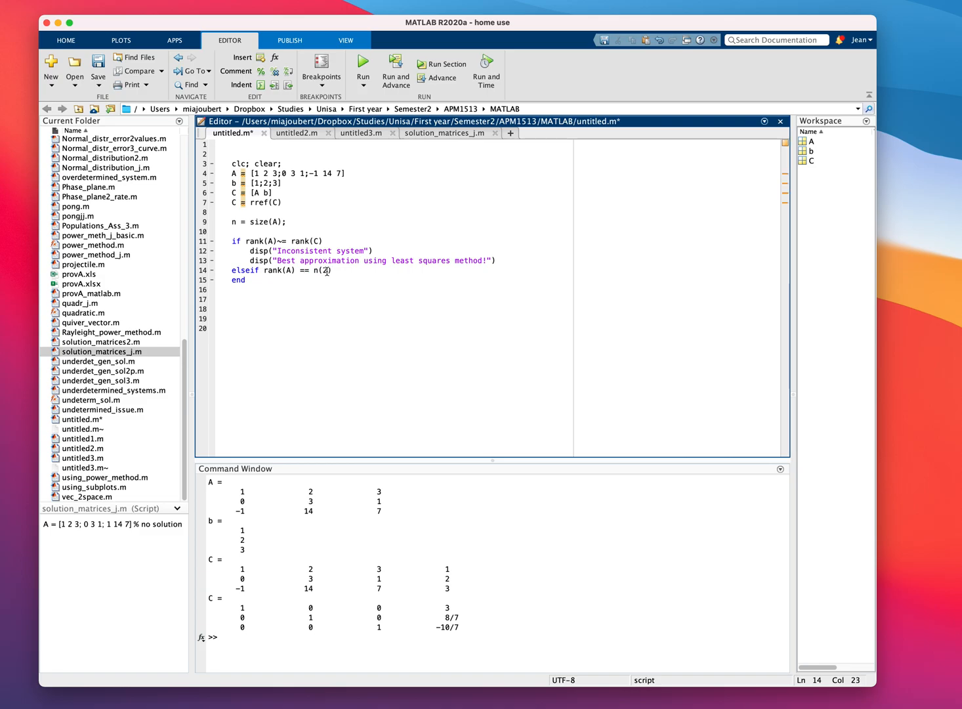
text(disp()
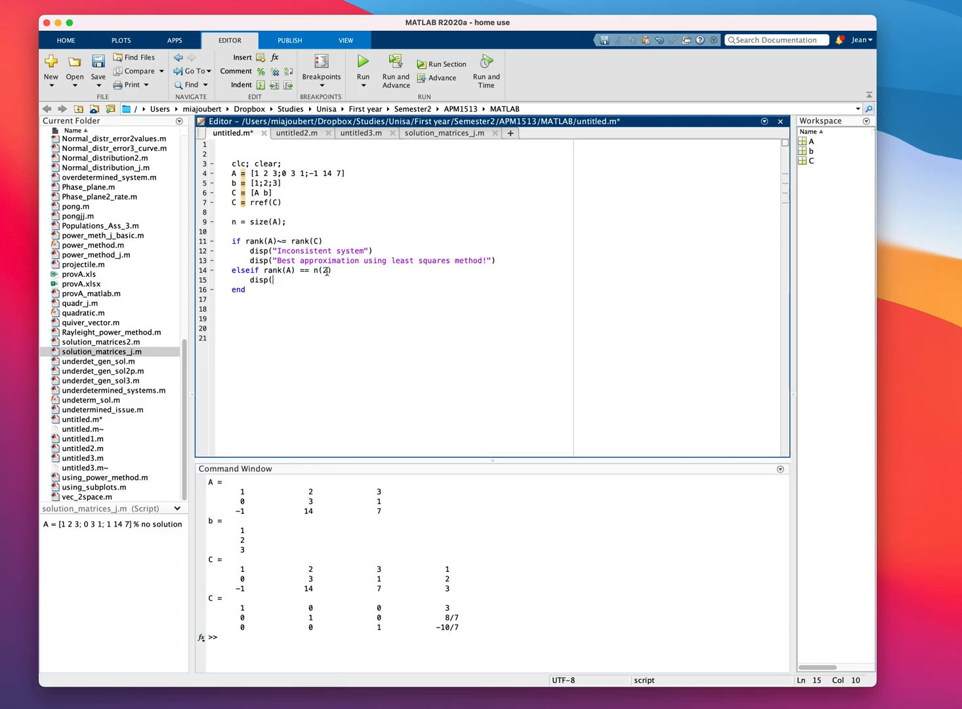
text("Unique)
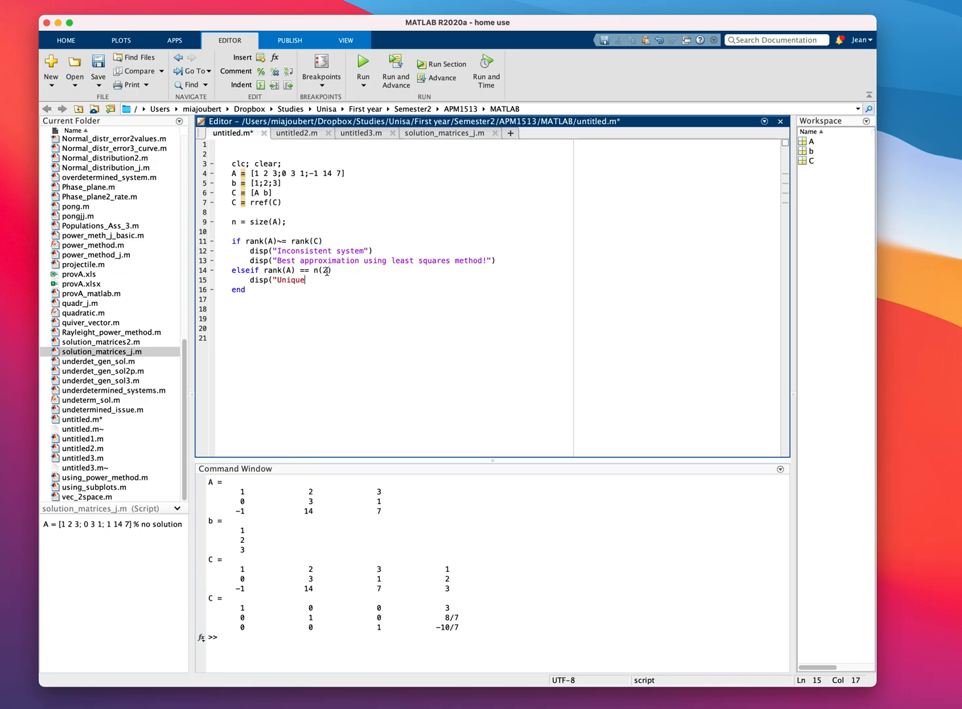
text(soluti)
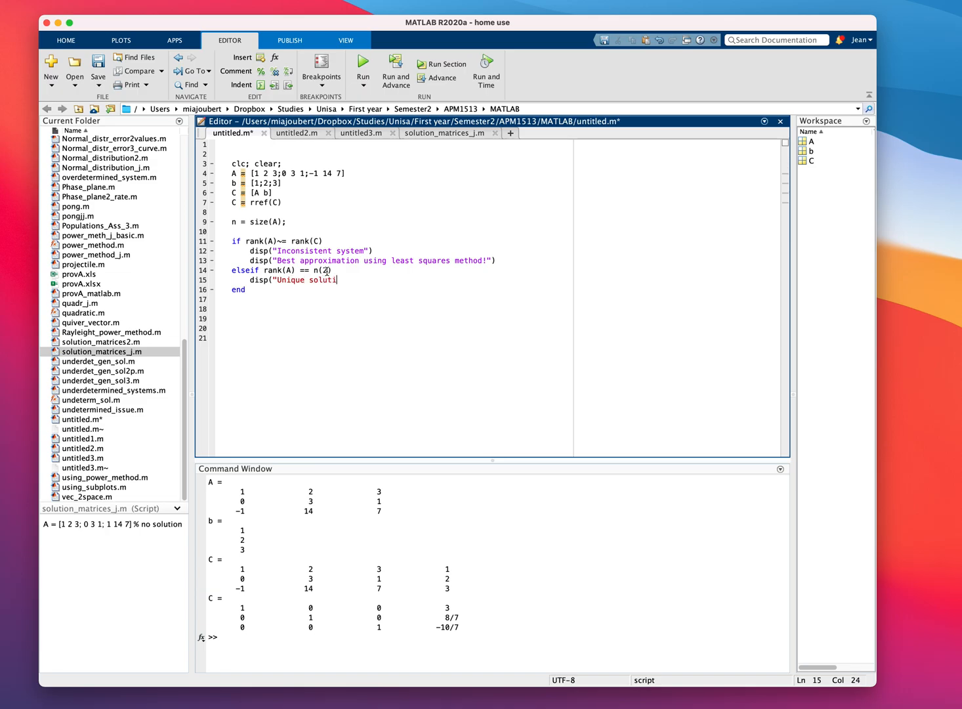
text(on"))
text(x = A)
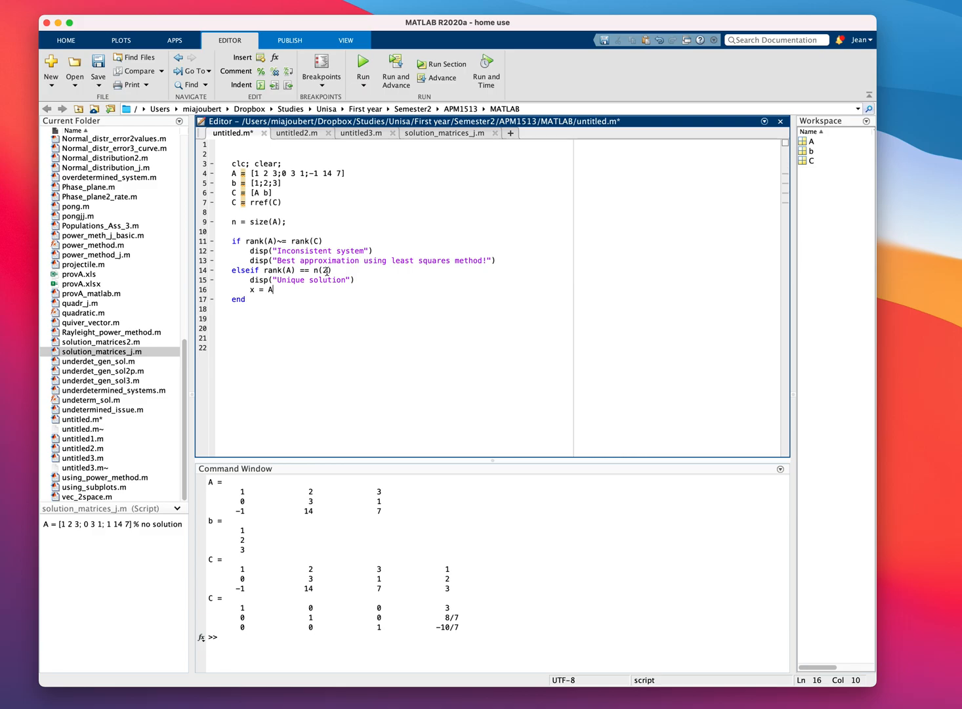
text(\b)
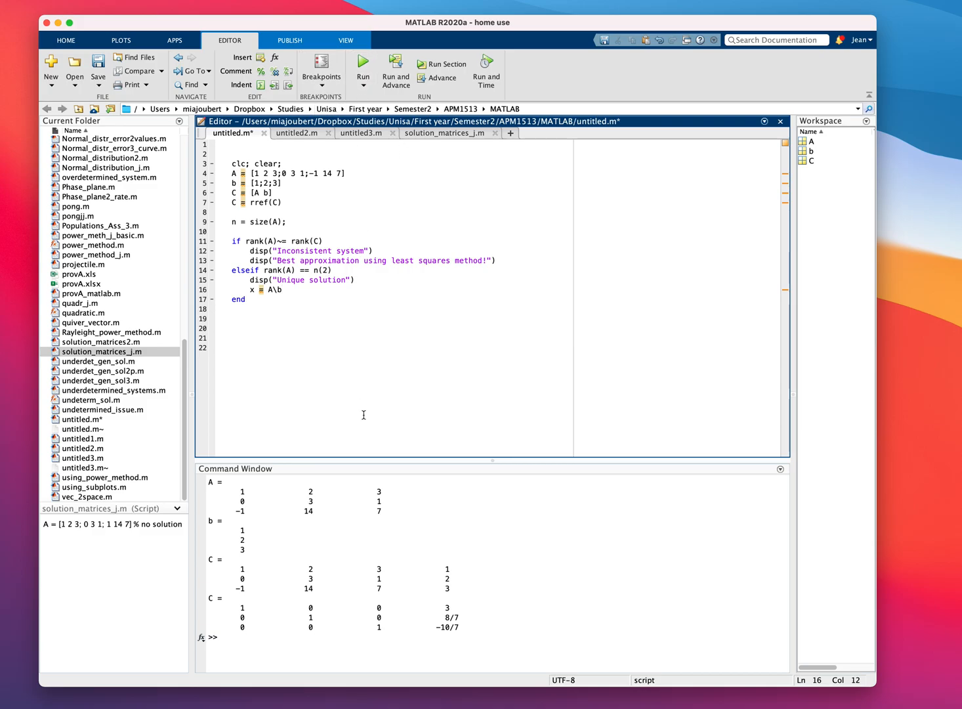
Run the script, printing "Unique solution" with x = 3, 8/7, -10/7
click(362, 69)
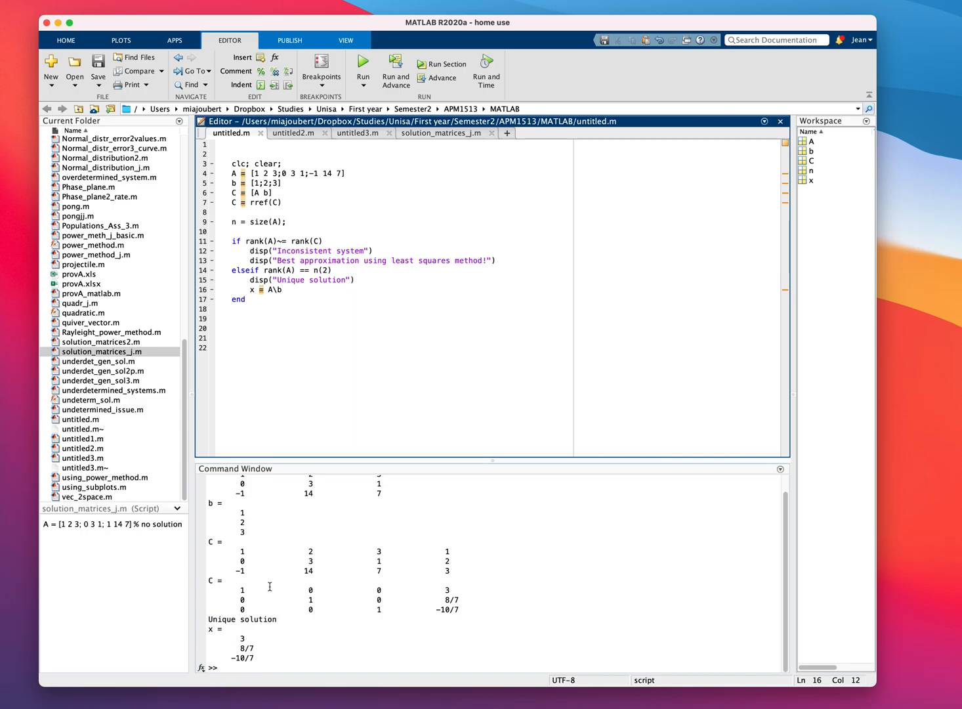
mouse_move(264, 407)
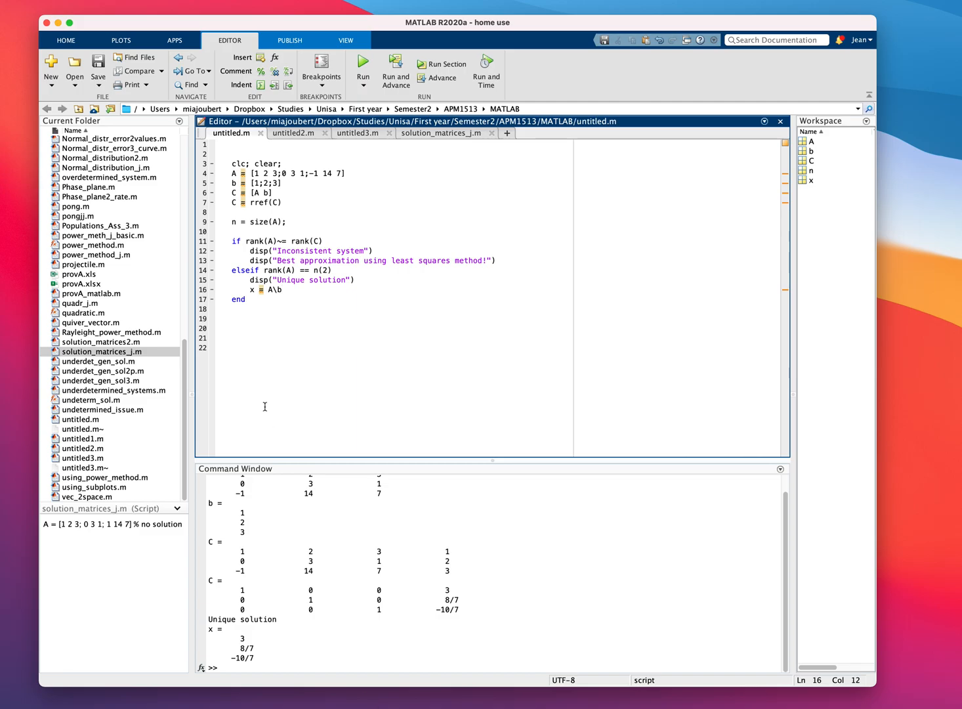
mouse_move(323, 221)
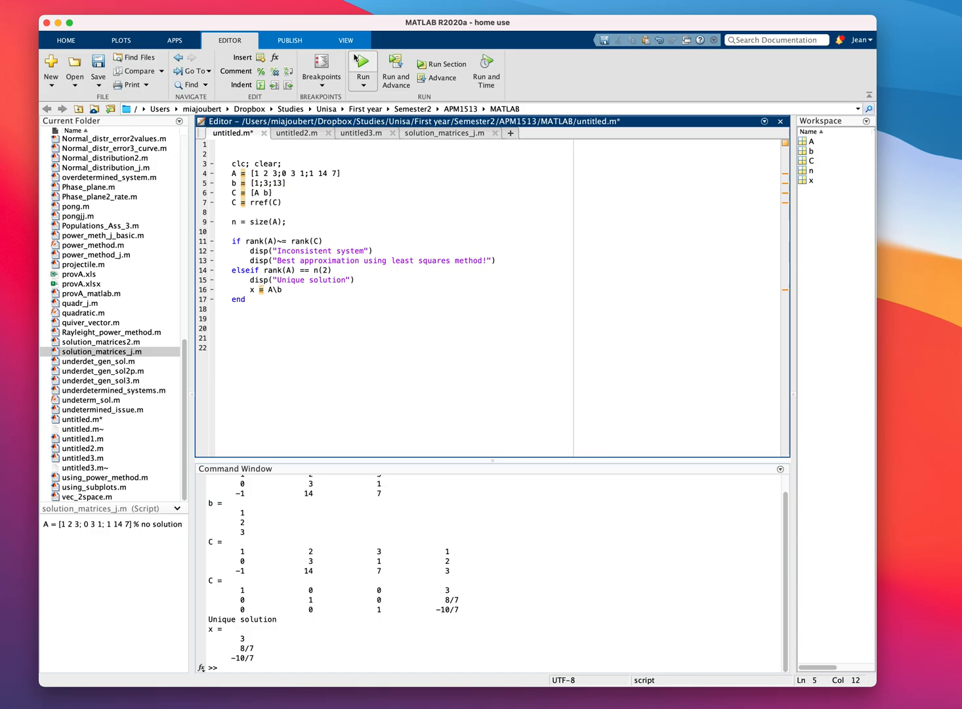
Rerun the script with A's last row 1 14 7 and b = [1;3;13], giving a zero row
click(362, 64)
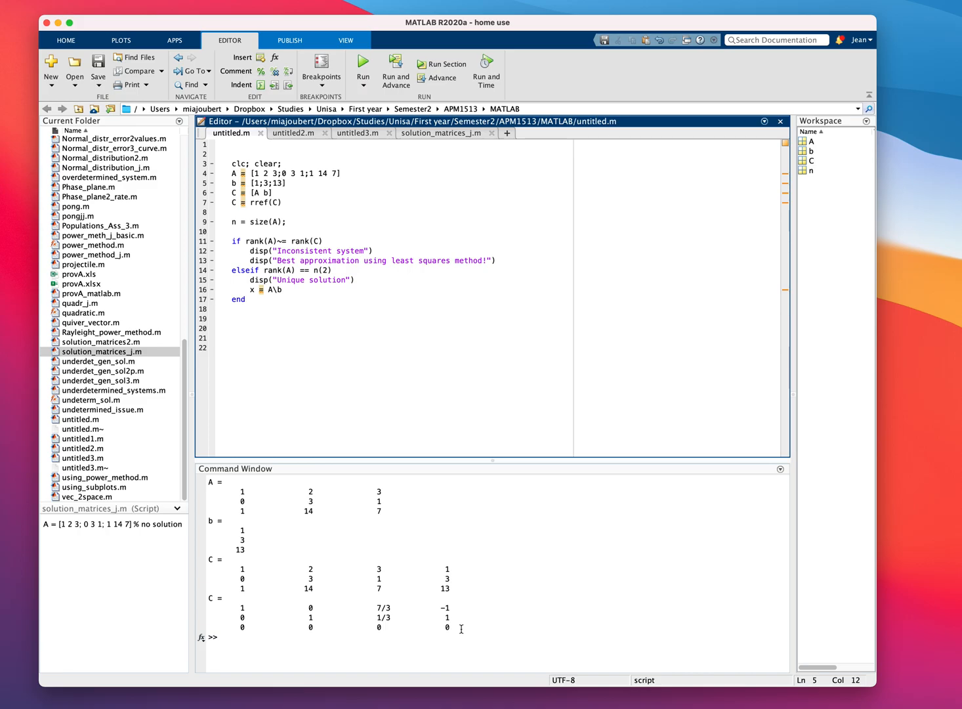
mouse_move(296, 289)
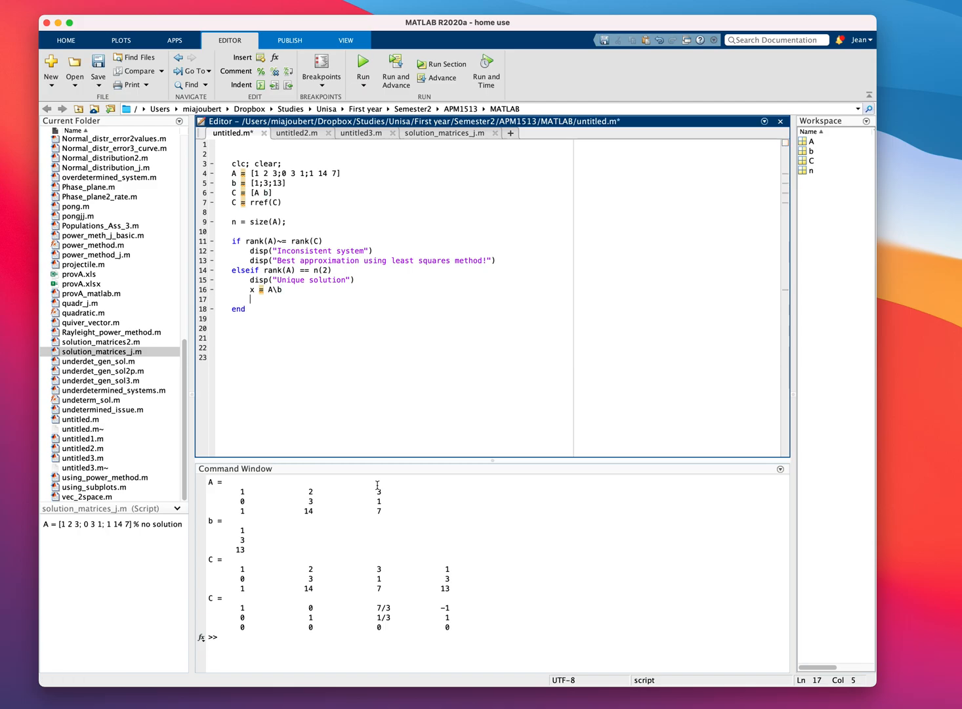
Add an elseif rank(A)<n(2) branch displaying "Inf many solutions"
text(elseif rank()
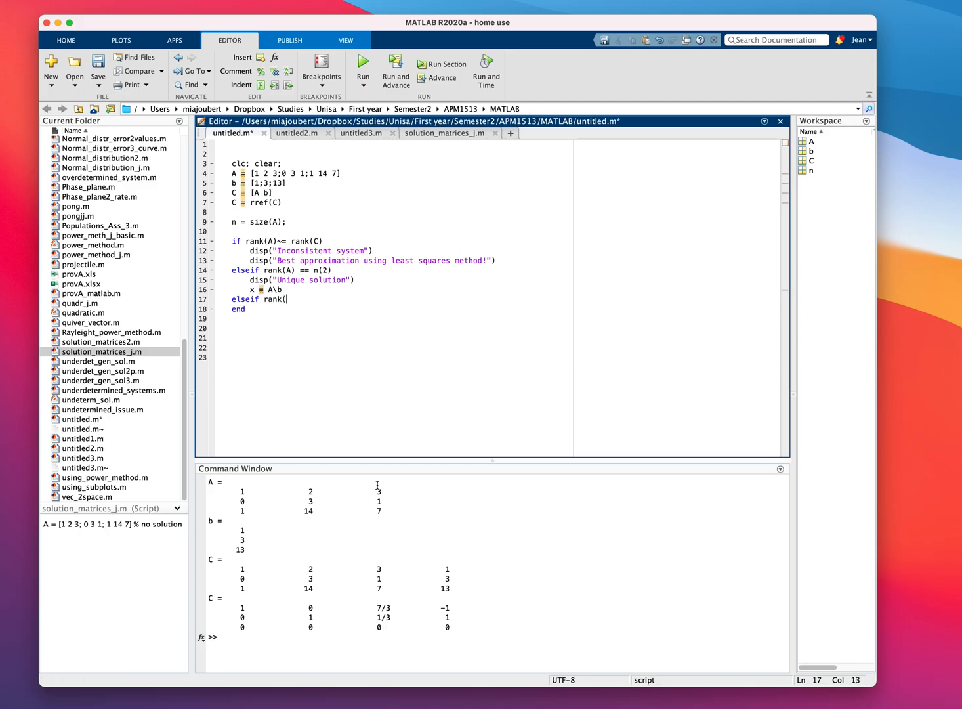
text(A)<)
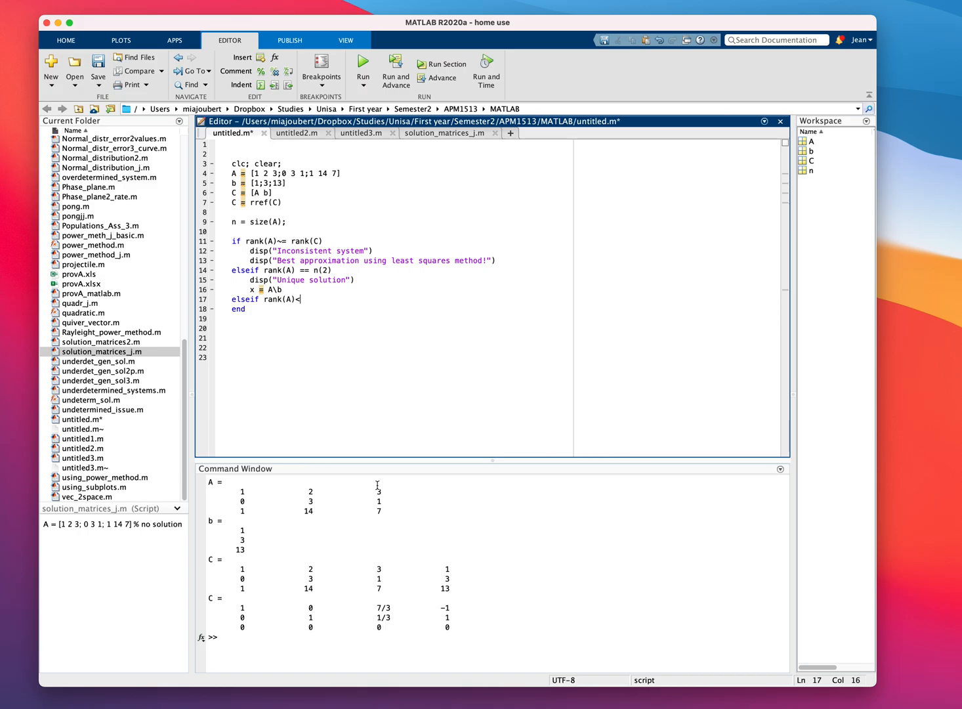
text(n(2))
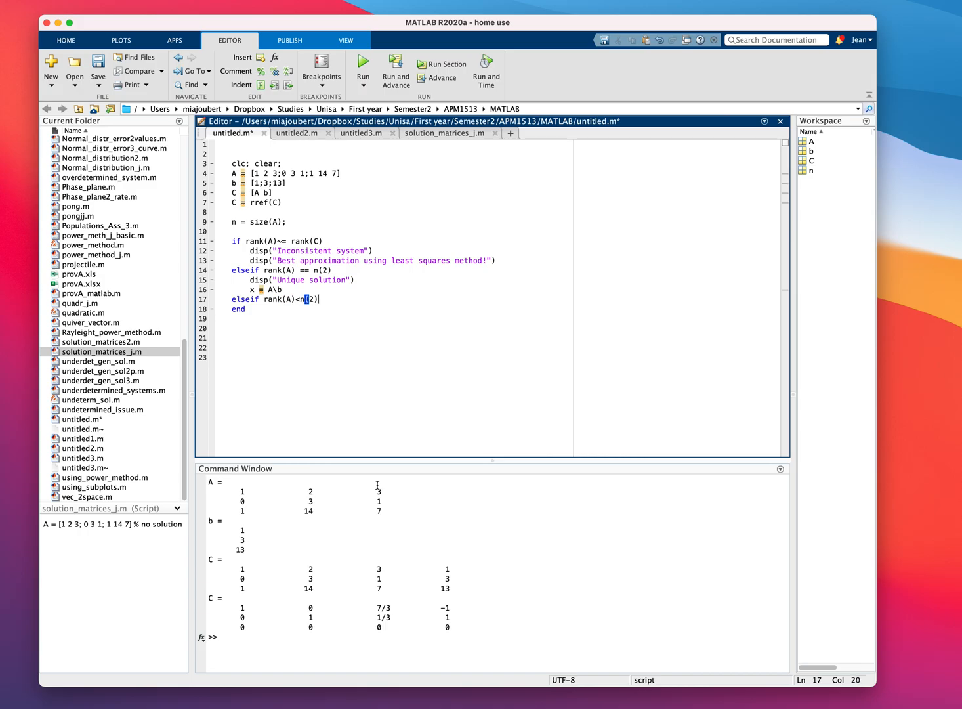
text(disp(")
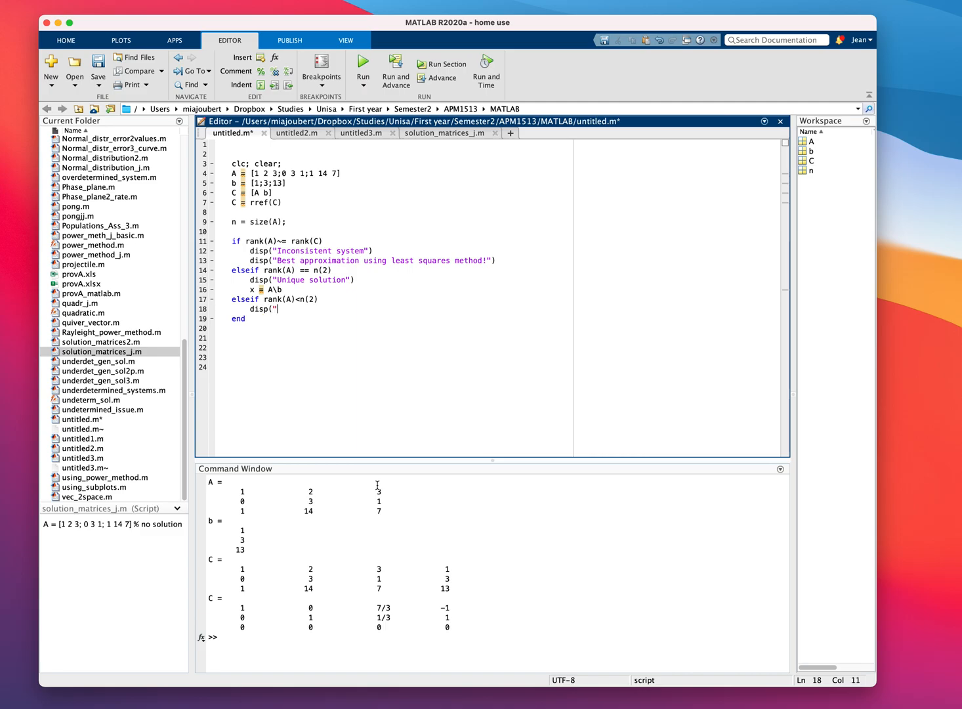
text(Inf many)
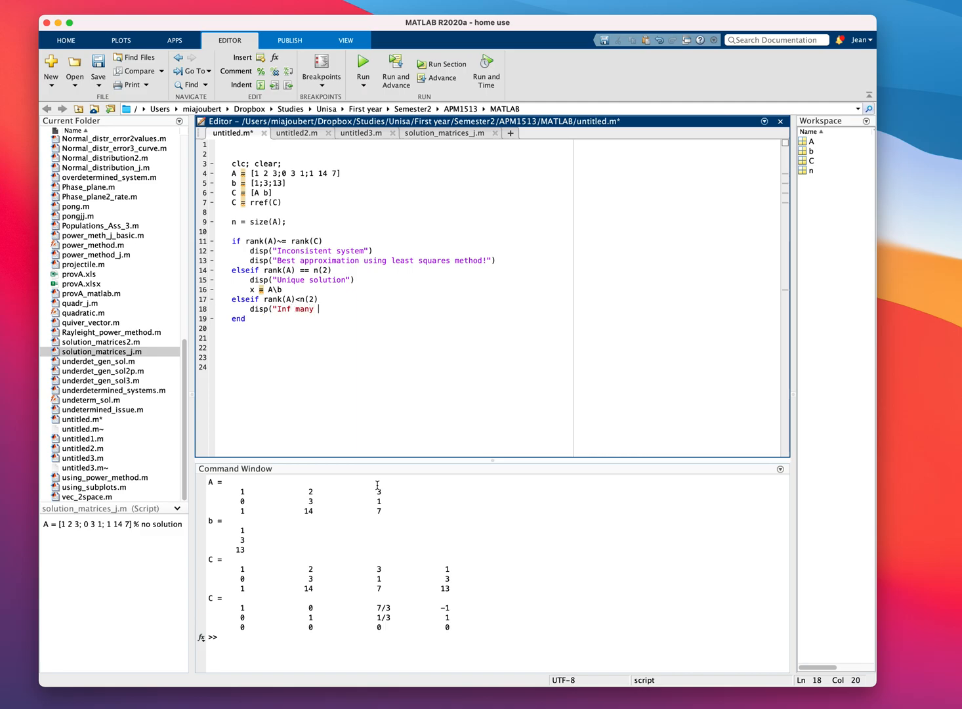
text(solutions"))
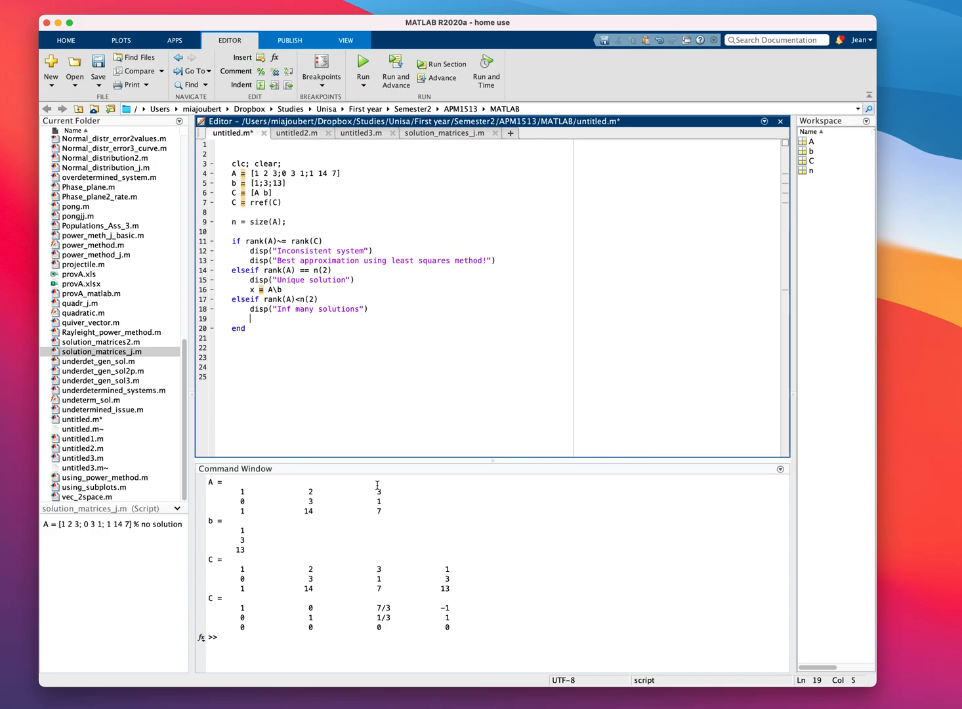
Print the free-variable count with fprintf("Free variables: %d\n",abs(rank(A)-n(2)))
text(fpri)
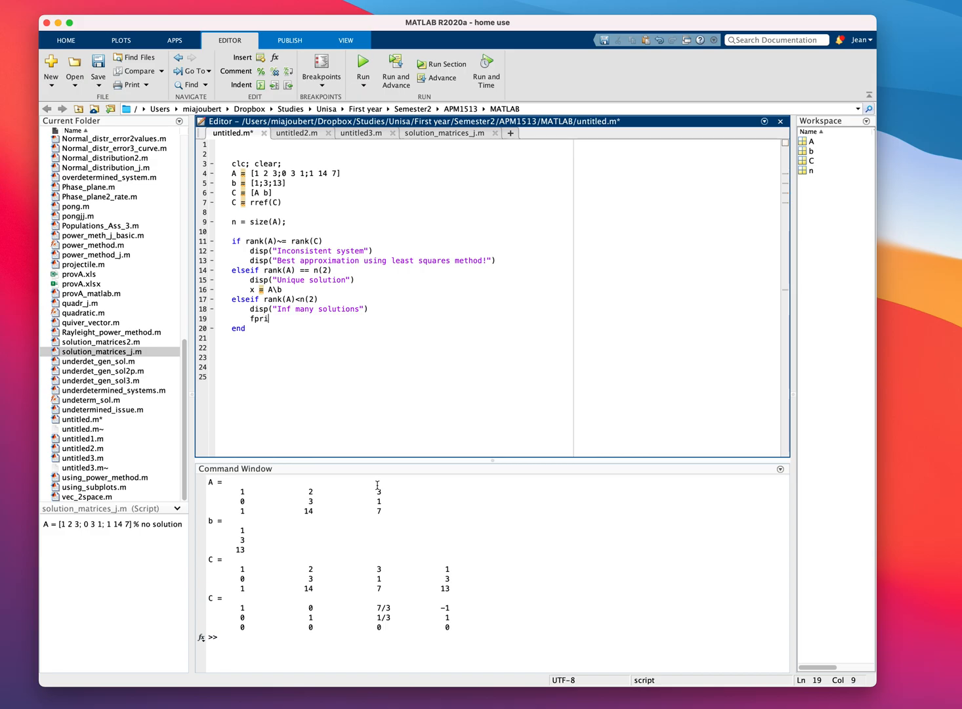
text(ntf(")
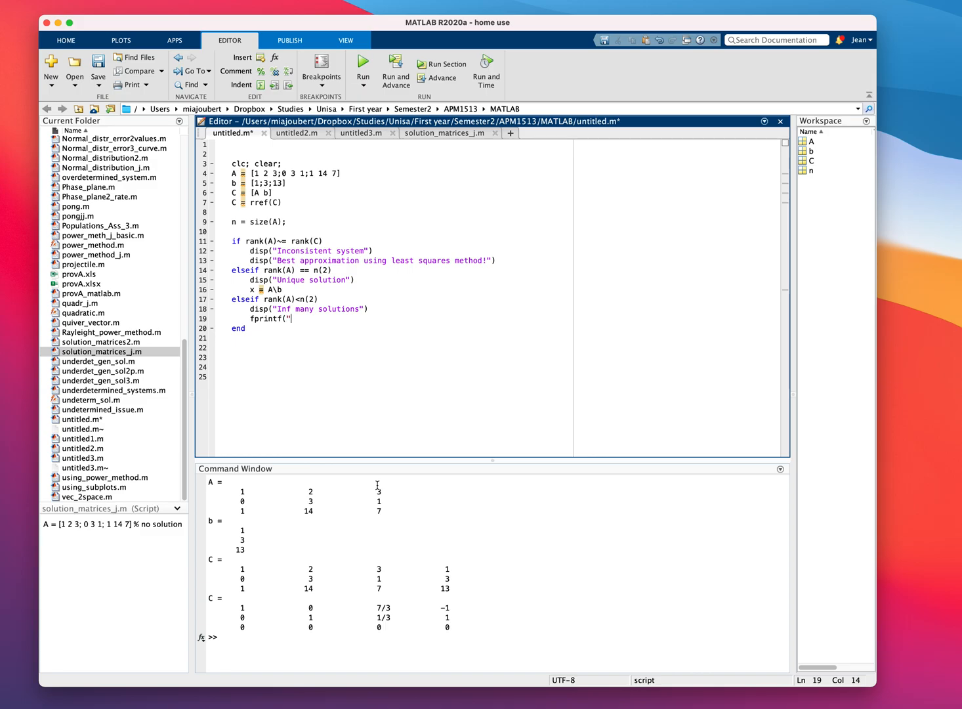
text(Free)
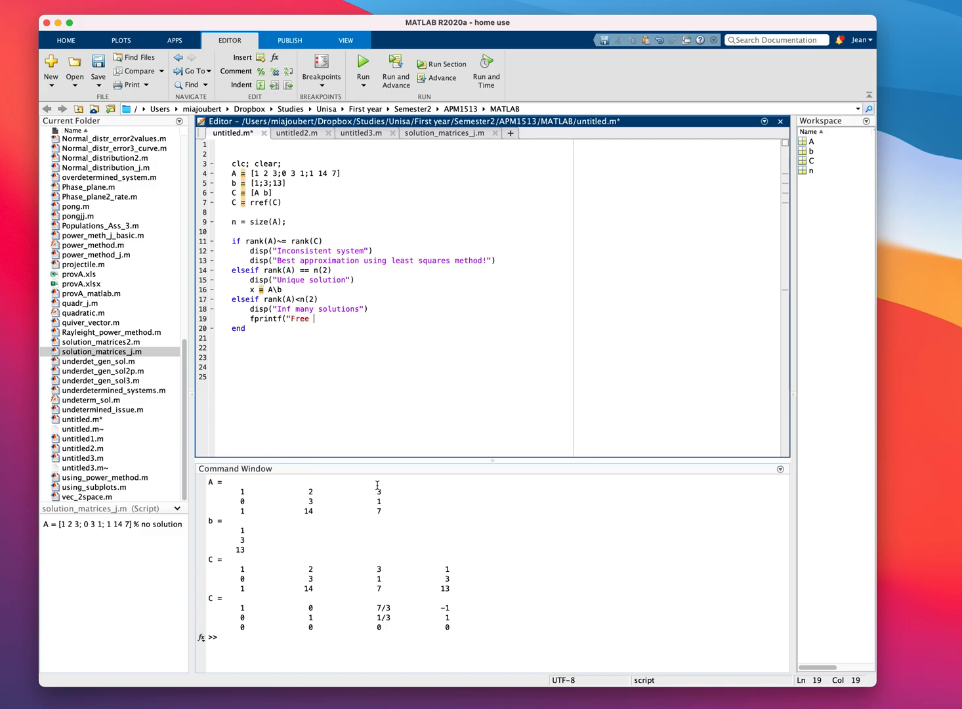
text(variables:)
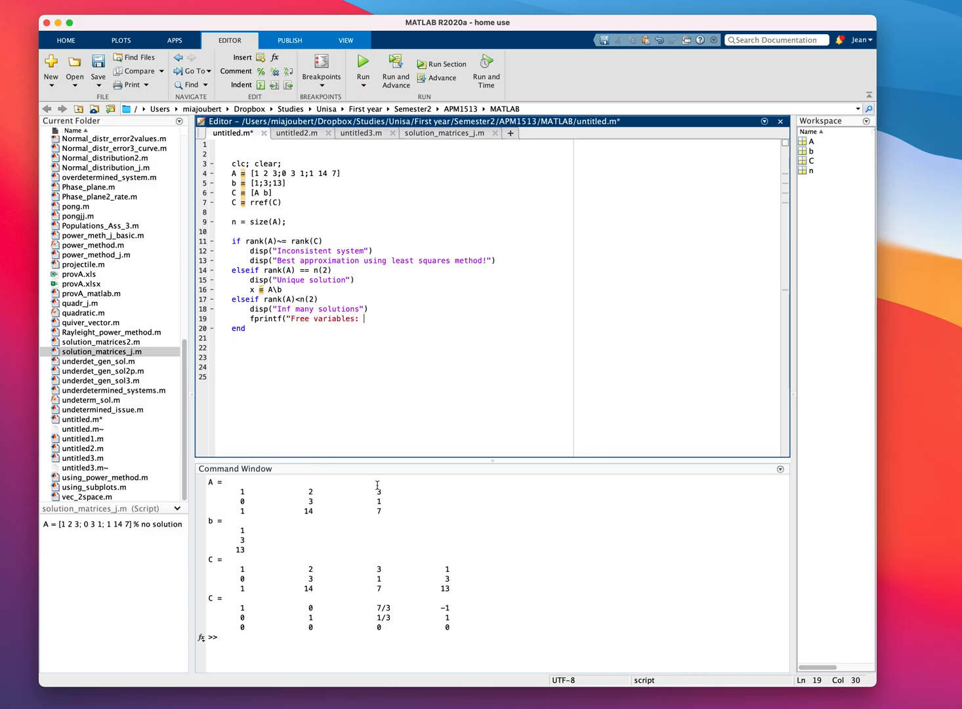
text(%d)
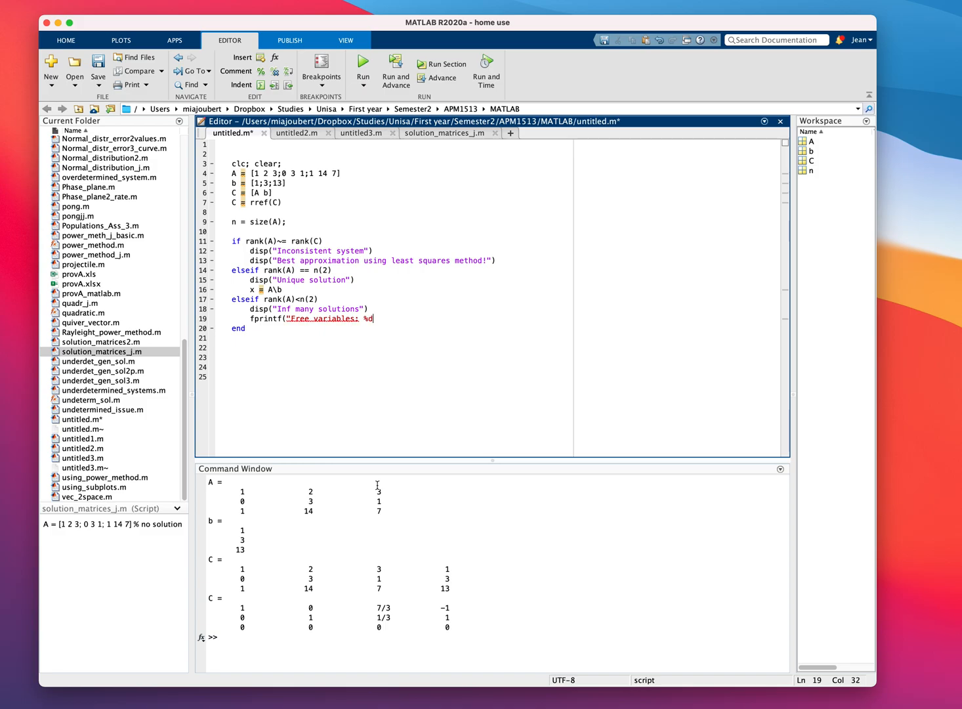
text(\n")
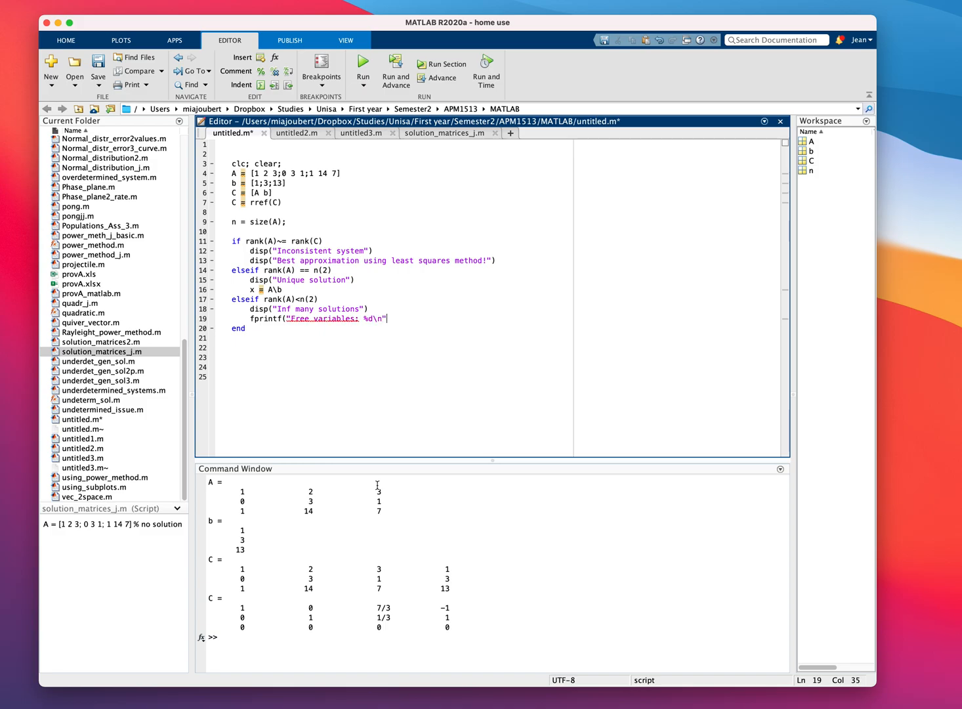
text(,abs()
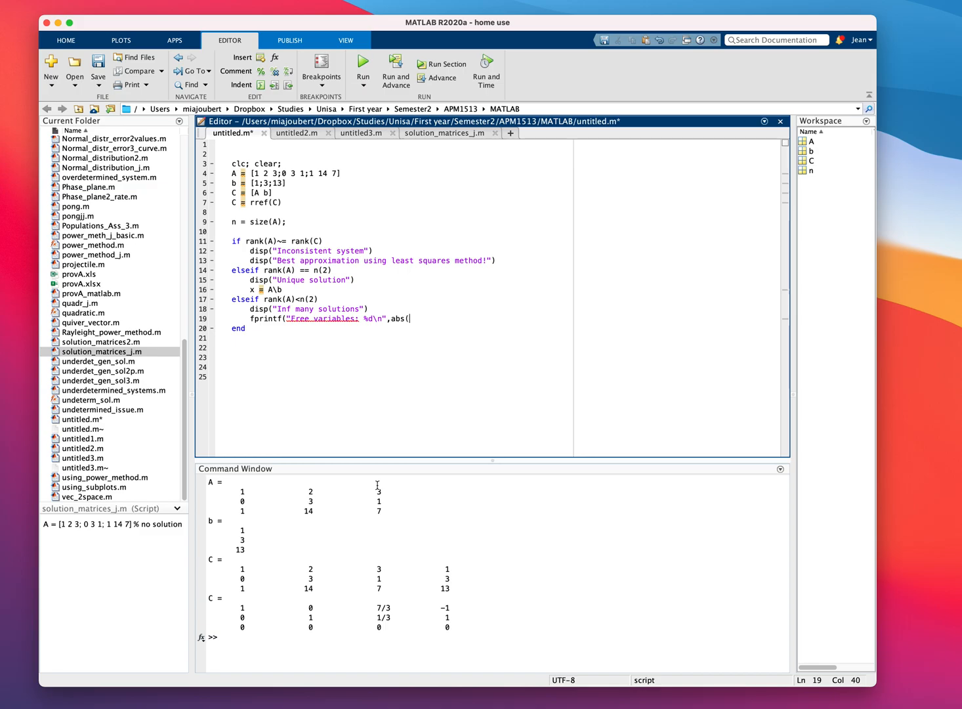
text(rank)
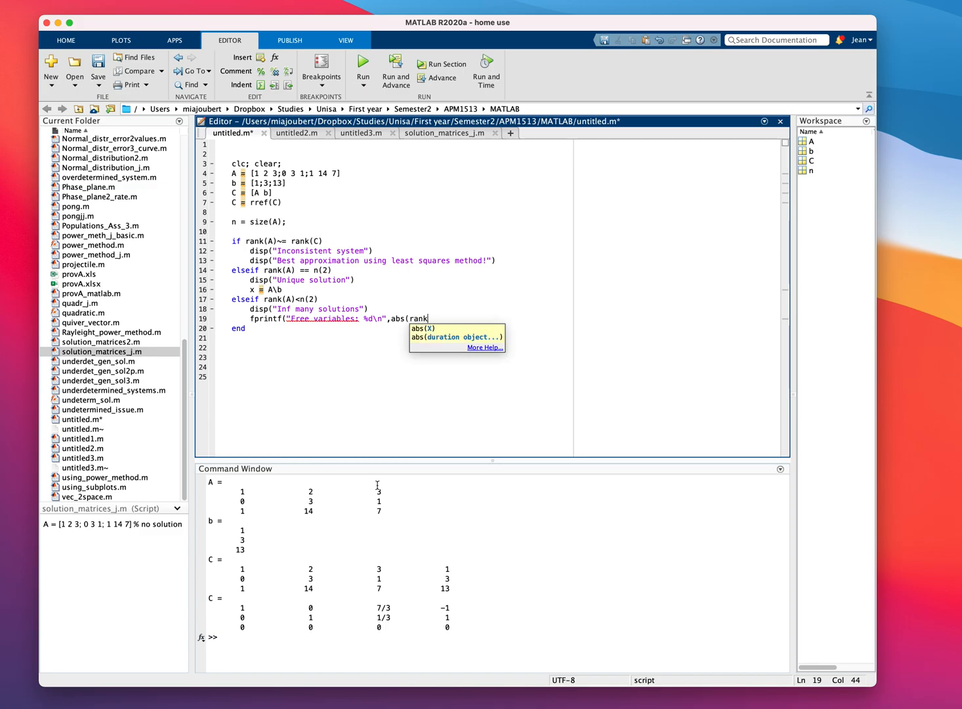
text((a)
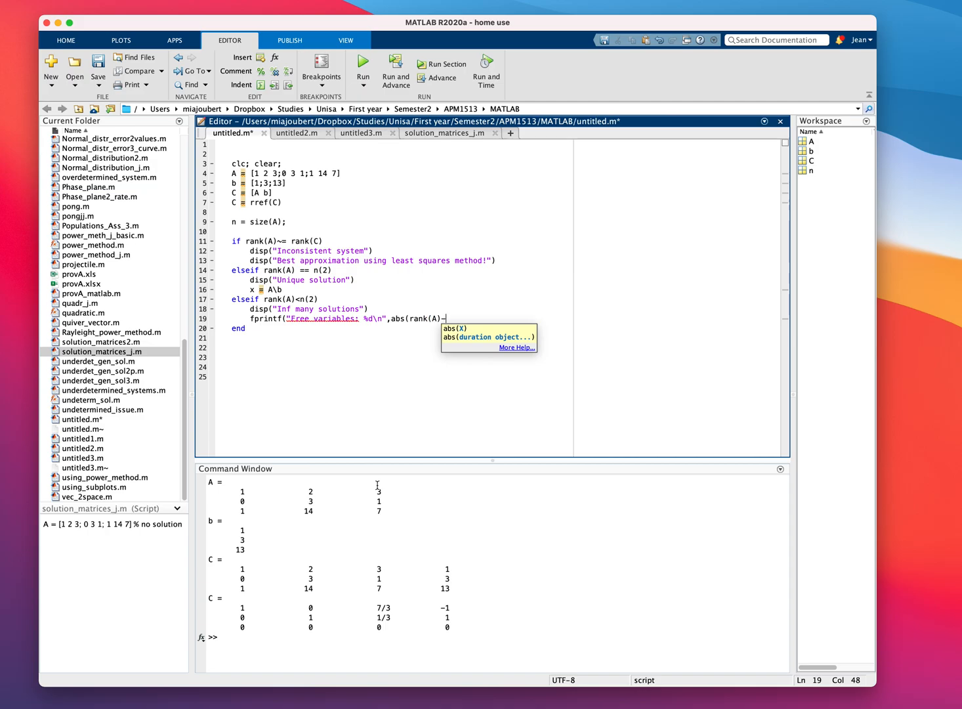
text(n()
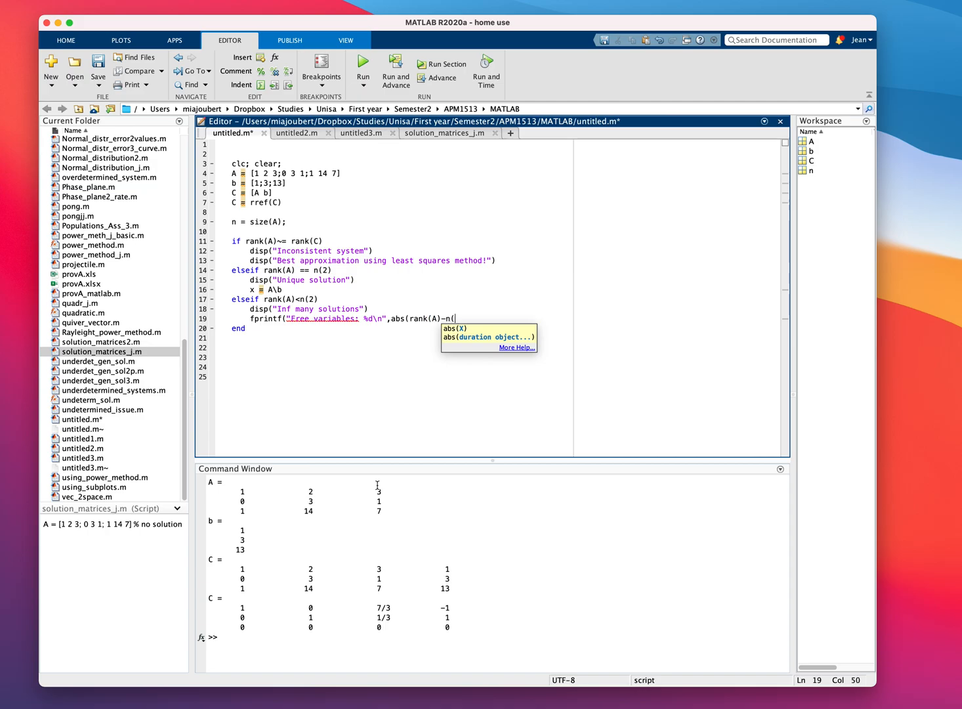
text(2))))
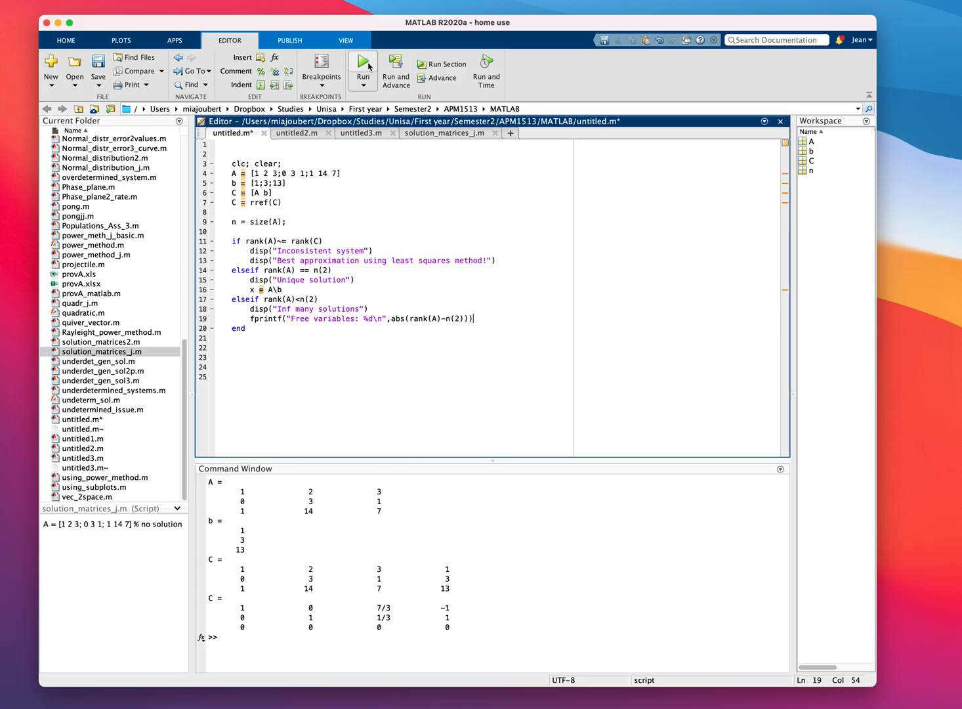
Run the script, printing "Inf many solutions" and "Free variables: 1"
click(362, 62)
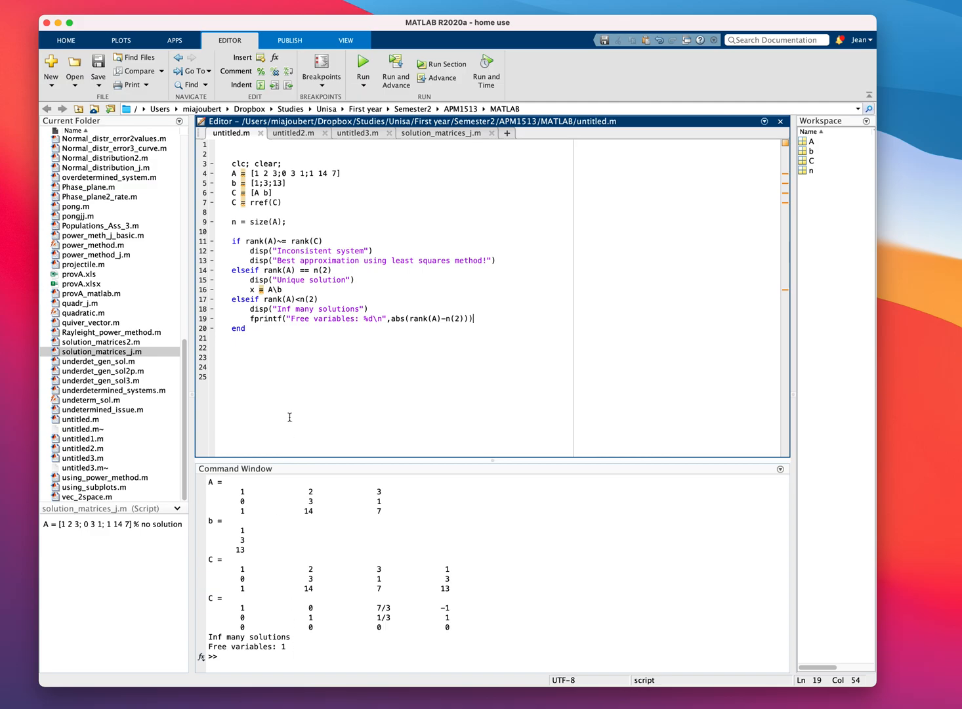
mouse_move(321, 623)
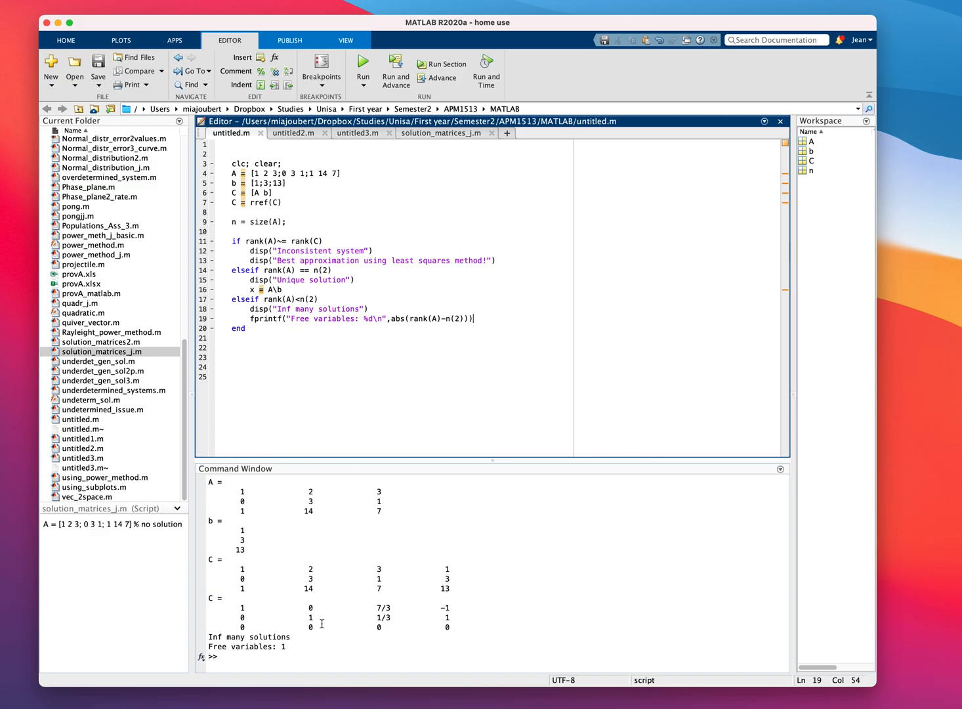
mouse_move(411, 626)
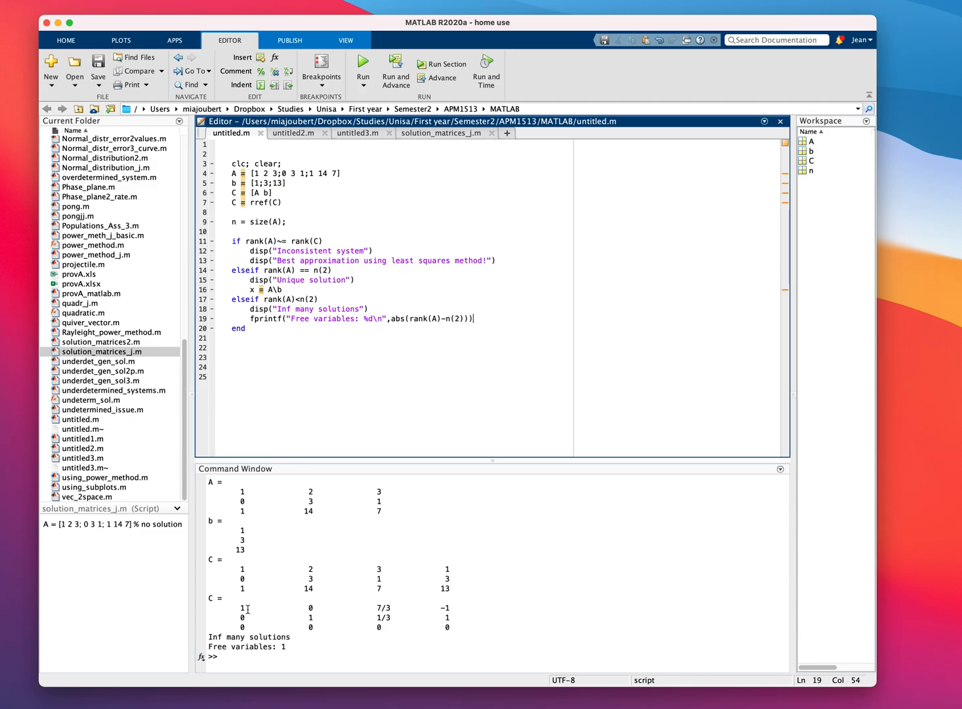
mouse_move(448, 608)
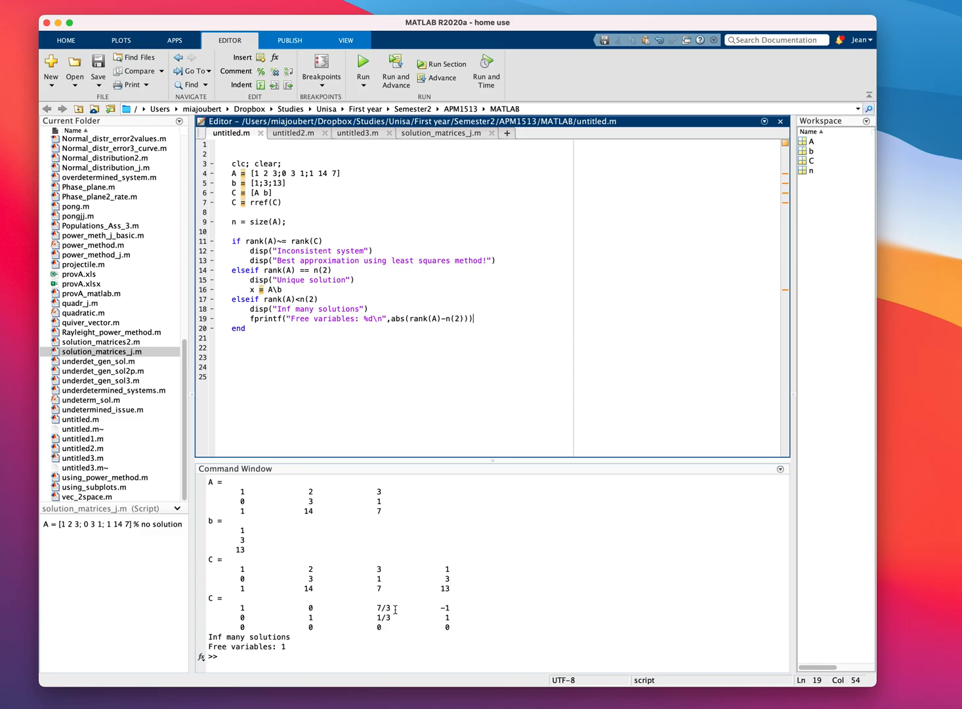
mouse_move(314, 619)
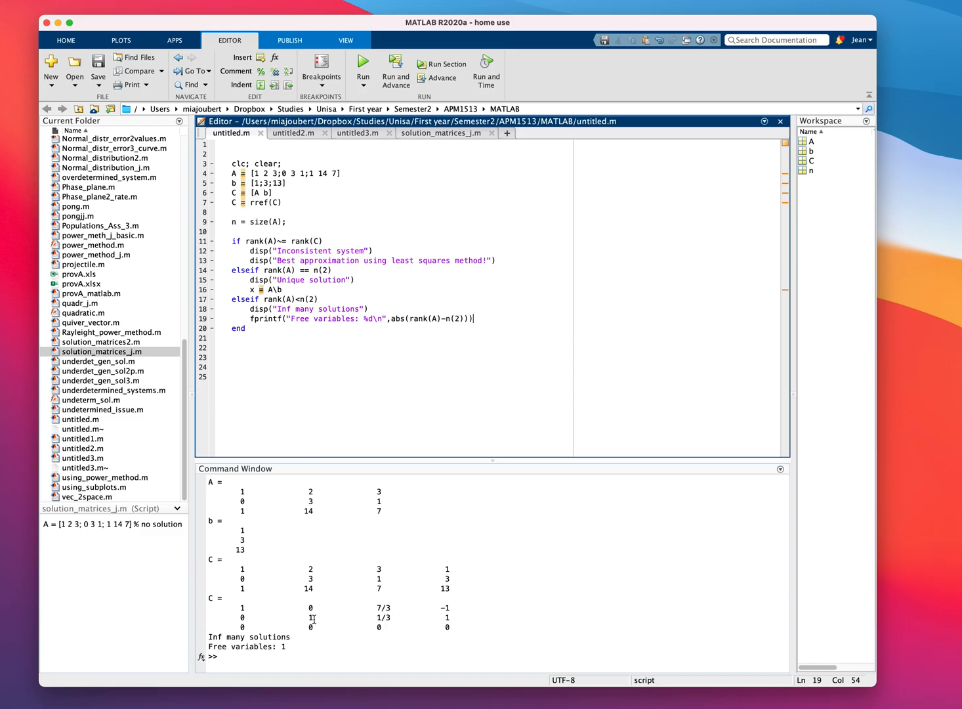
mouse_move(454, 618)
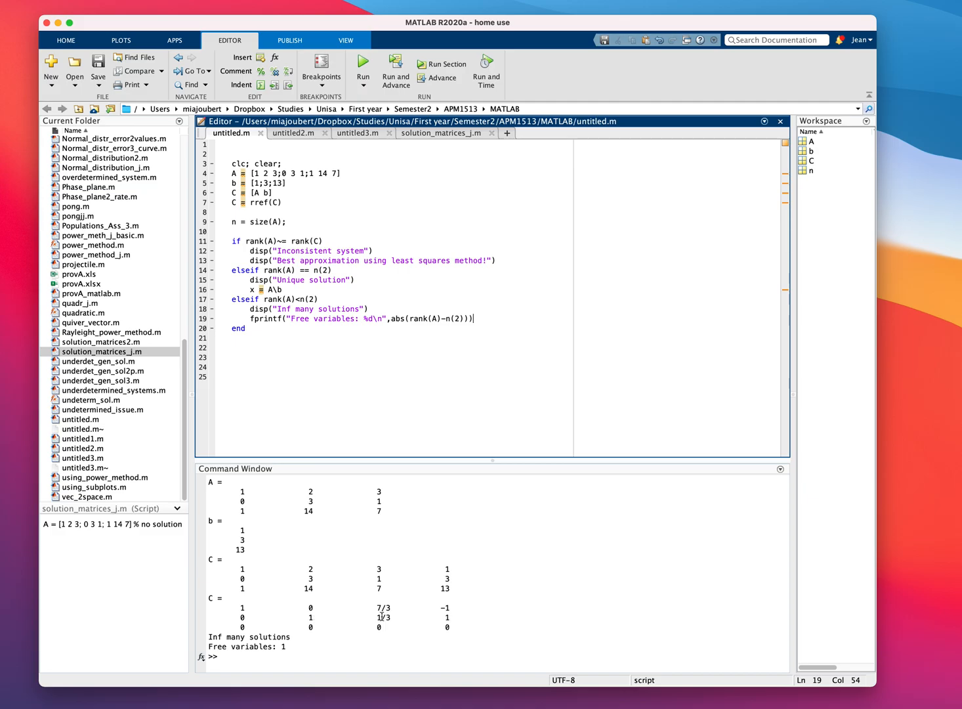
mouse_move(483, 617)
text(% Ge)
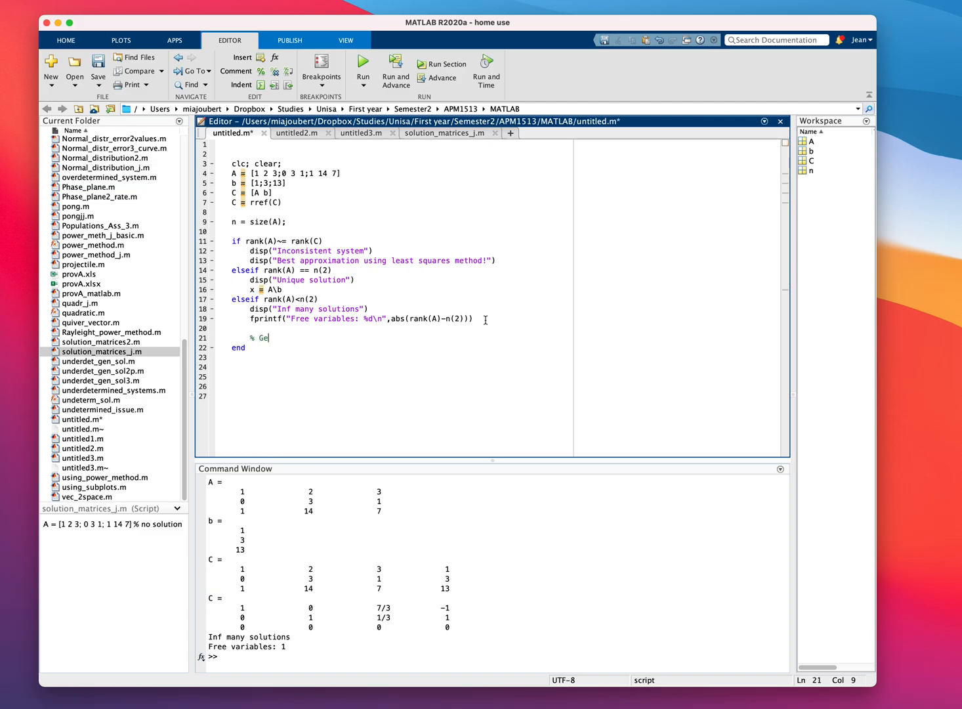
Add a '% General solution' section setting s = 1 and N = null(A,'r')
text(neral solution)
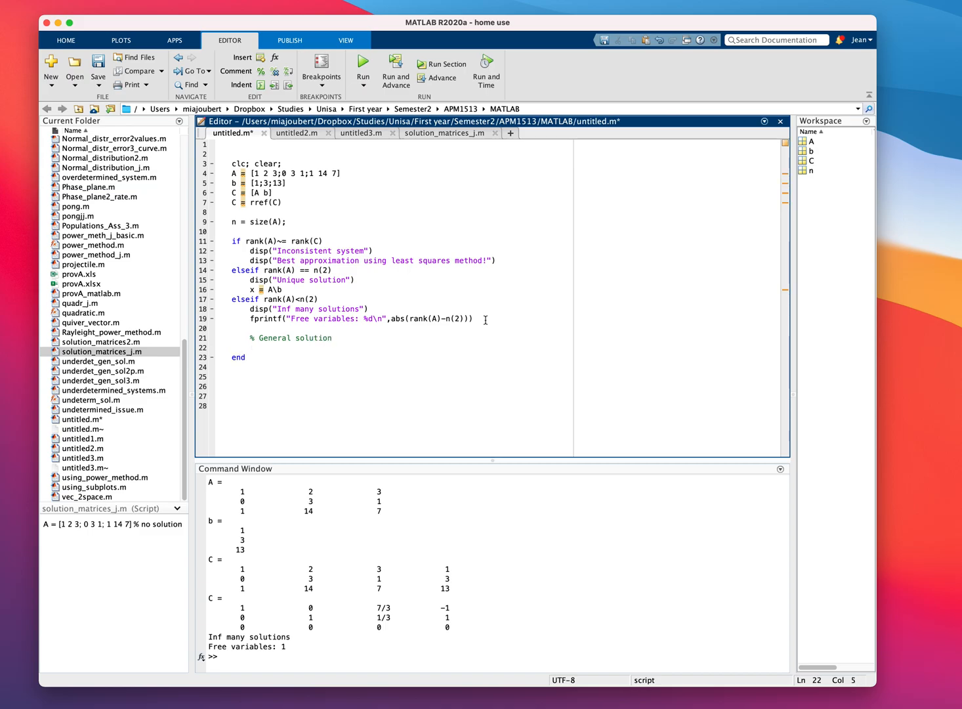
text(s = 1)
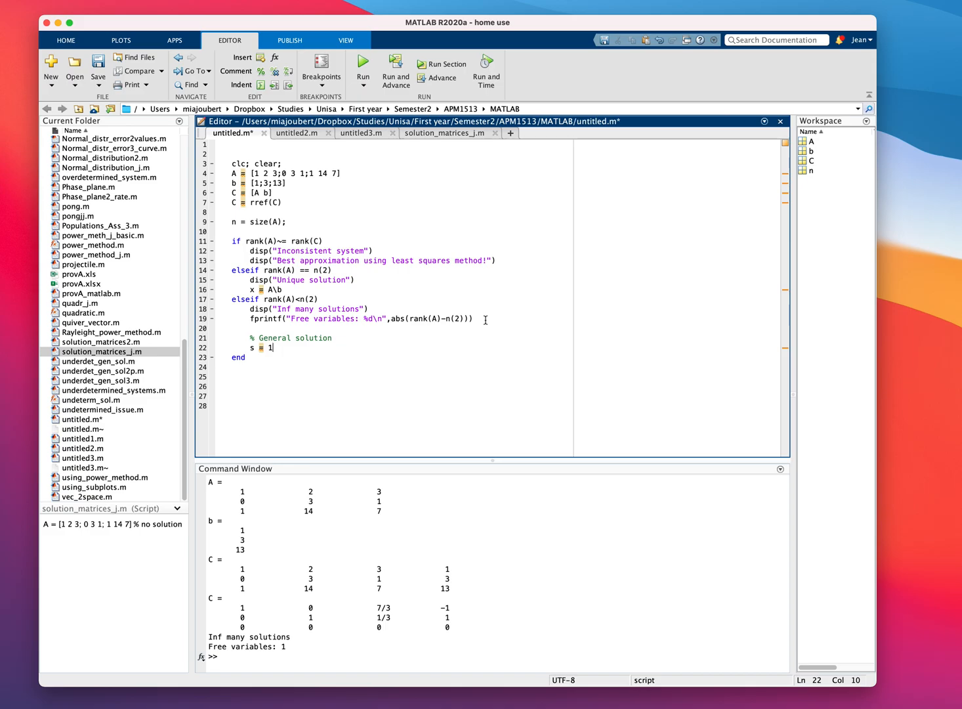
key(Enter)
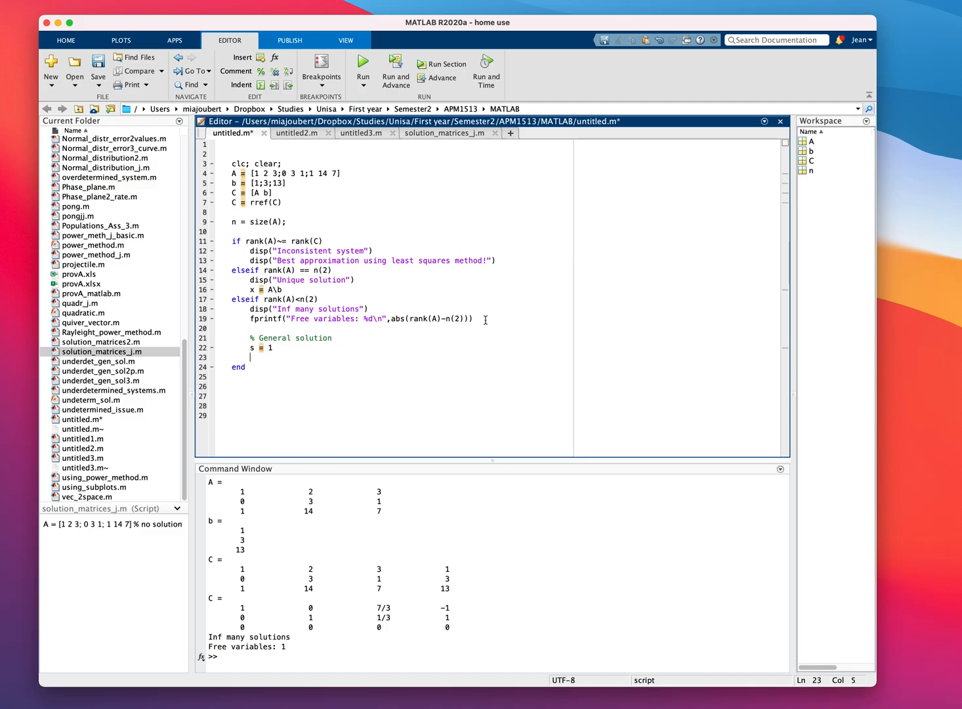
text(N = n)
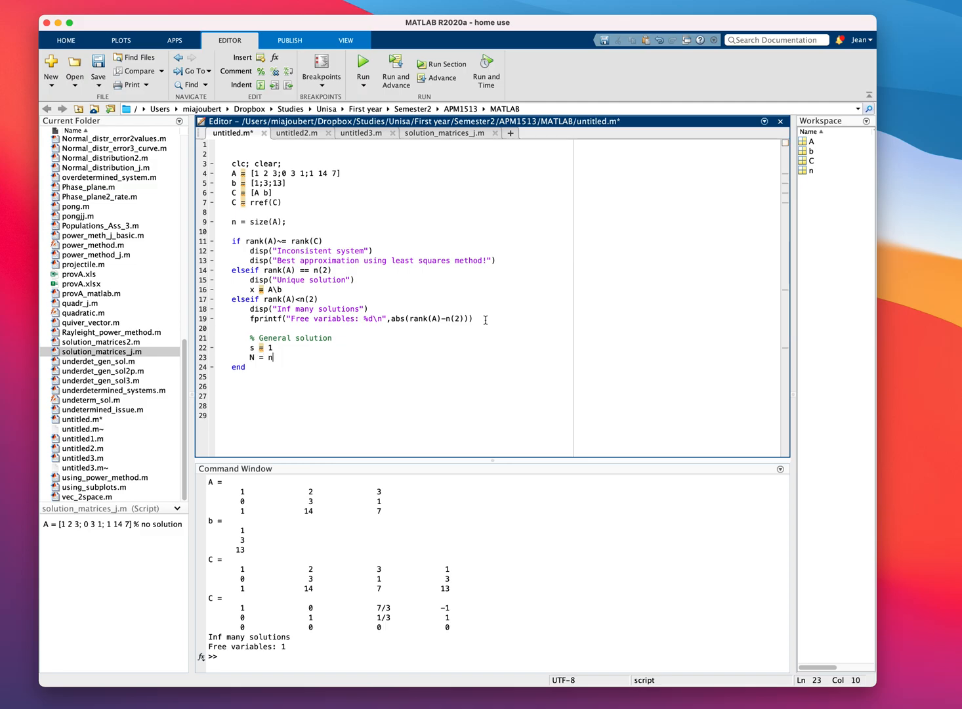
text(ull()
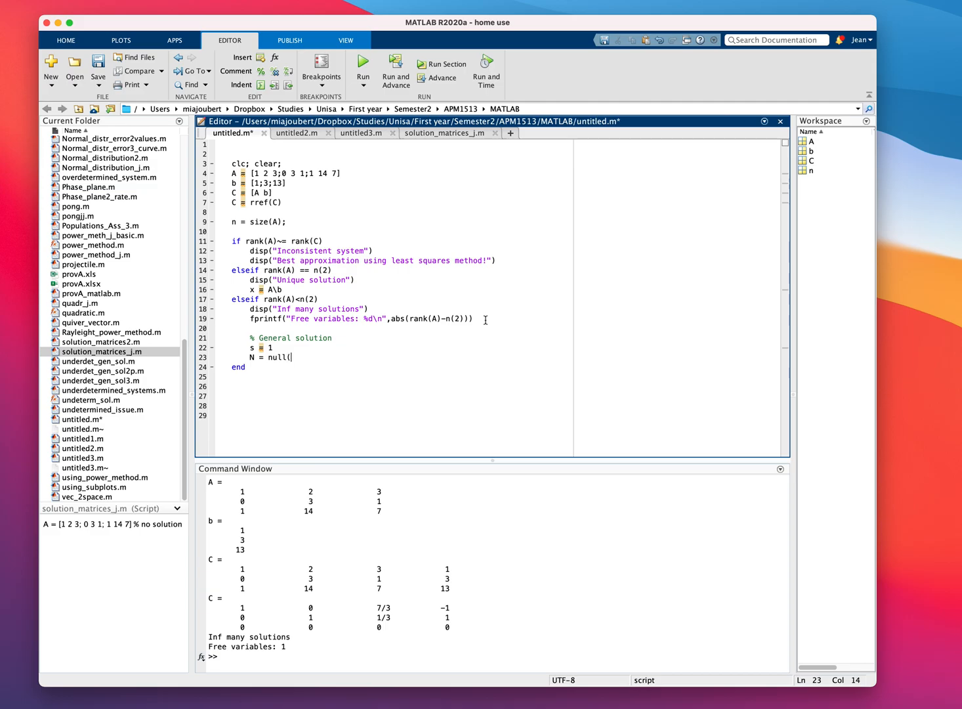
text(A)
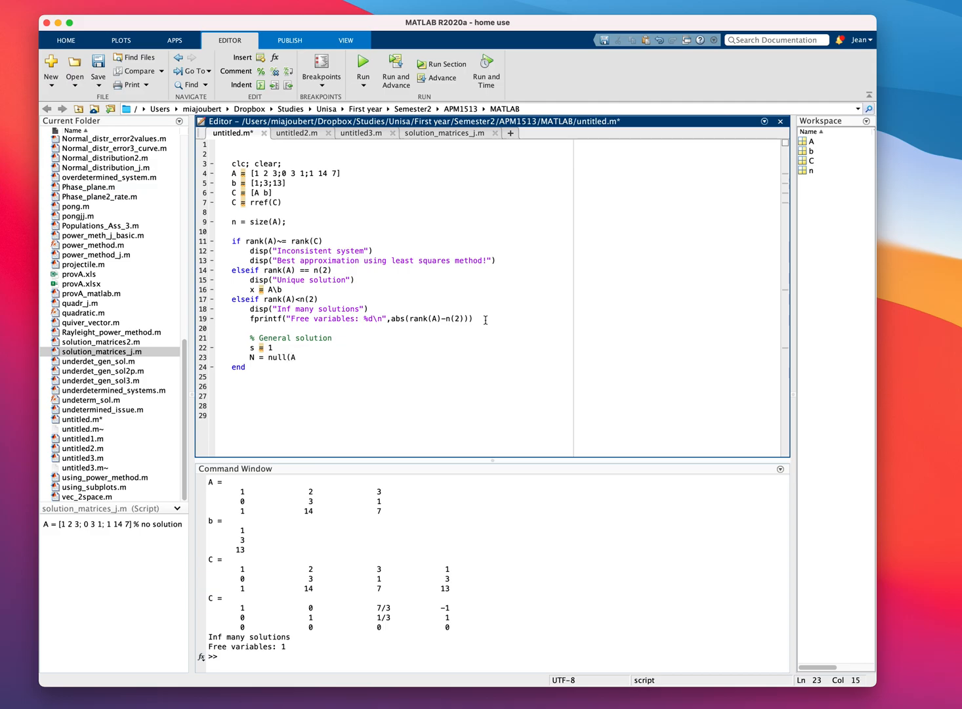
text(,'r'))
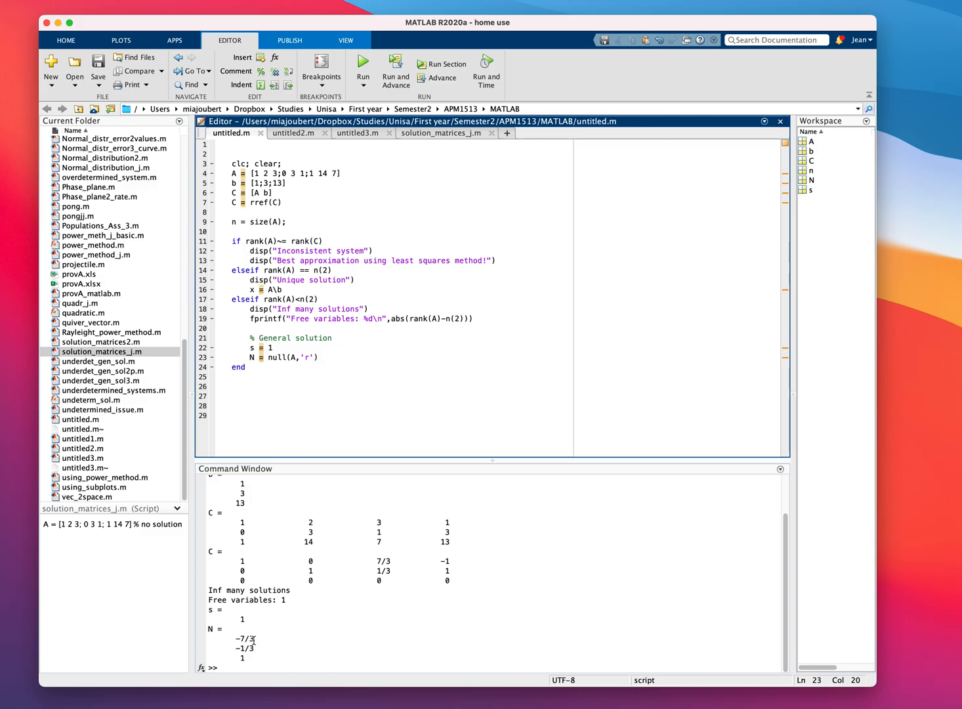
mouse_move(325, 357)
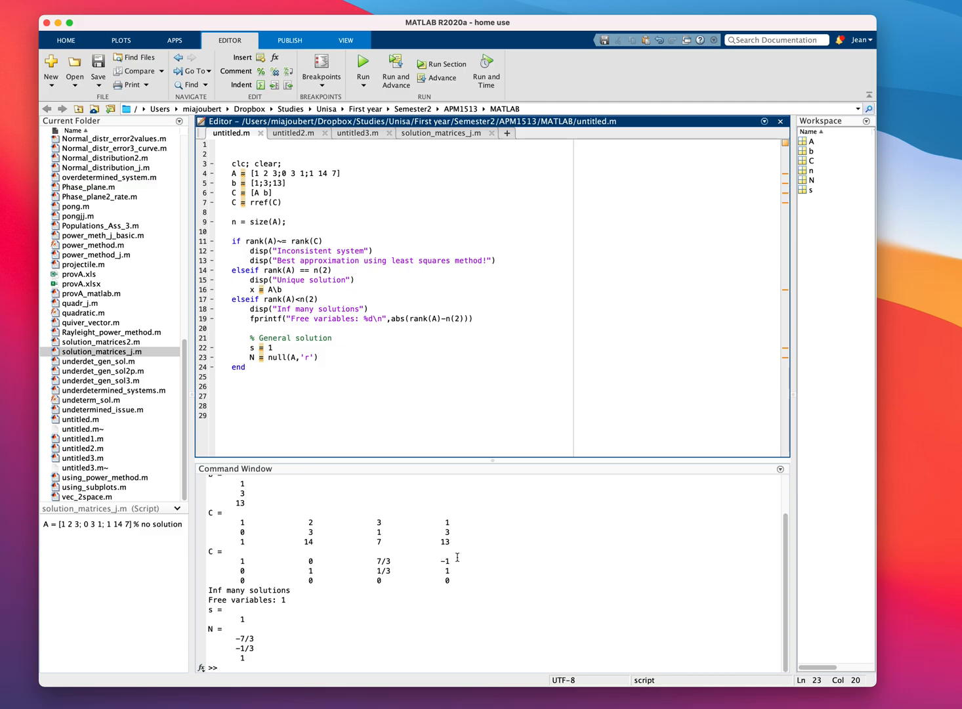
mouse_move(441, 583)
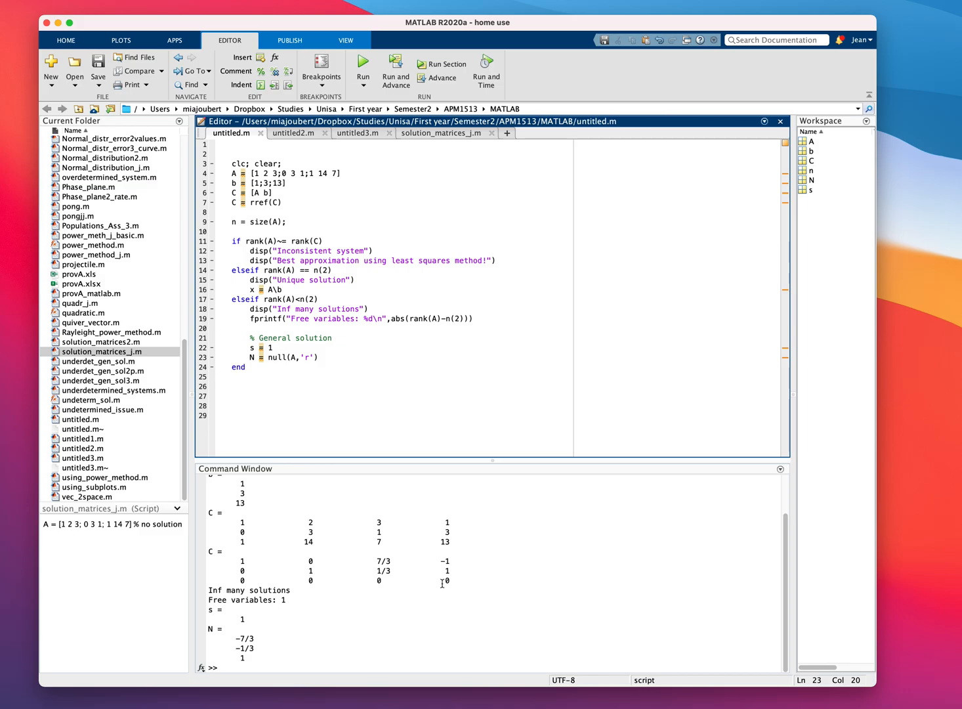
mouse_move(416, 504)
text(v)
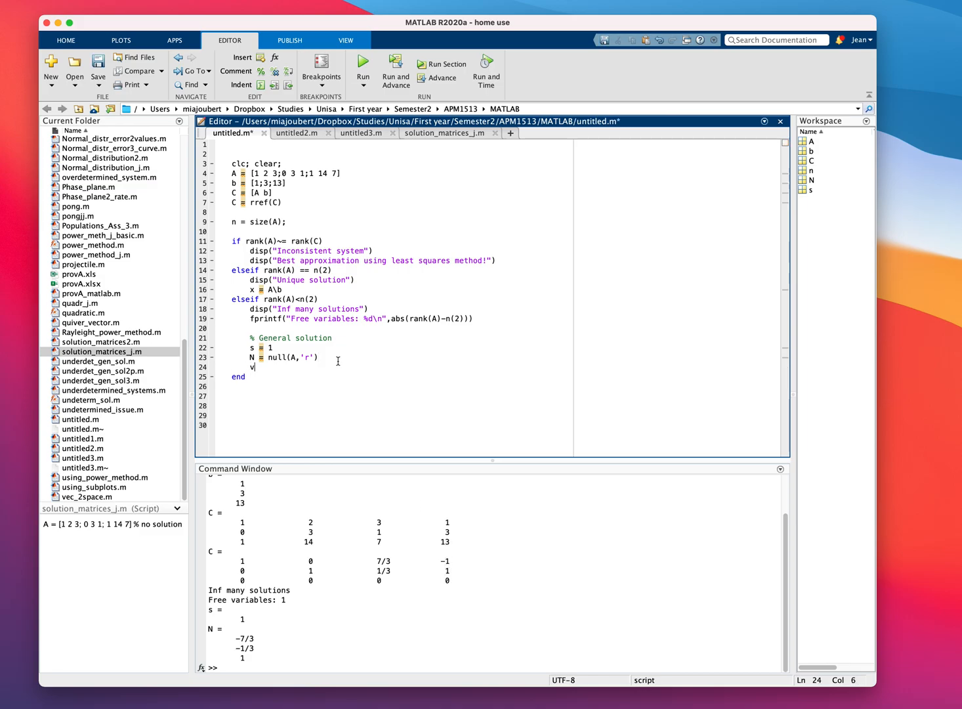
Define the particular solution vP = C(:,n(2)+1) below the null-space line
text(P =)
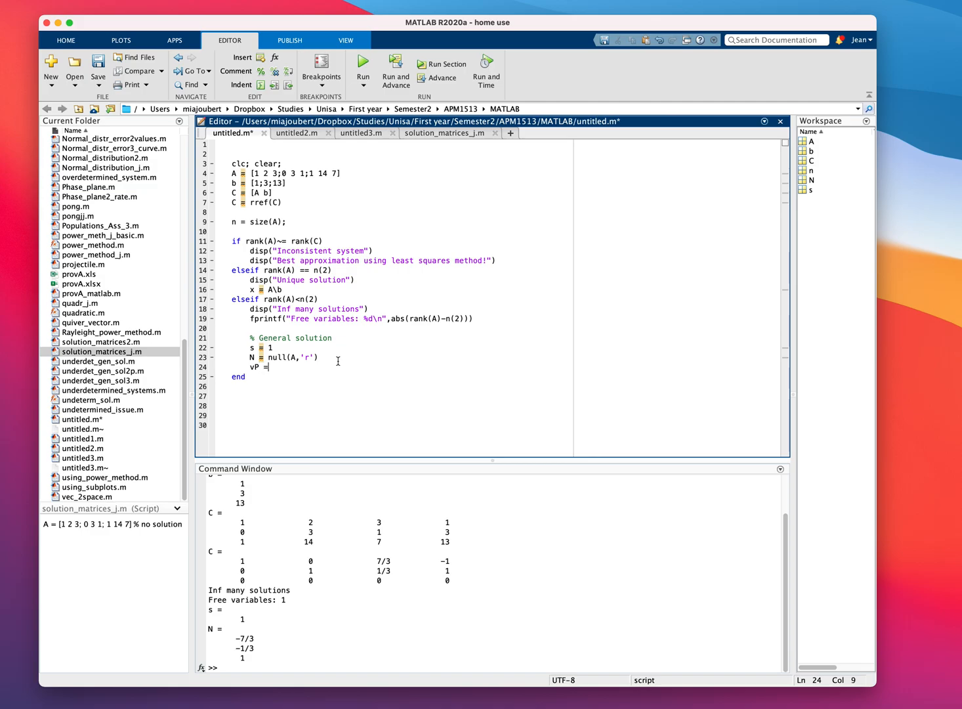
text(C()
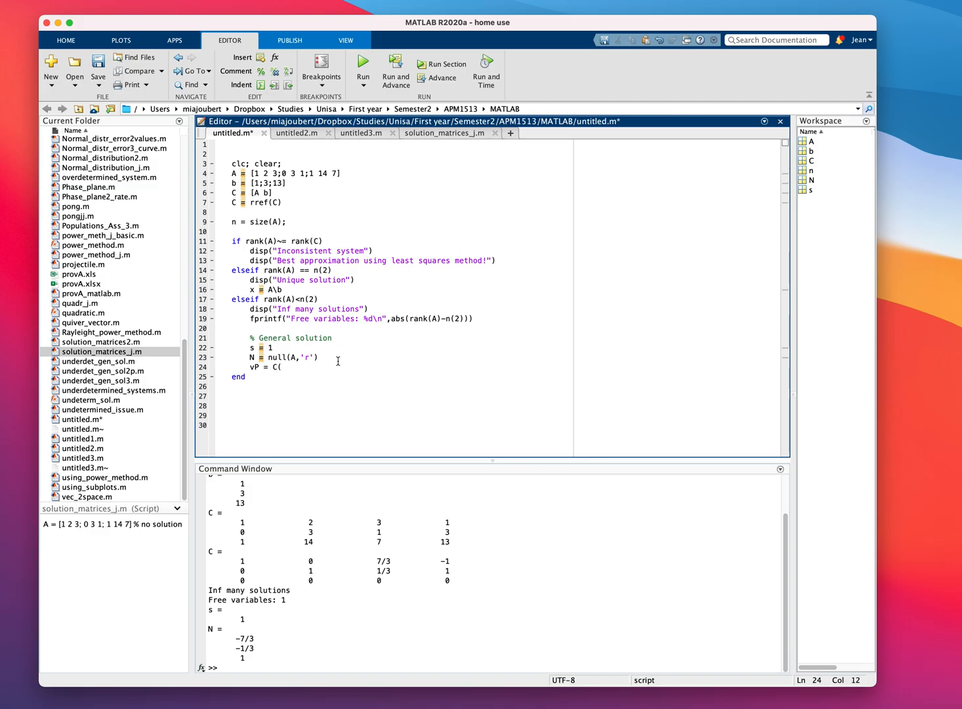
text(:,)
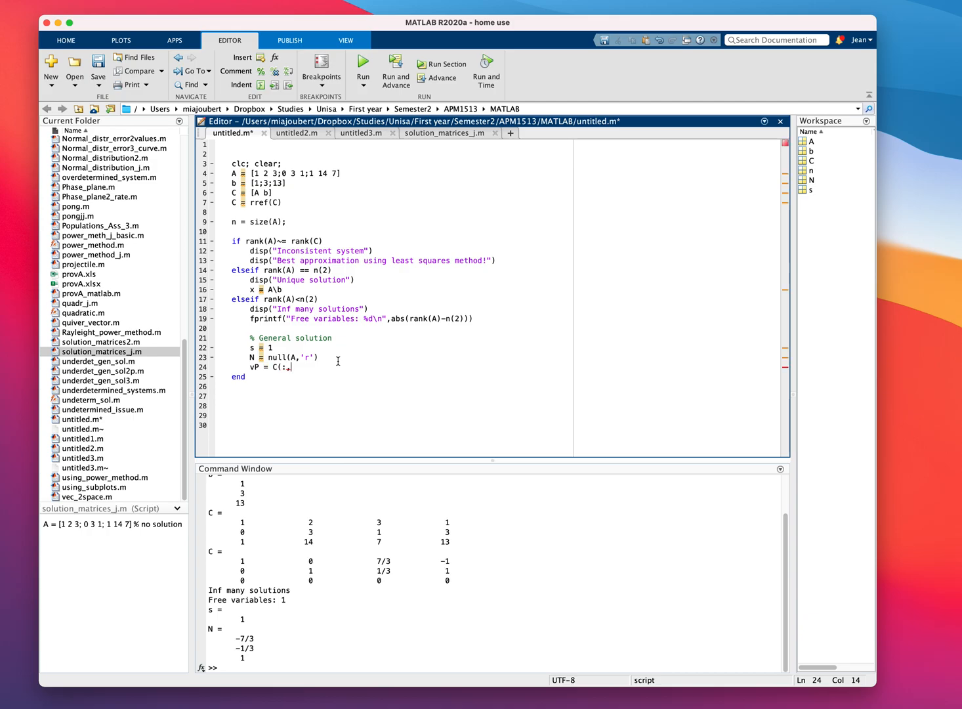
text(n(2))
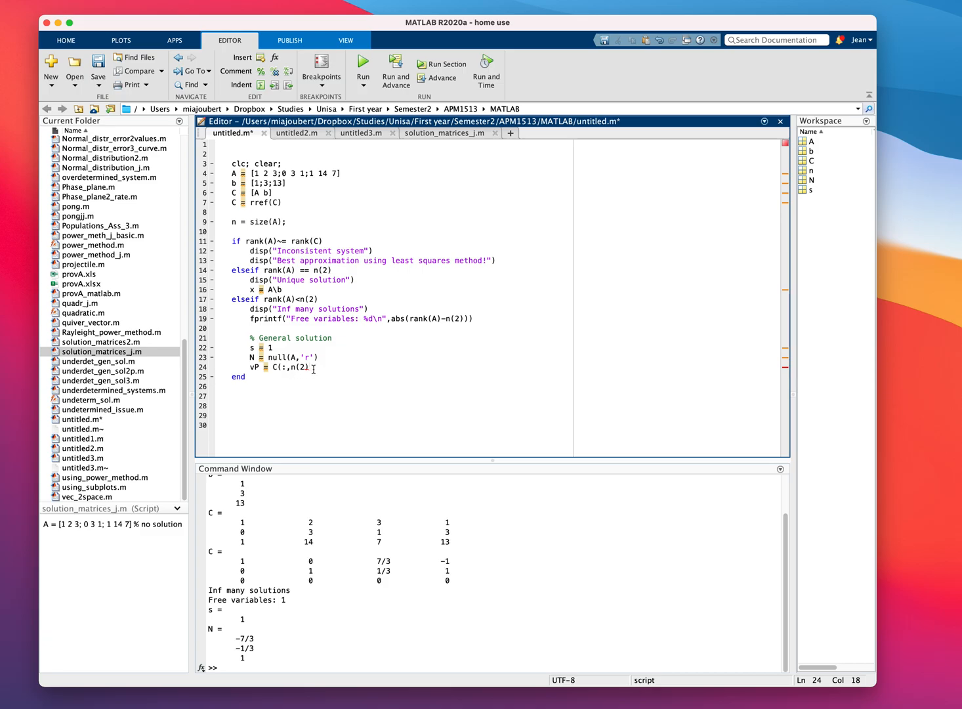
text(+1))
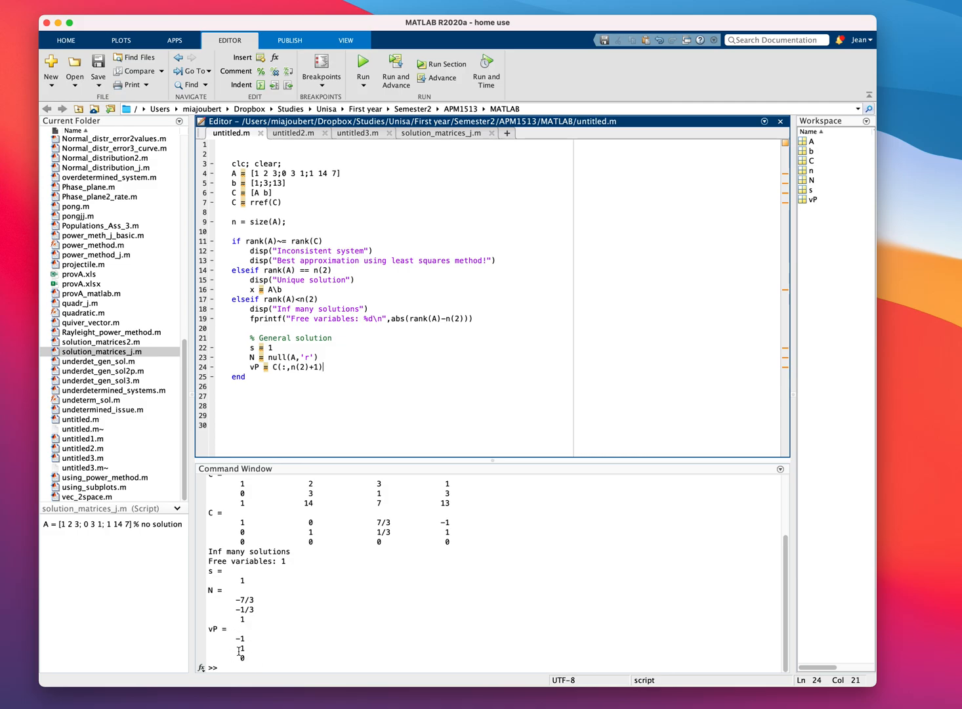
mouse_move(357, 357)
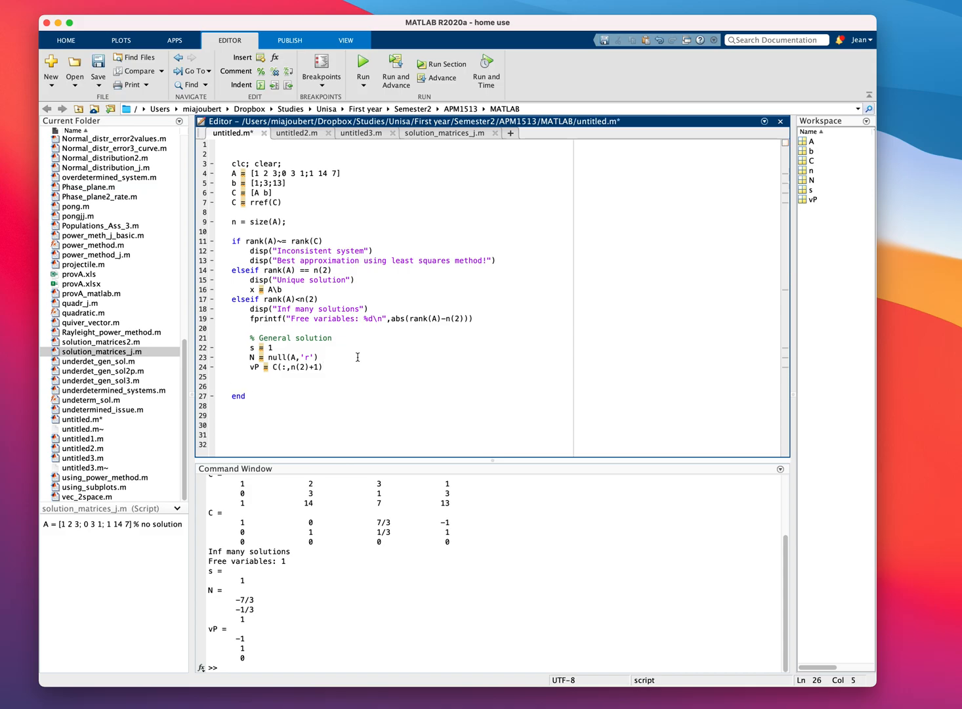
Compute xgen = vP + N*[s], run, and view xgen = [-10/3; 2/3; 1]
text(x)
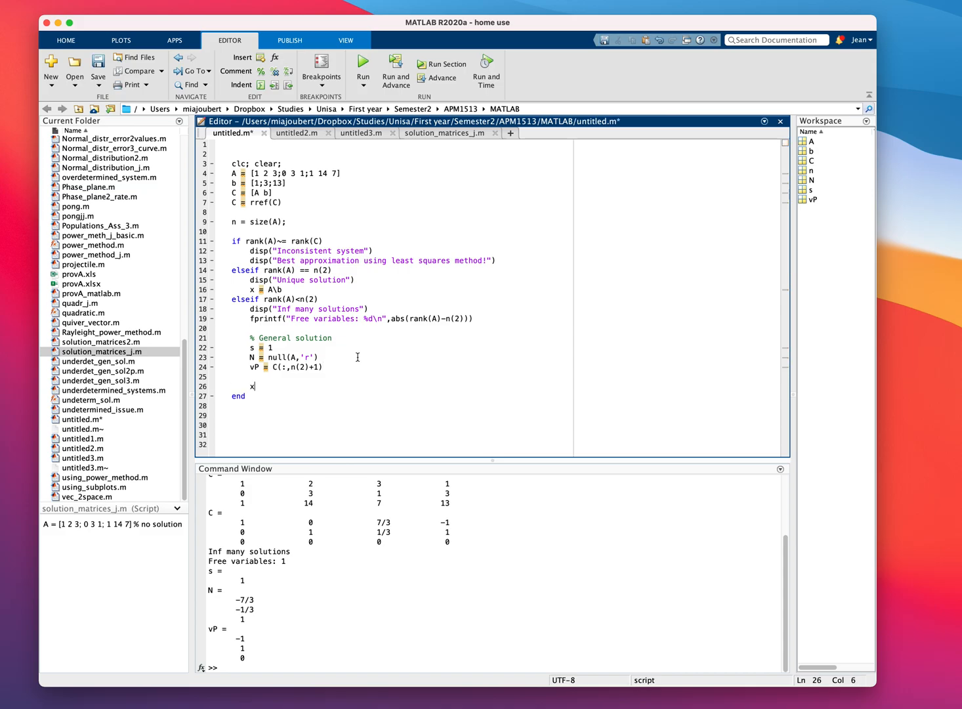
text(gen = vP +)
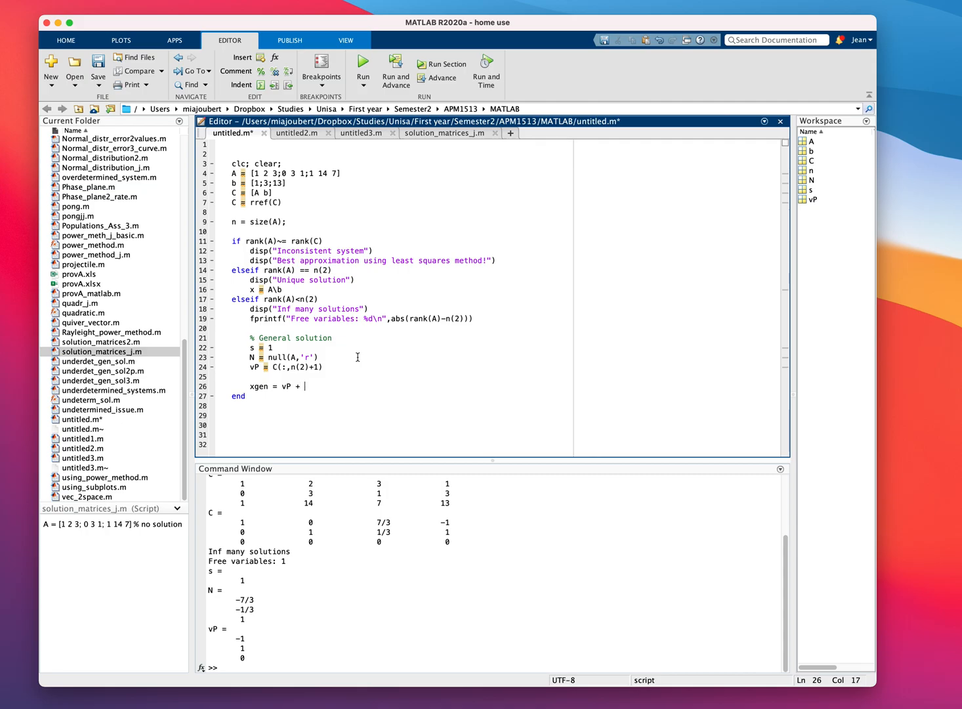
text(N*)
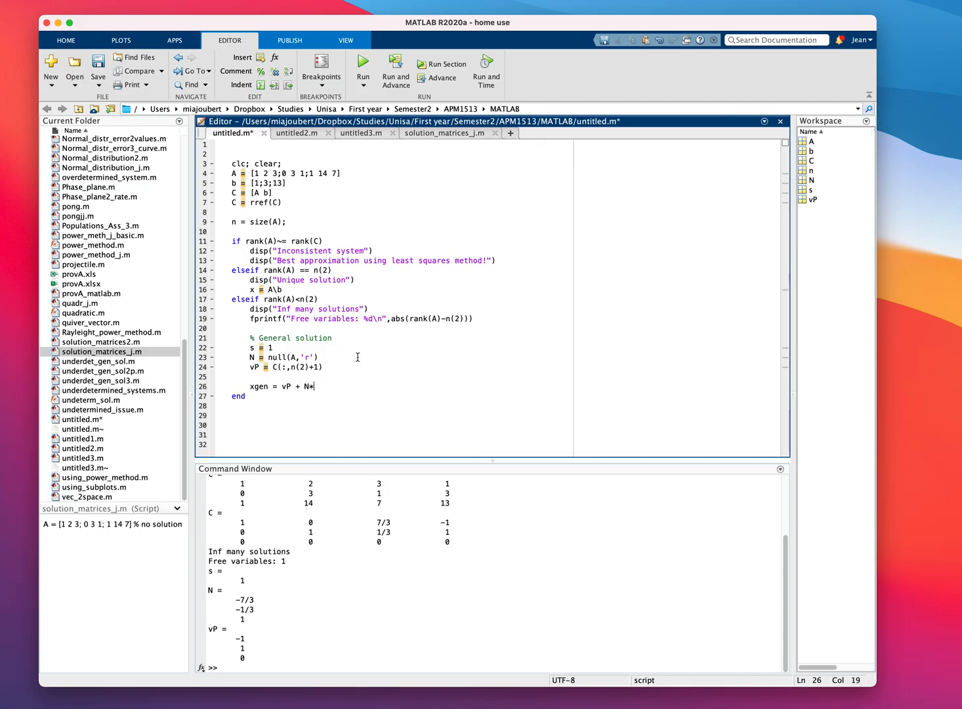
text([s)
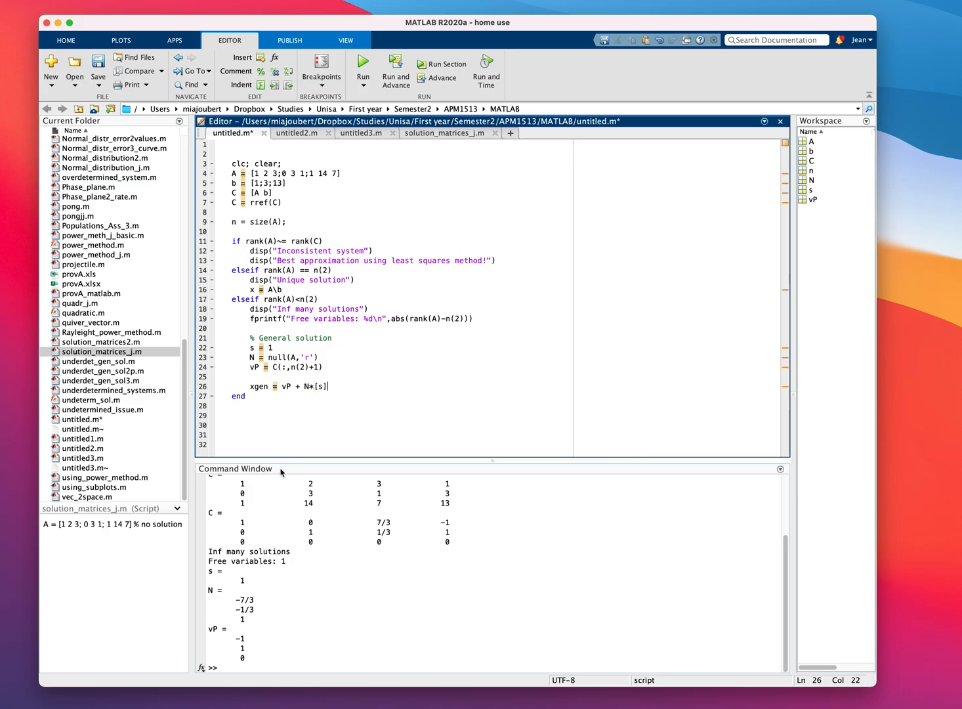
mouse_move(359, 581)
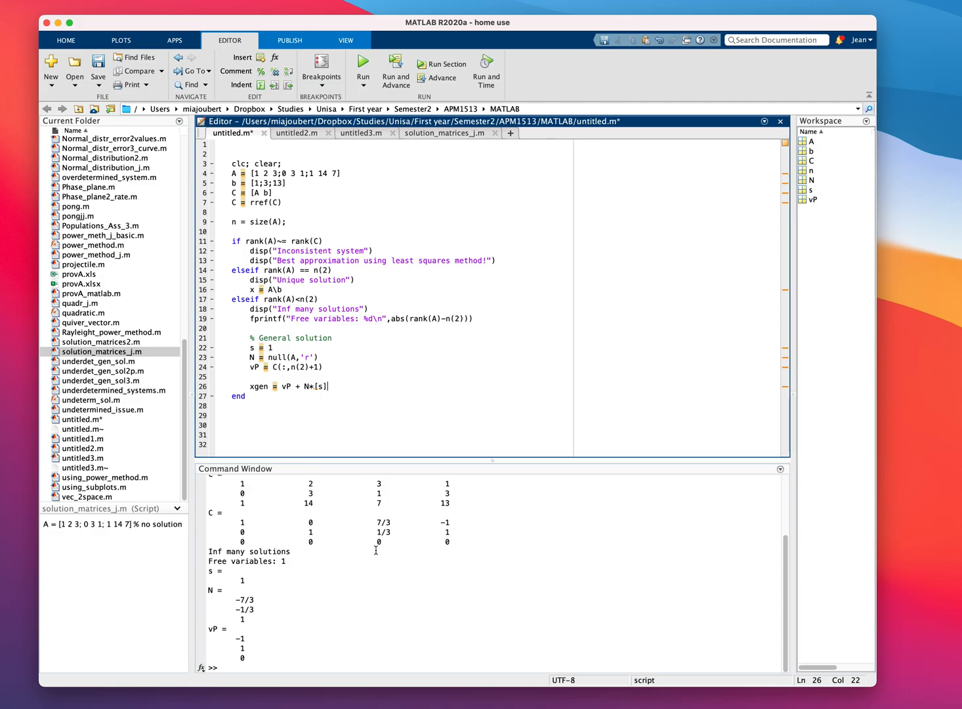
mouse_move(467, 525)
text(0)
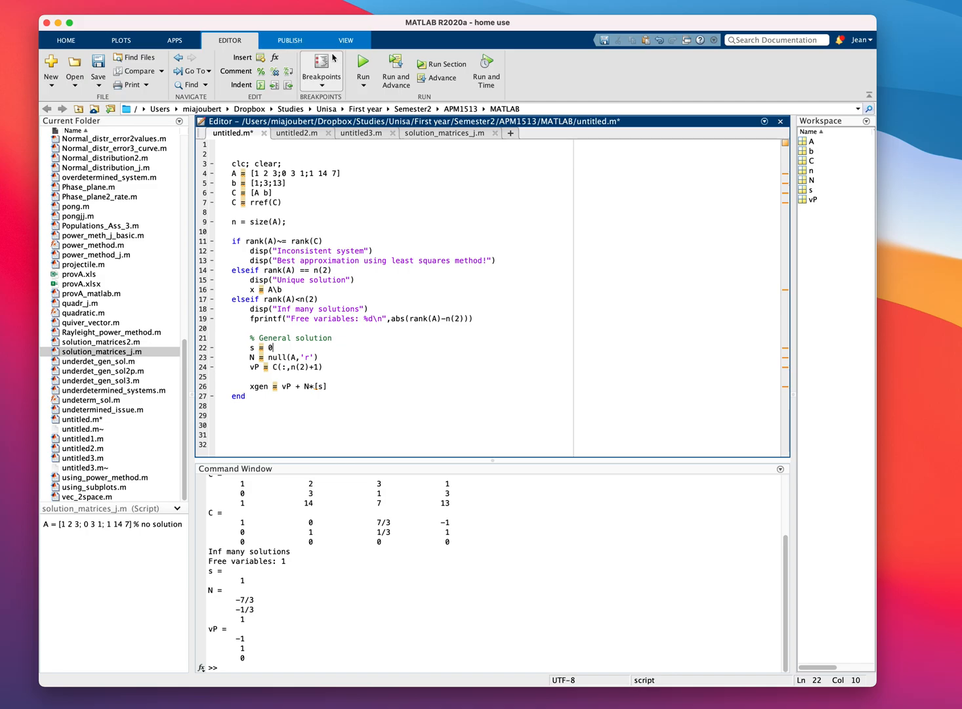
click(364, 70)
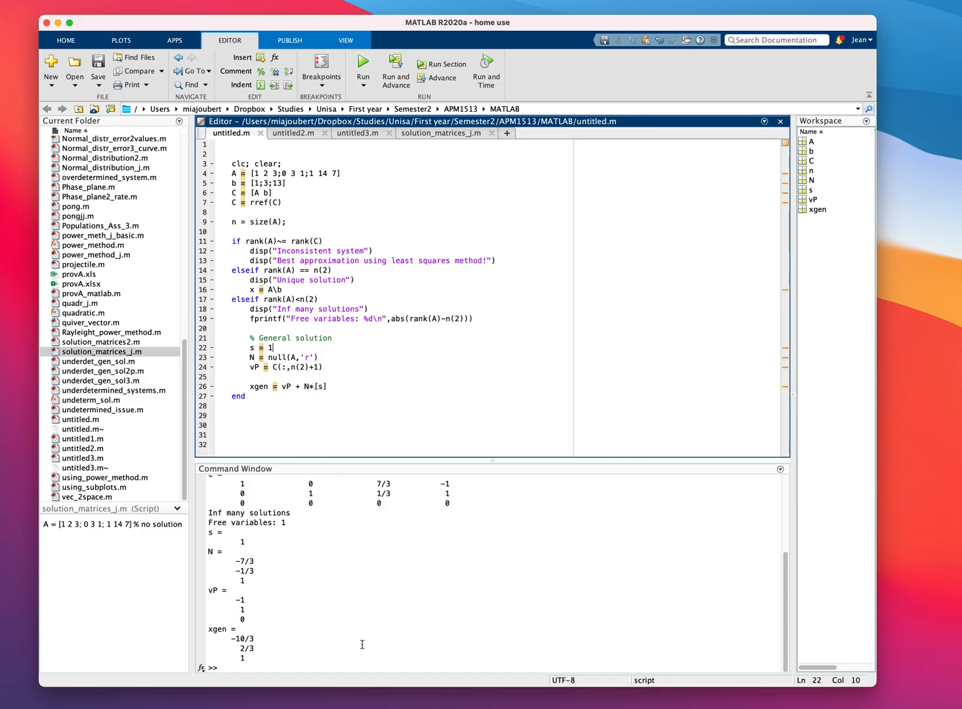
mouse_move(468, 477)
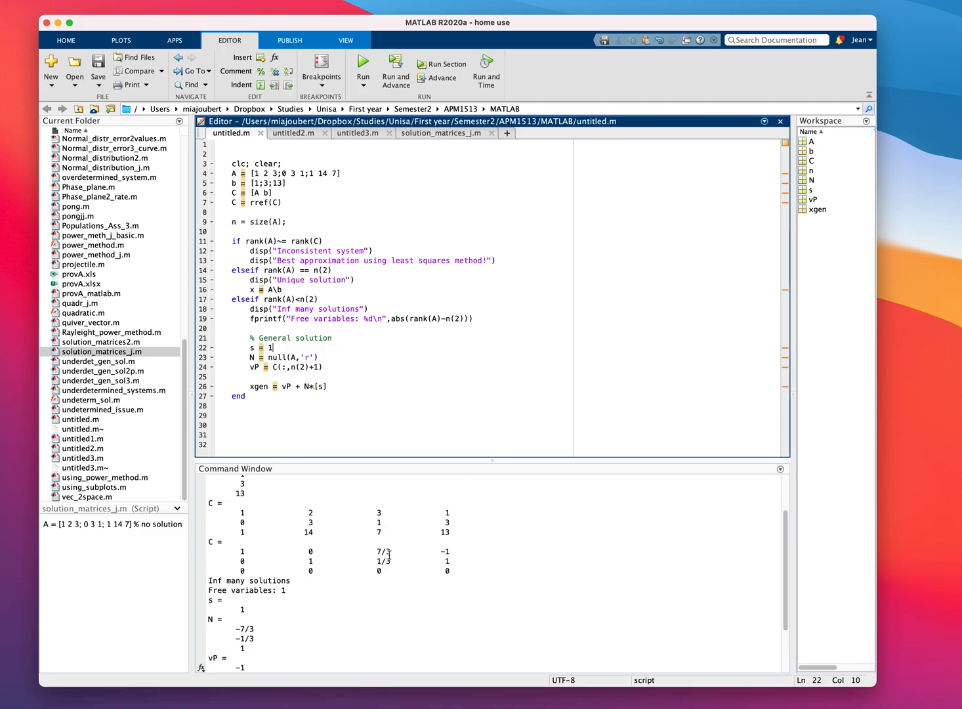
scroll(down, 3)
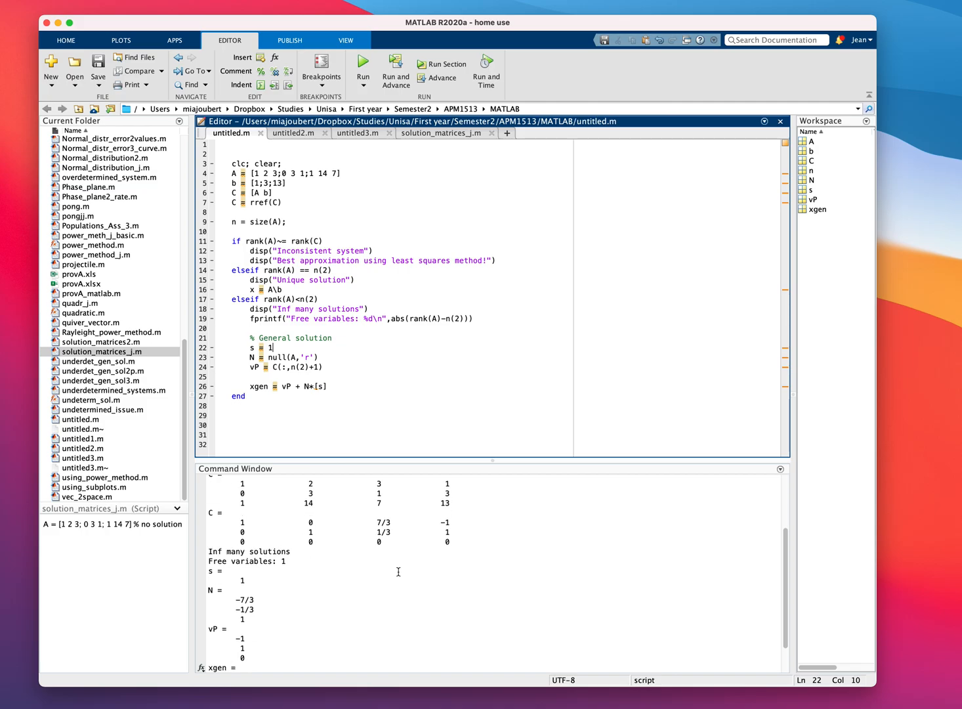
scroll(down, 3)
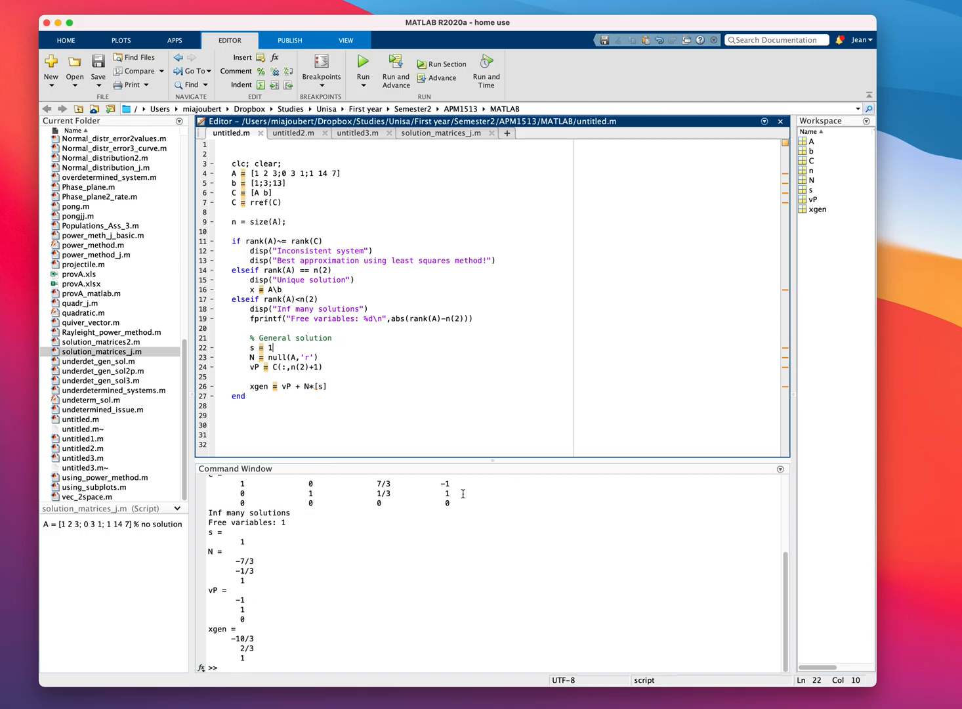
mouse_move(228, 685)
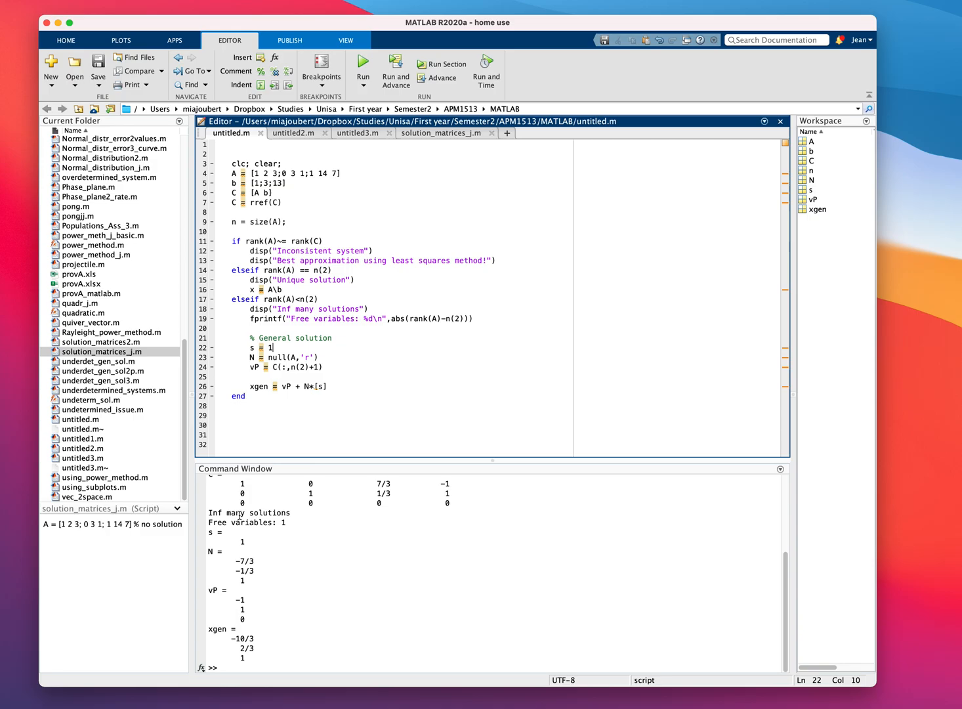
mouse_move(330, 424)
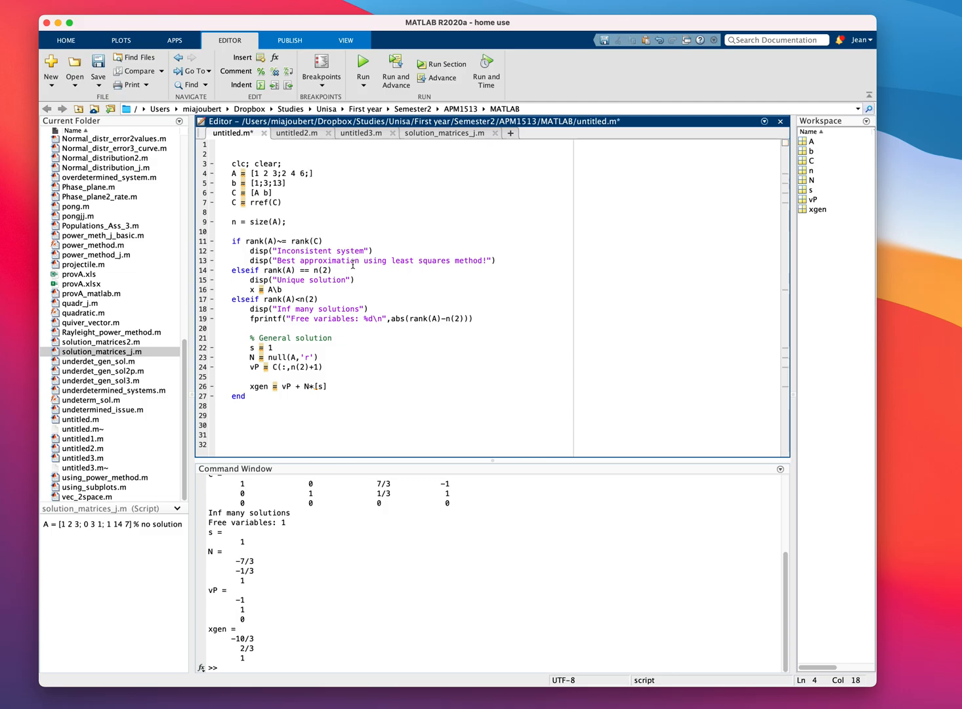
Change A to [1 2 3;2 4 6;3 6 9] and b to [1;2;3]
text(;3 6 9)
click(393, 183)
text(2)
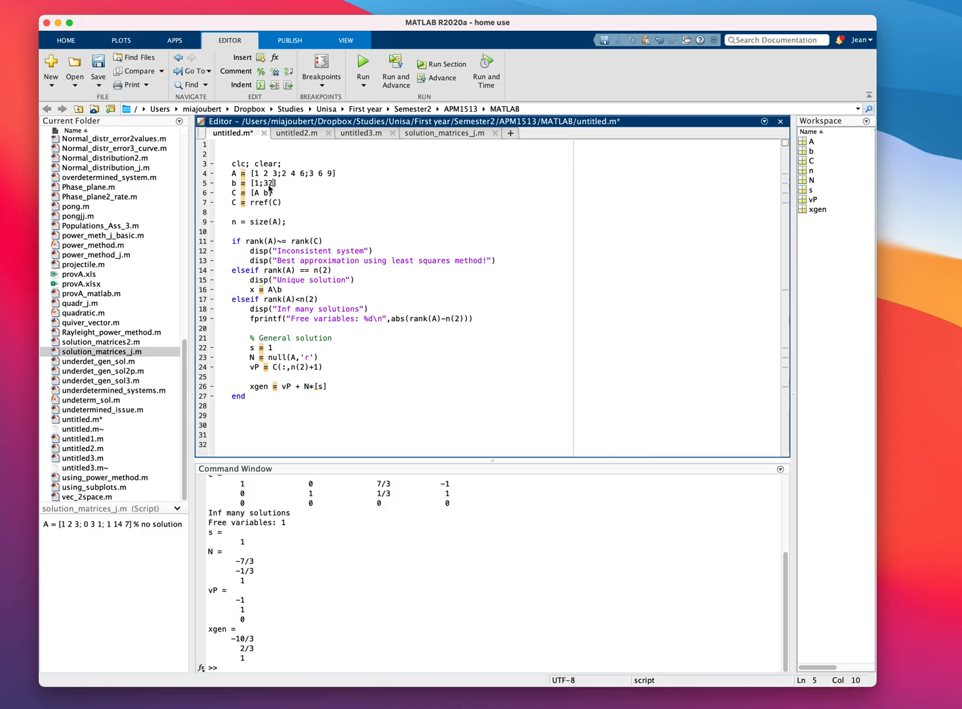
text(;3)
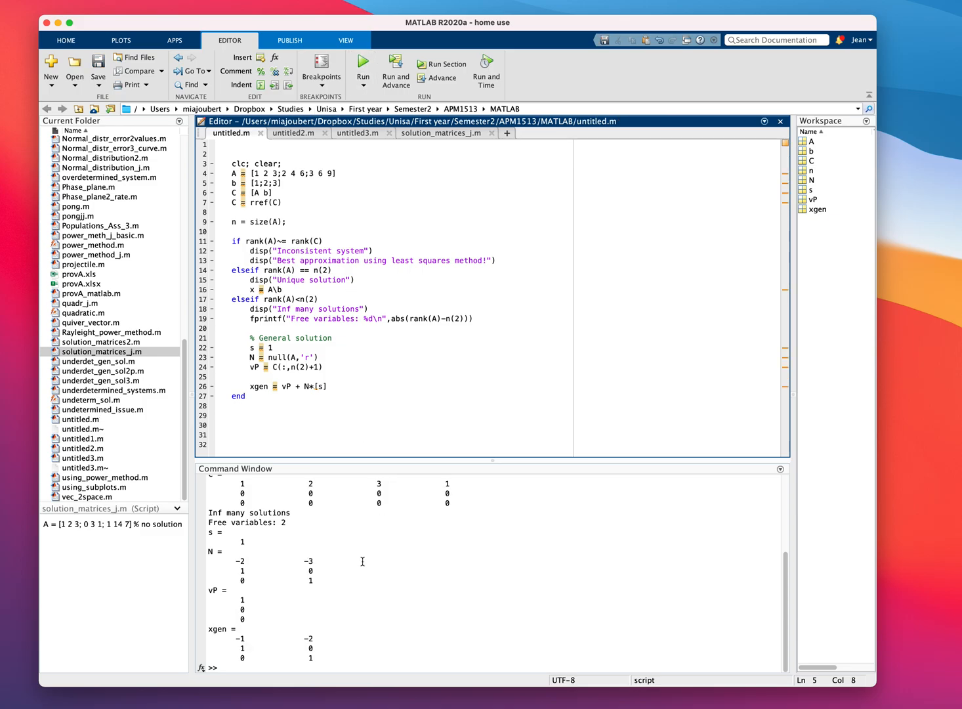
mouse_move(296, 523)
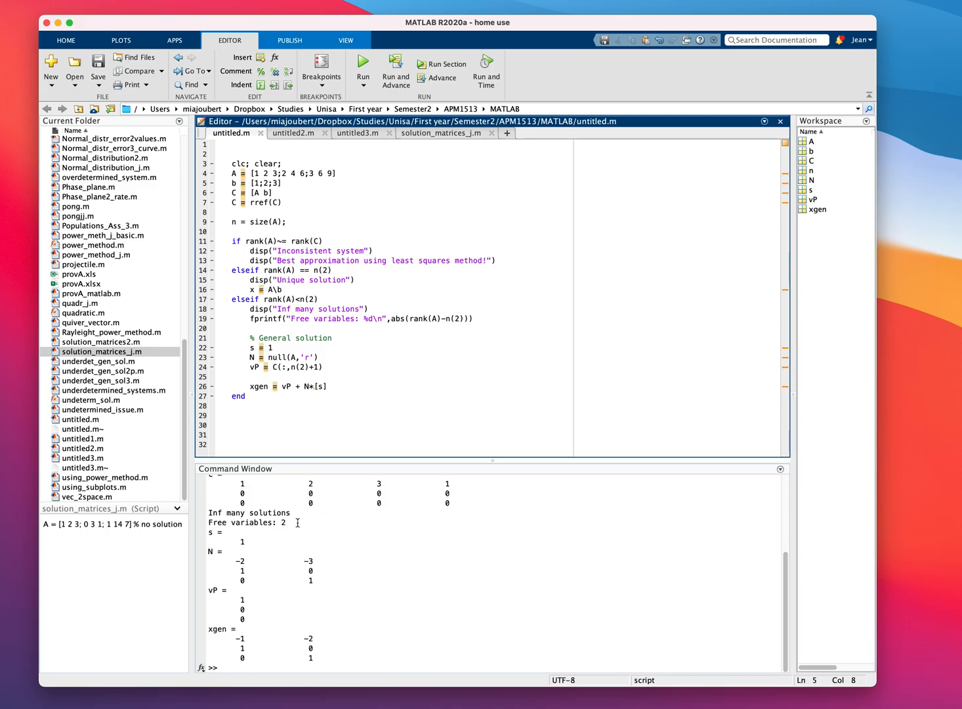
mouse_move(287, 523)
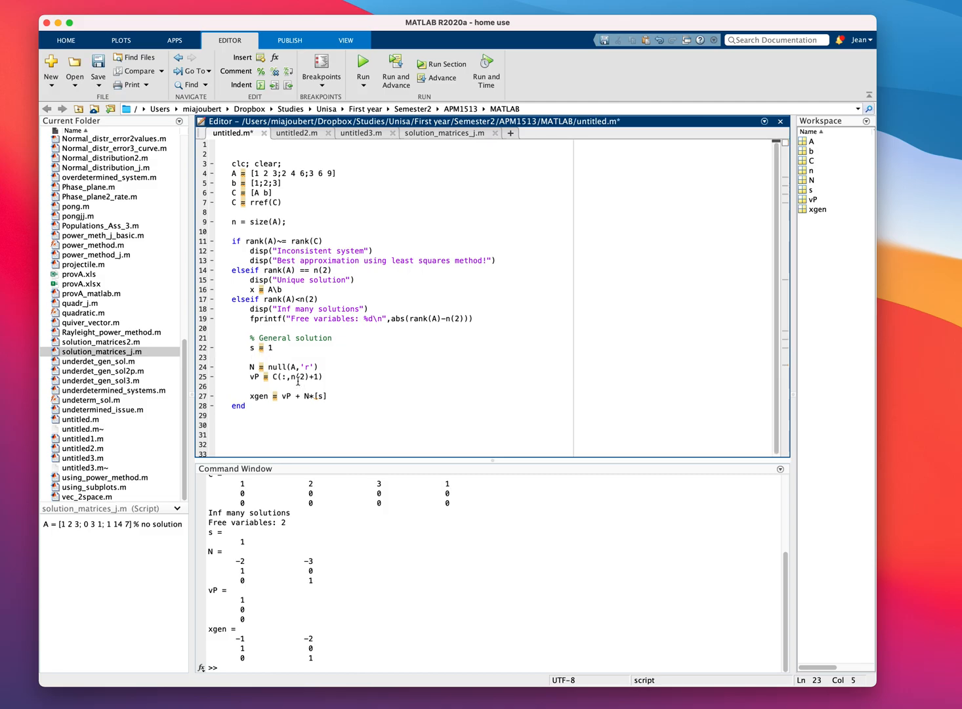
Add a second free variable t = 0 and change s to 10
text(t =)
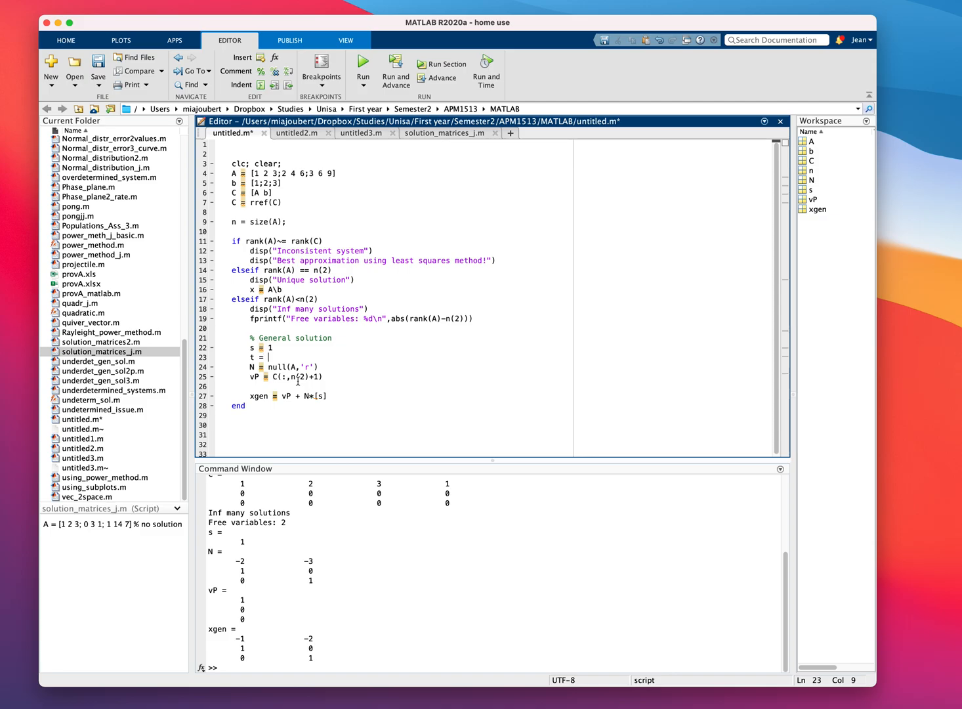
text(0)
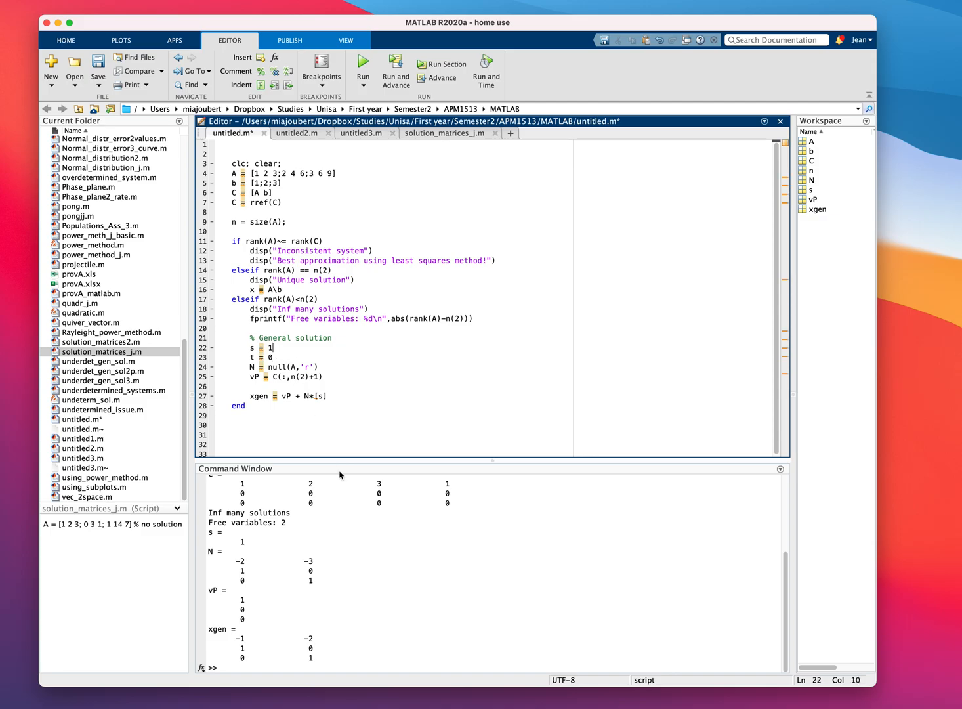
text(0)
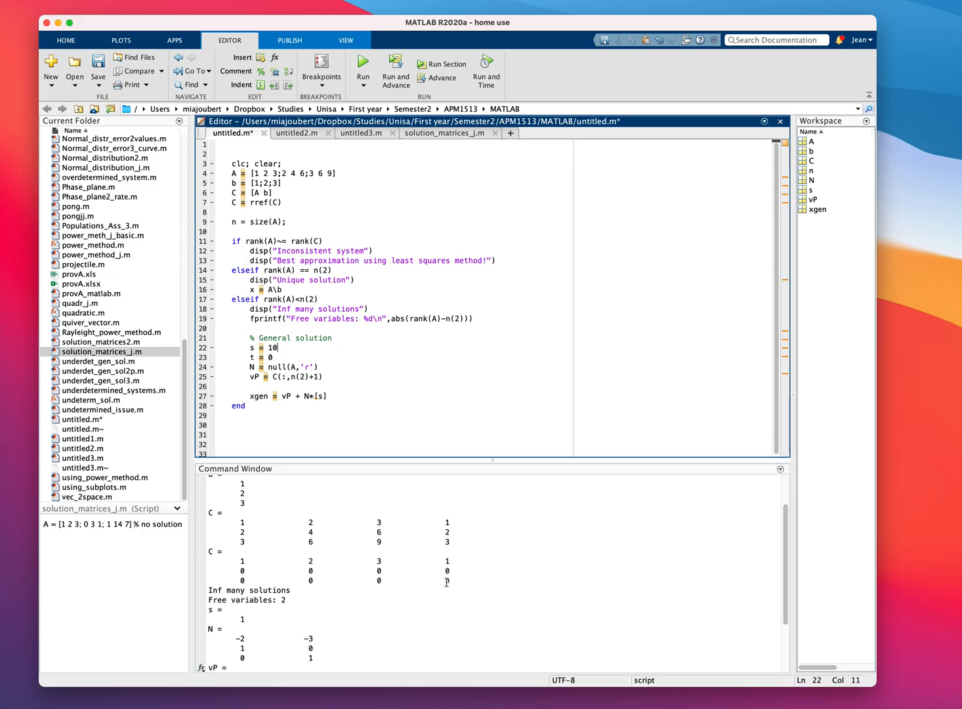
mouse_move(311, 567)
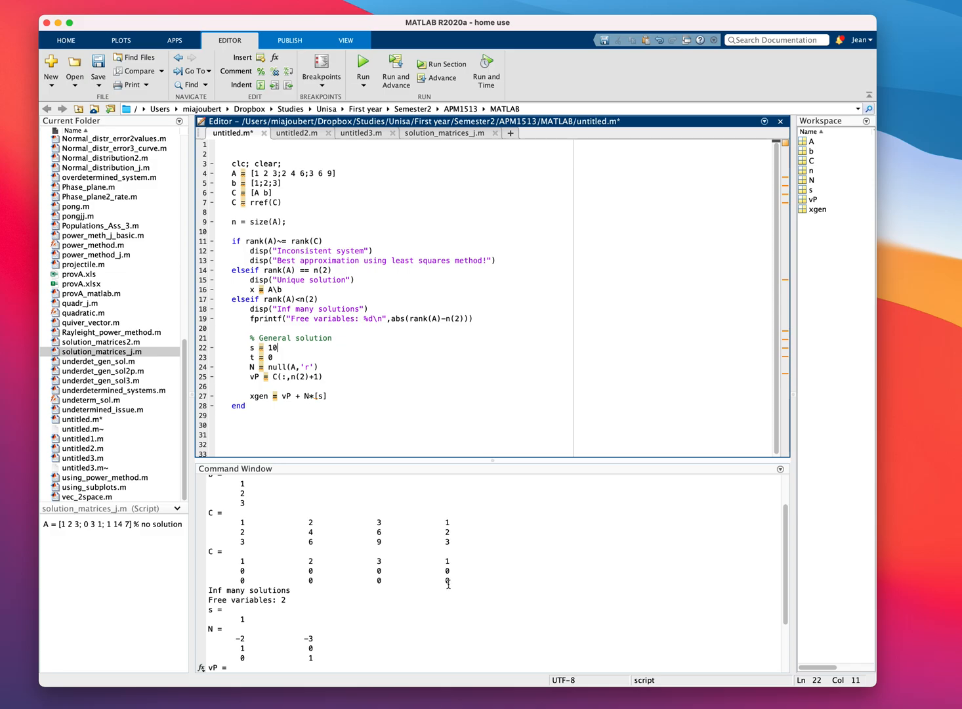
mouse_move(441, 596)
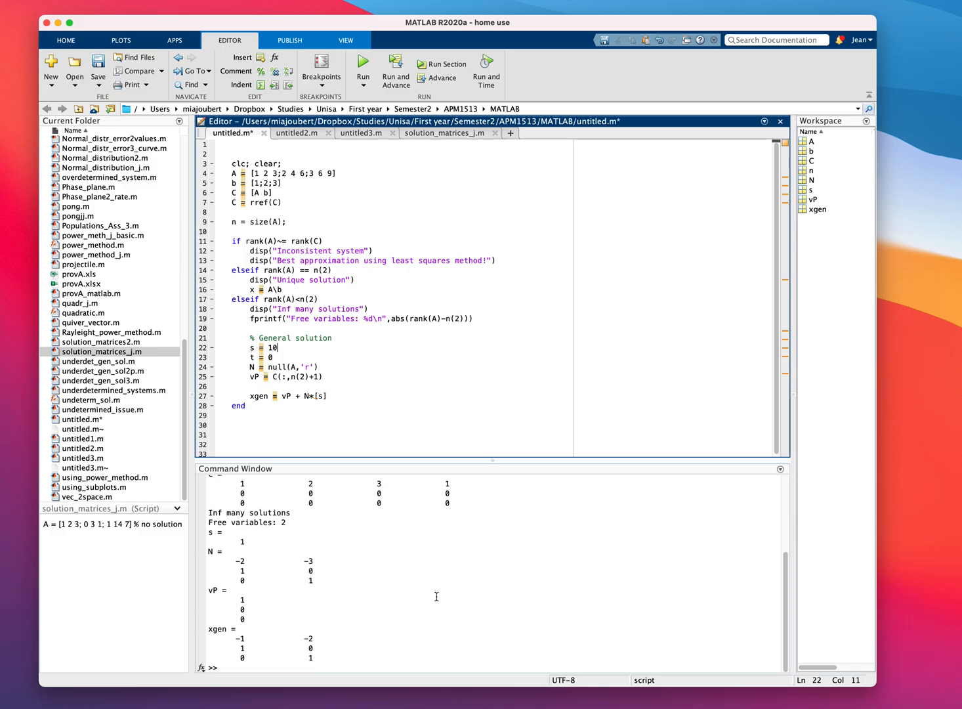
mouse_move(338, 526)
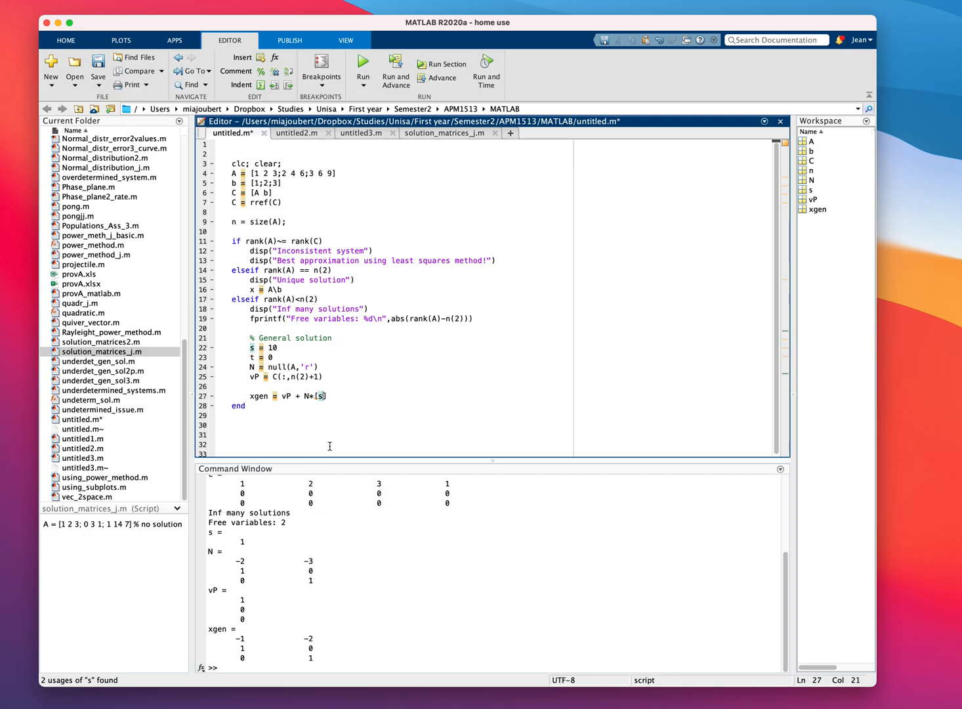
Switch the xgen line to N*[s;t], run it, and begin editing s
text(;t])
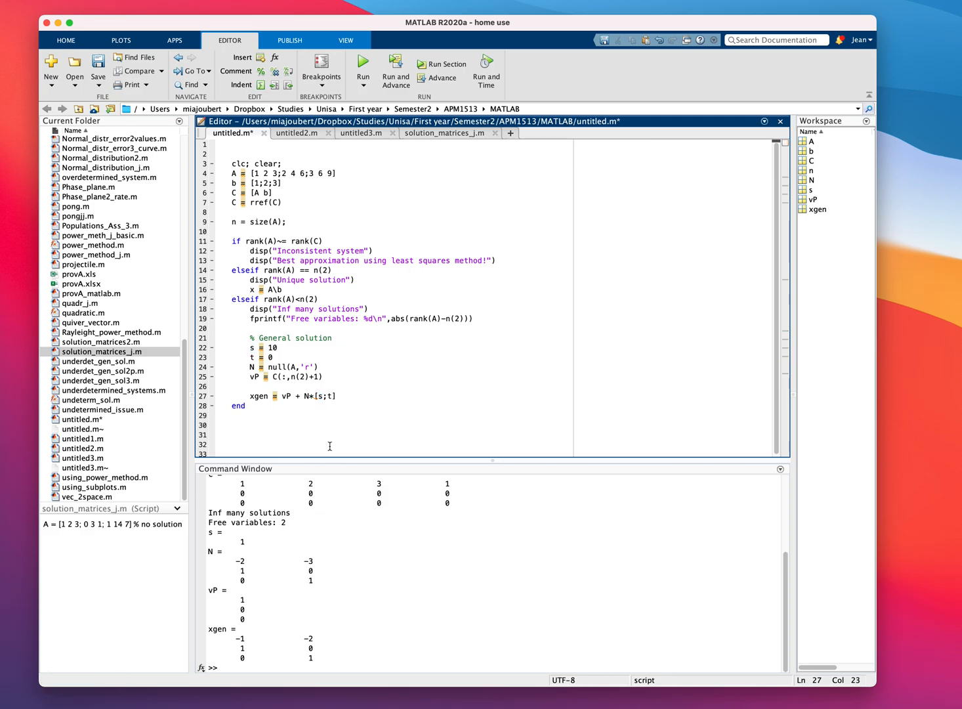
click(362, 64)
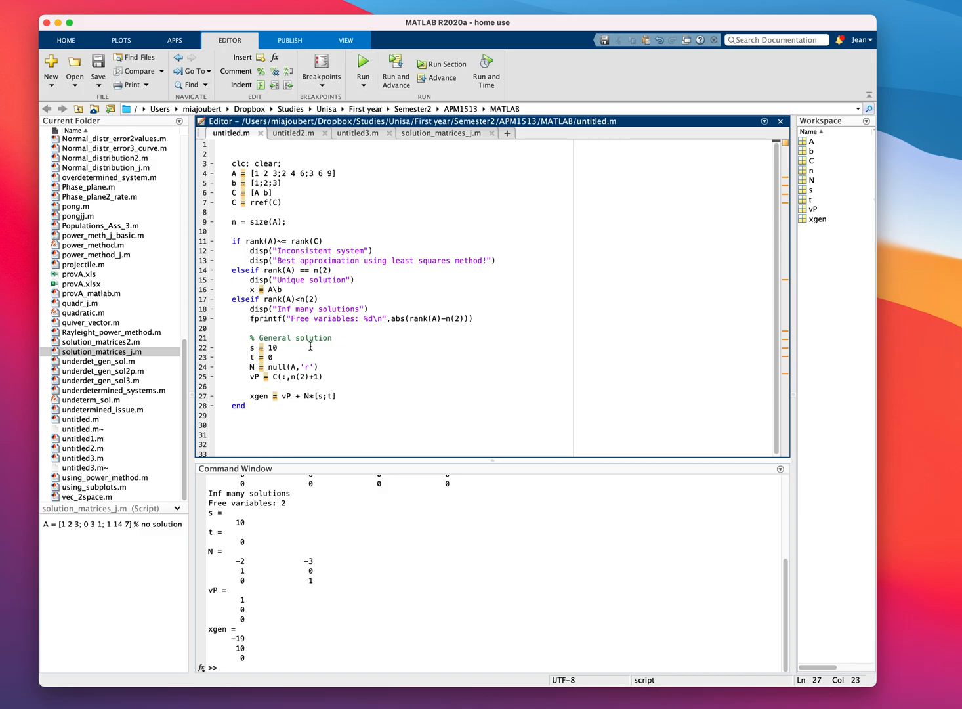
click(285, 376)
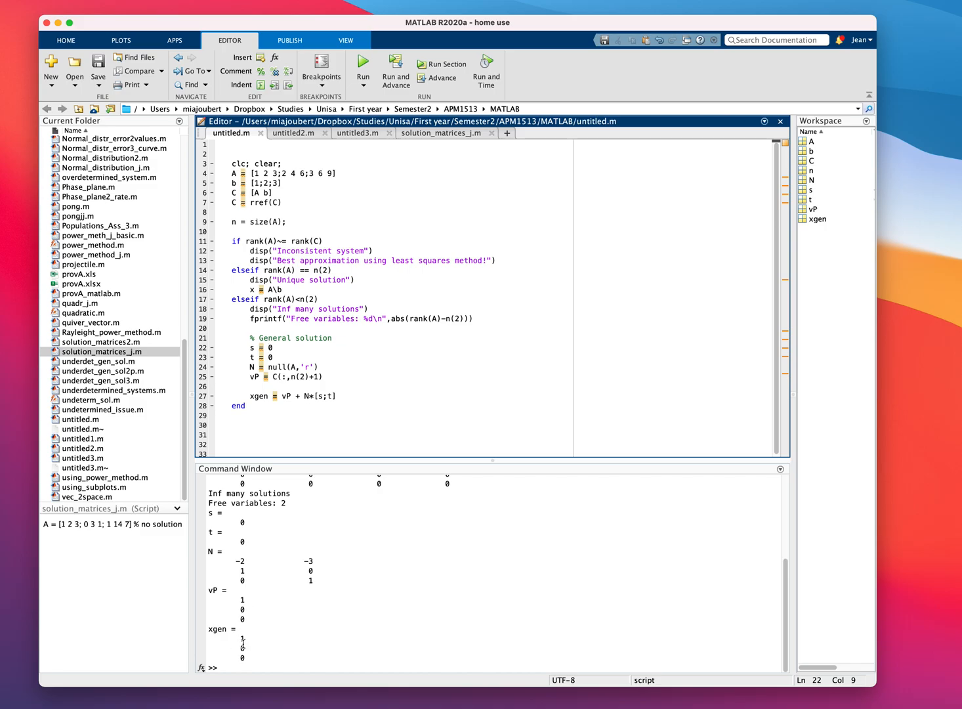
mouse_move(252, 597)
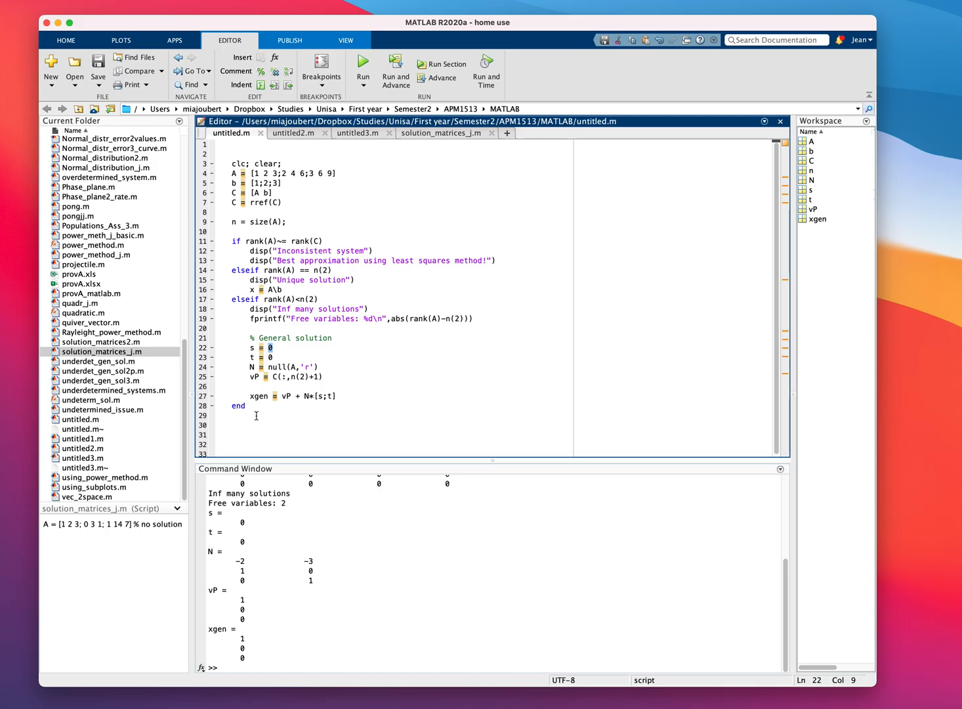
mouse_move(263, 444)
text(-2)
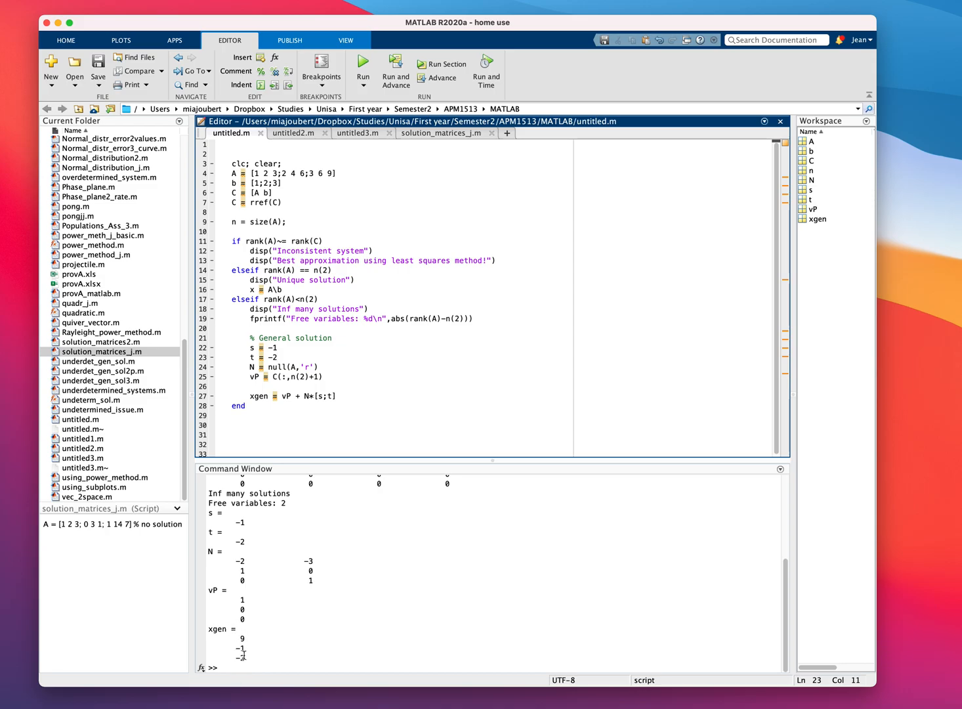
mouse_move(286, 685)
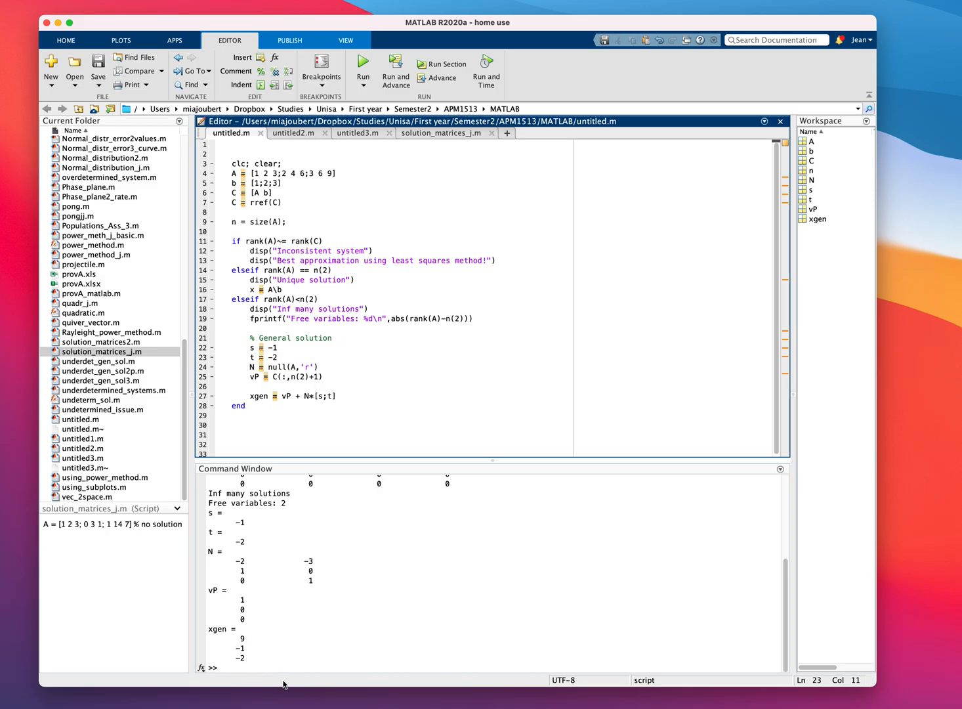